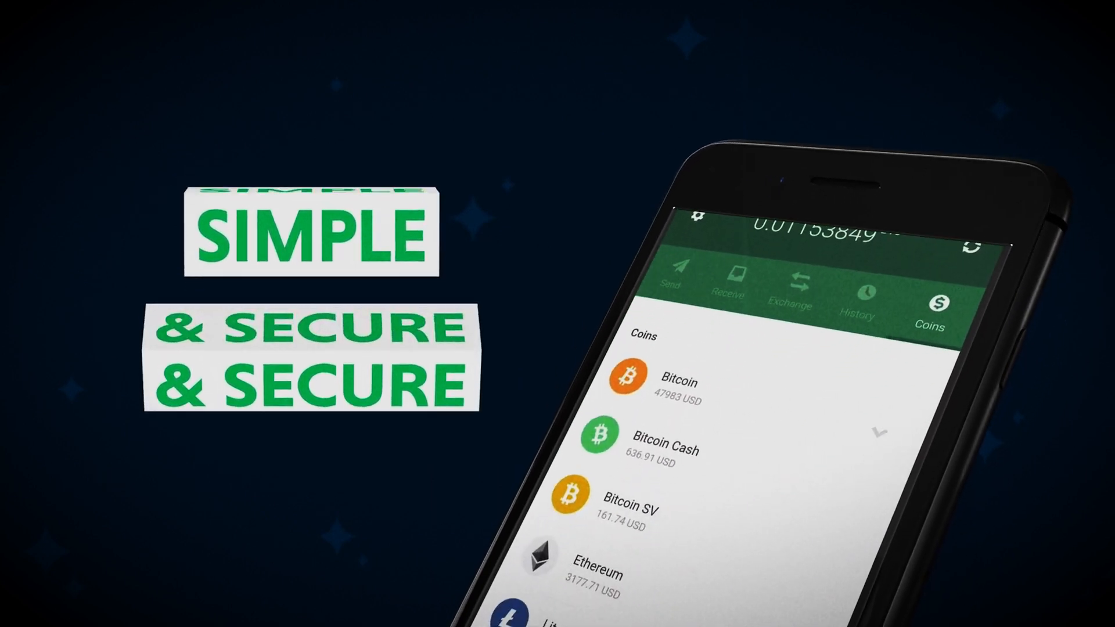
# - Scroll the Features page past Multi-coin, Cross-platform and Multi-language support to Security
pyautogui.scroll(-3)
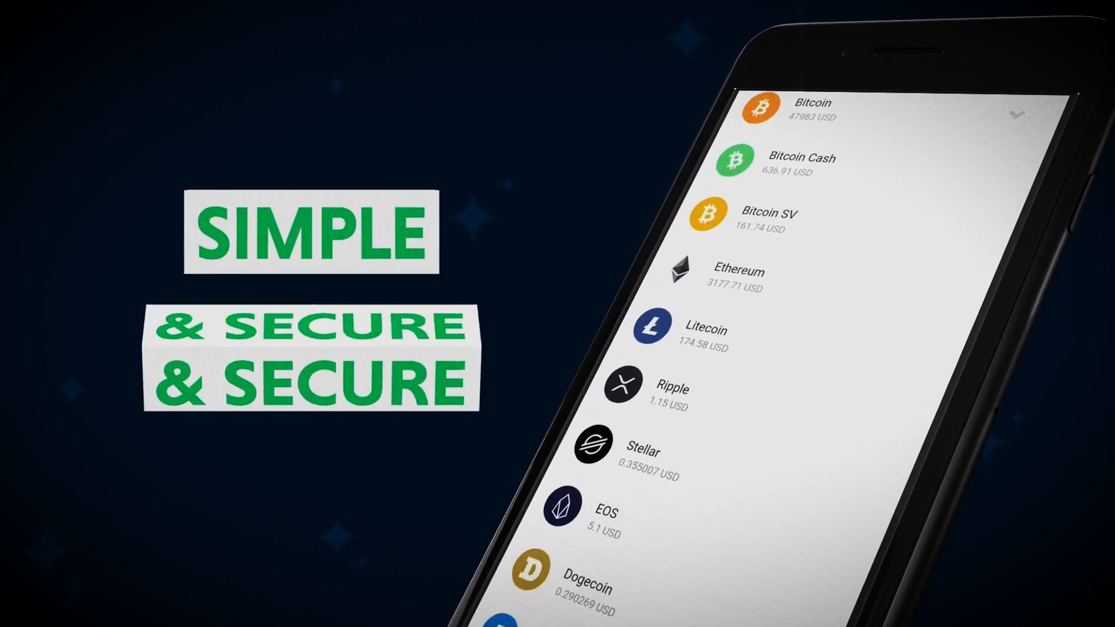
pyautogui.scroll(-3)
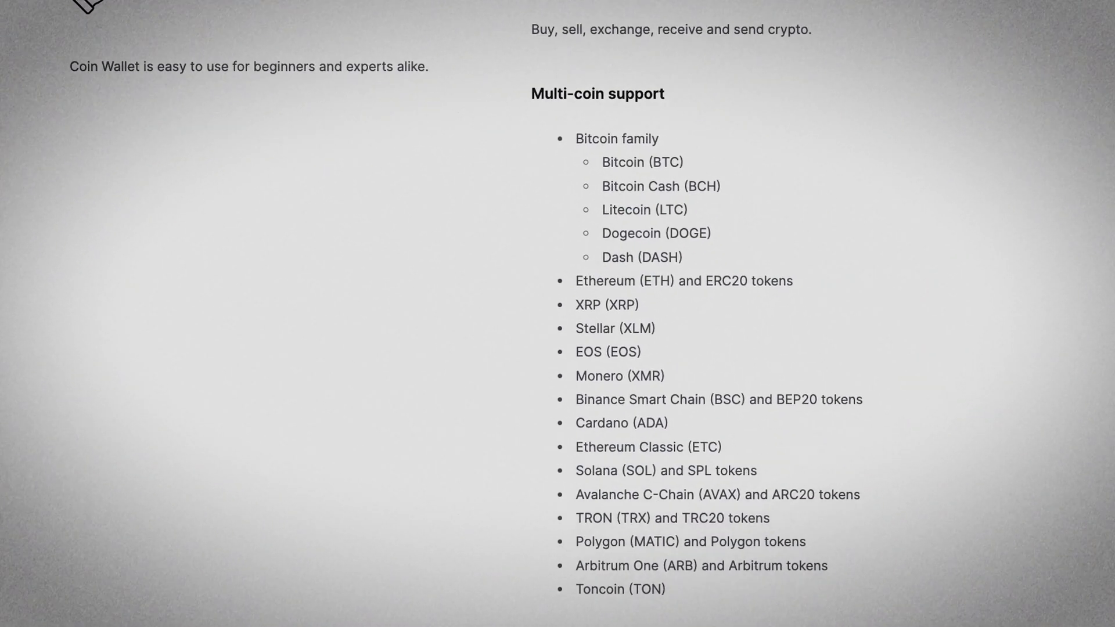
pyautogui.scroll(-3)
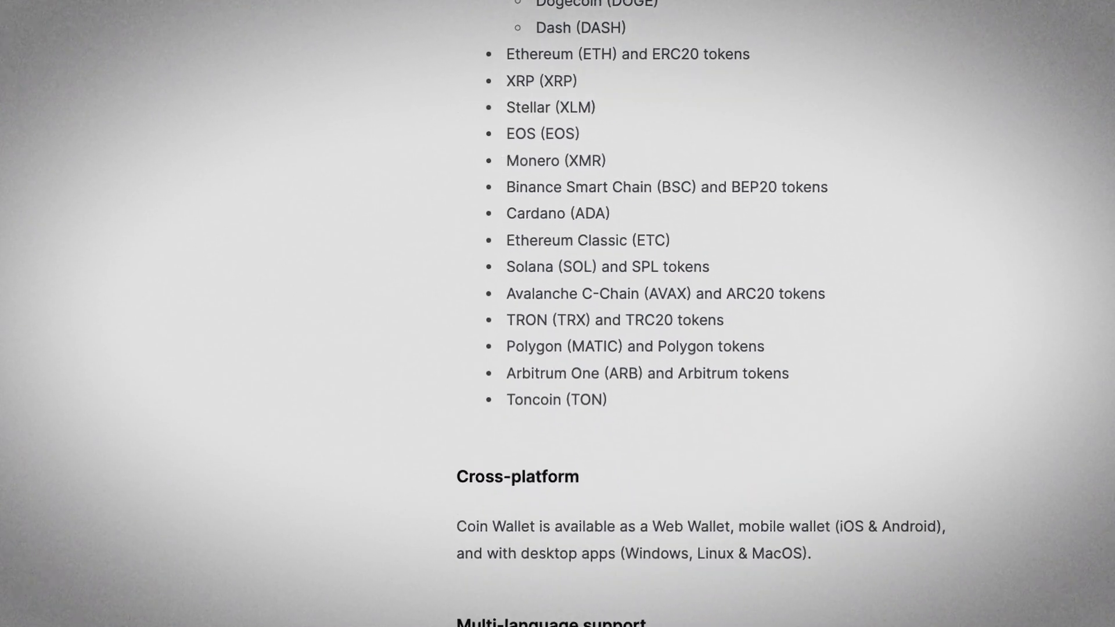
pyautogui.scroll(-3)
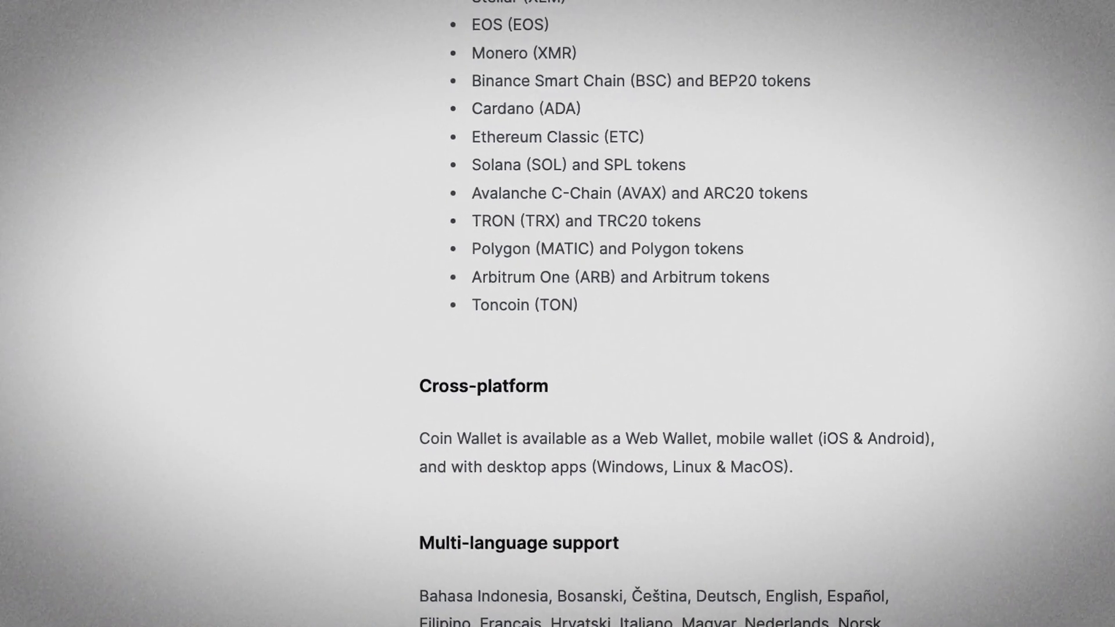
pyautogui.scroll(-3)
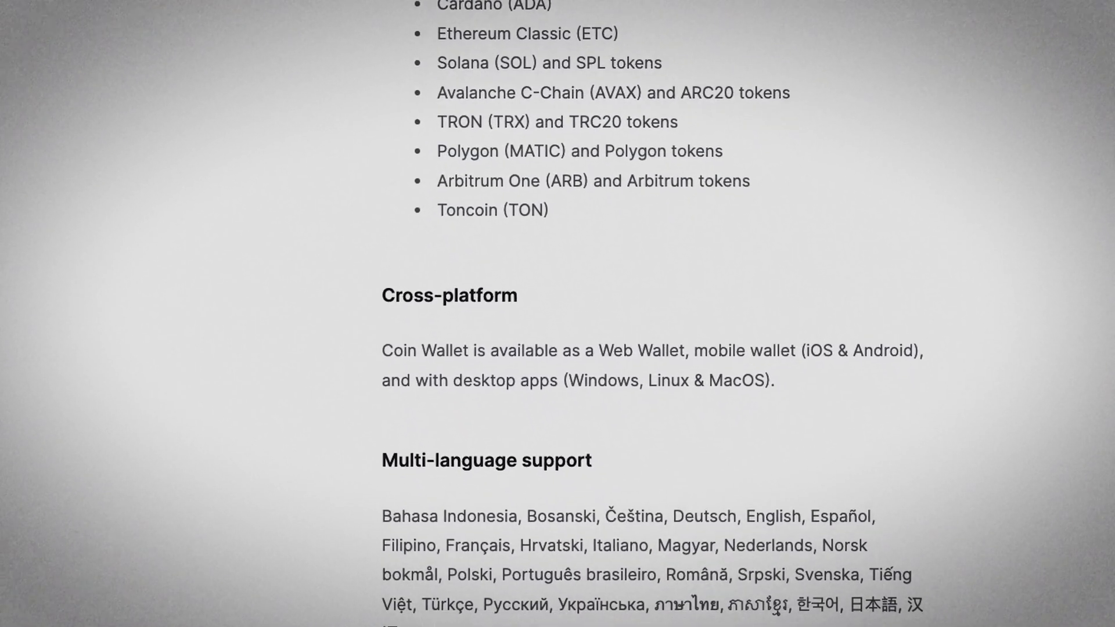
pyautogui.scroll(-3)
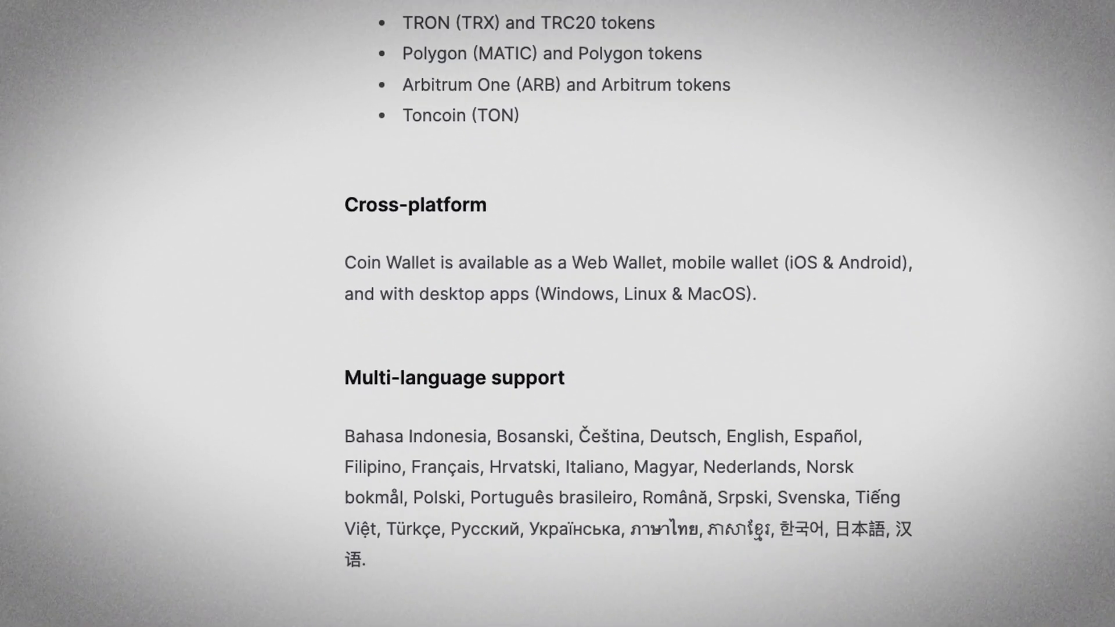
pyautogui.scroll(-3)
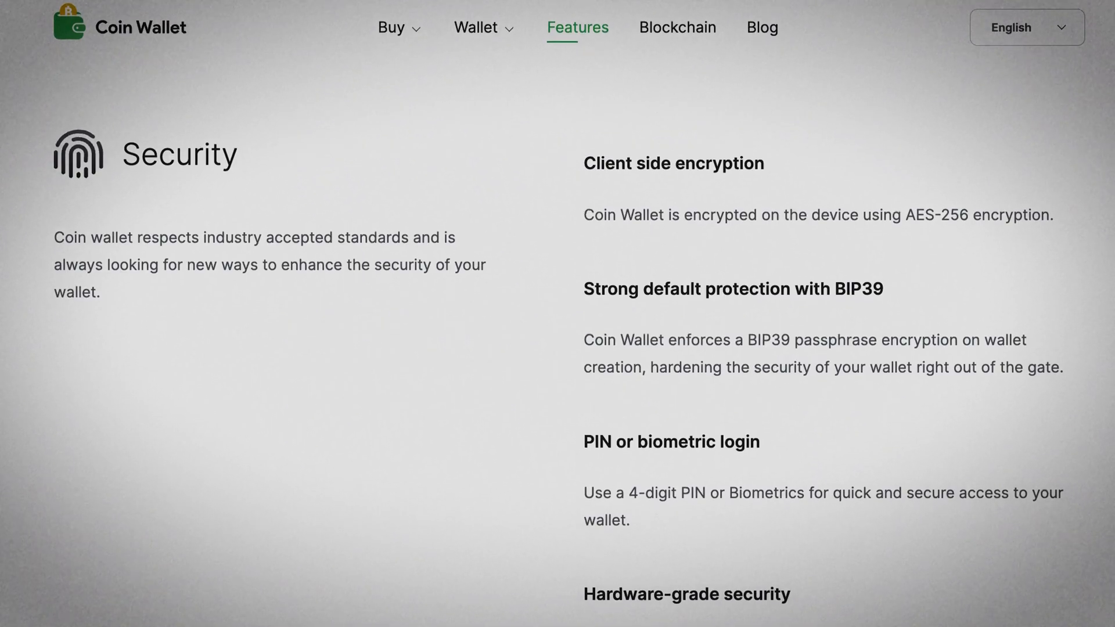
pyautogui.scroll(-3)
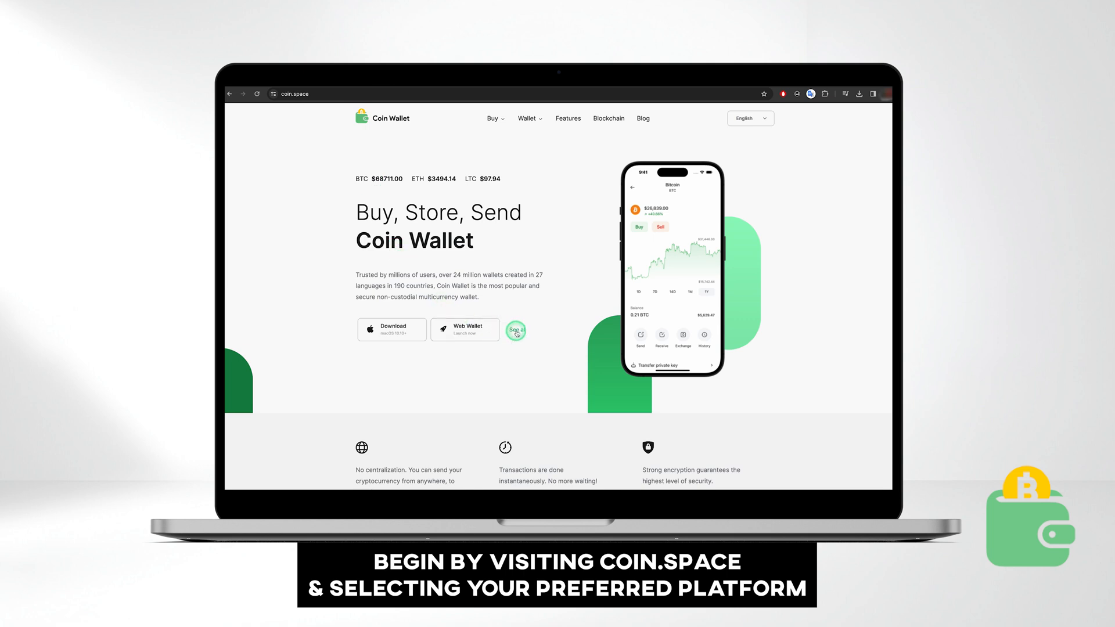
# - Launch the web wallet at coin.space/wallet from the Download options
pyautogui.click(516, 329)
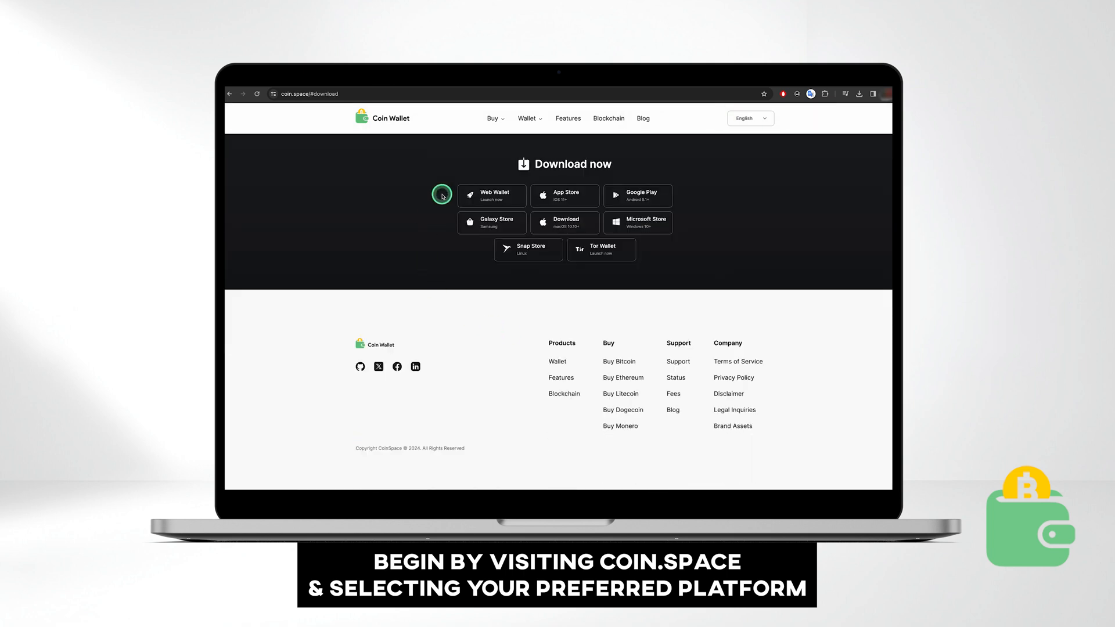
pyautogui.click(492, 196)
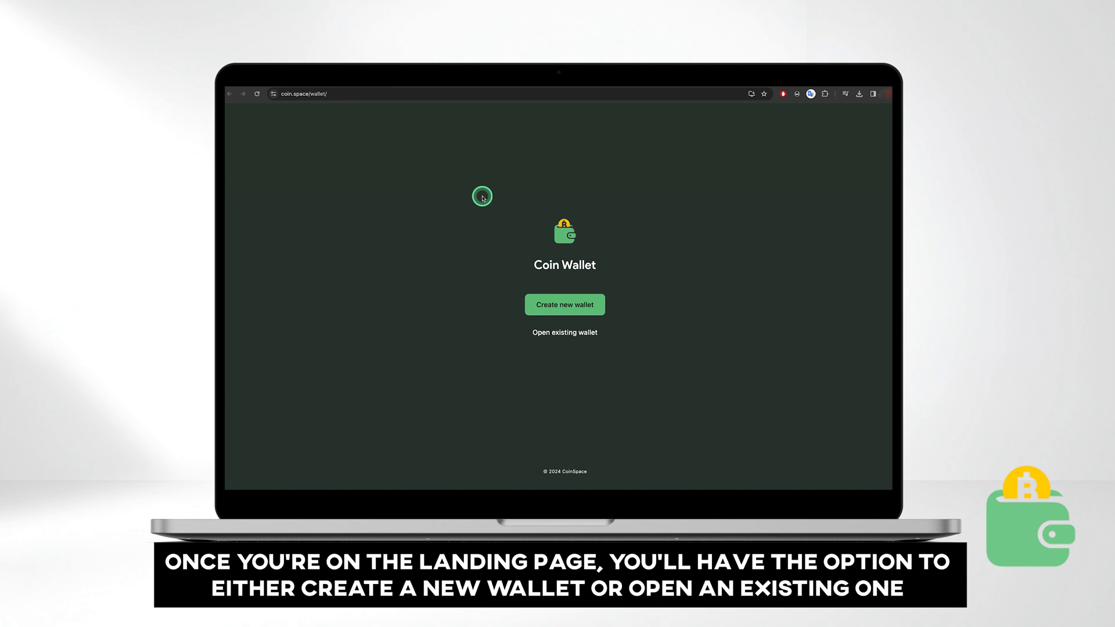
pyautogui.moveTo(548, 289)
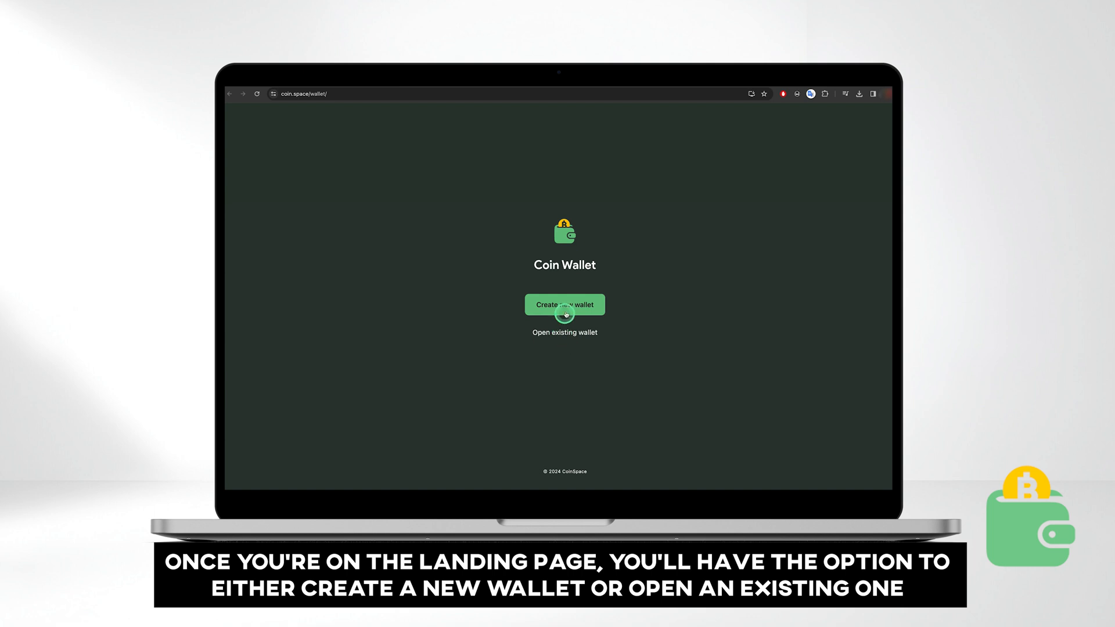
pyautogui.click(571, 305)
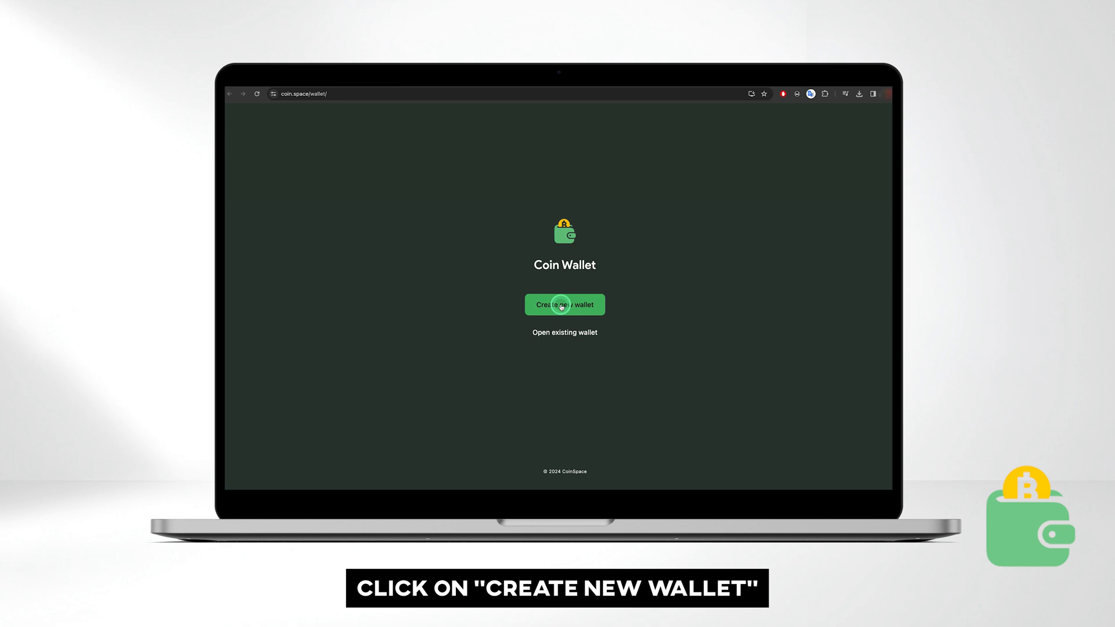
# - Create a new wallet, generate its passphrase, and tick the safe-storage and Terms of Service boxes
pyautogui.click(564, 304)
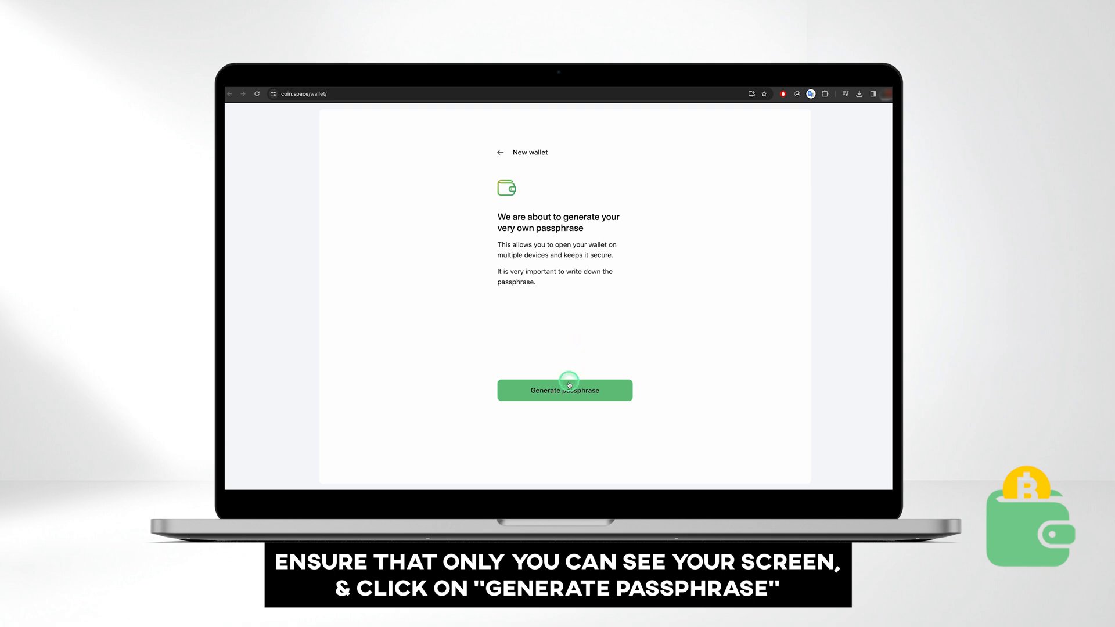
pyautogui.click(565, 390)
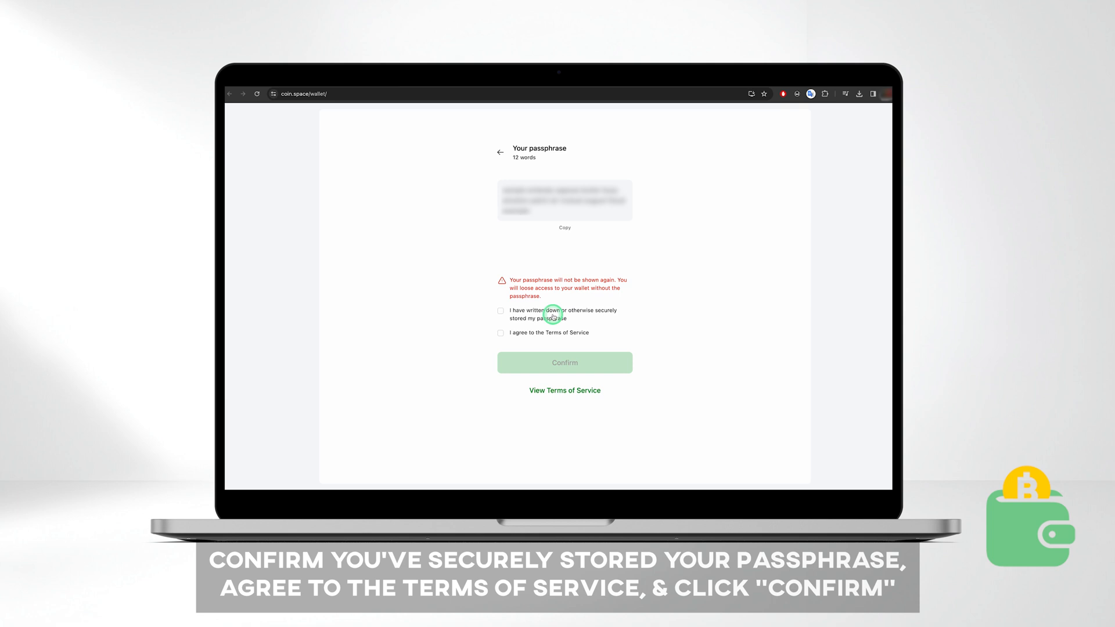
pyautogui.click(501, 333)
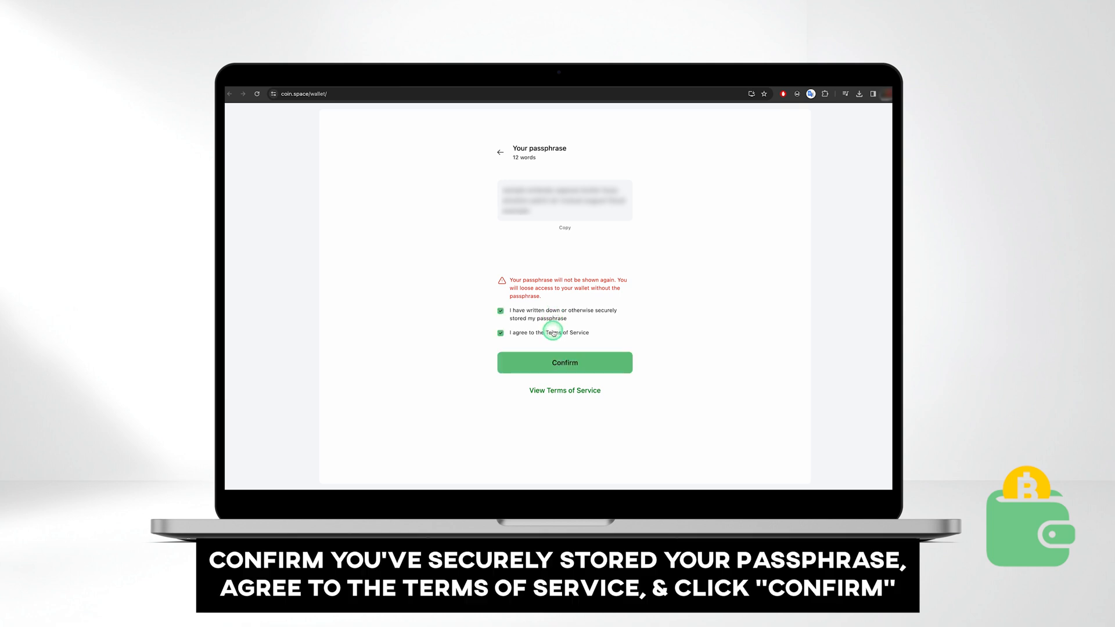
pyautogui.click(565, 363)
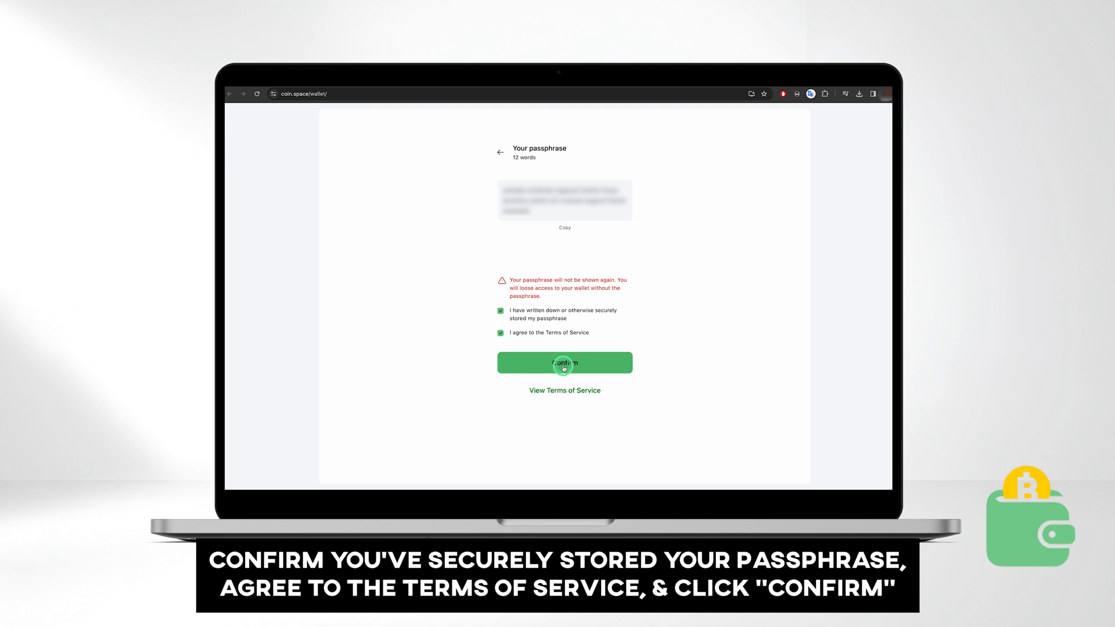
# - Confirm passphrase words #4 and #2 and answer the Touch ID passkey prompt
pyautogui.click(564, 363)
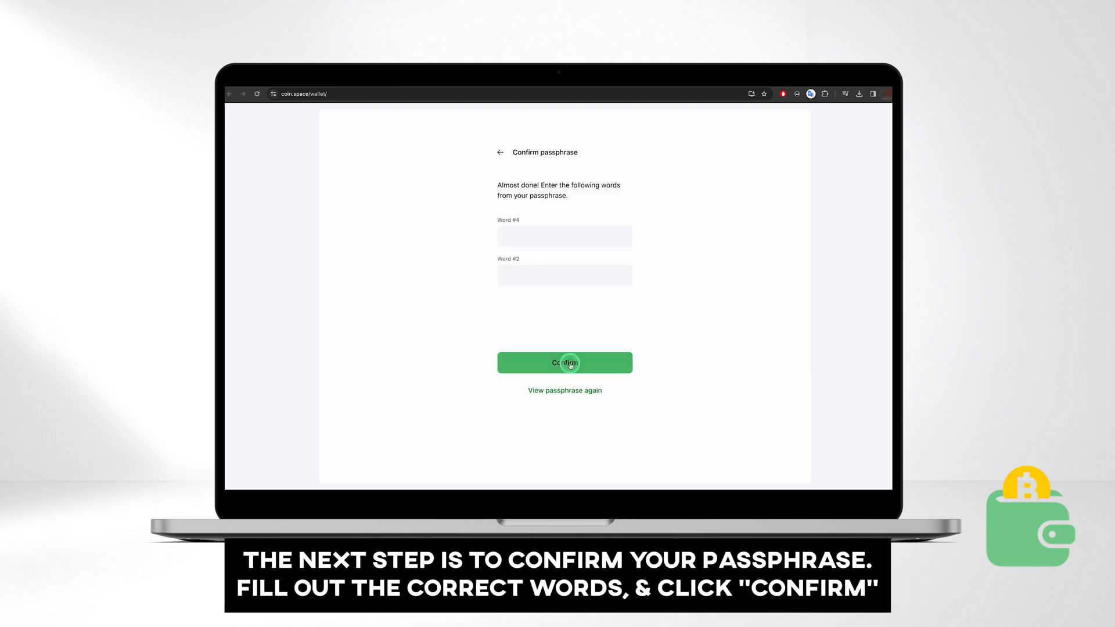
pyautogui.click(543, 237)
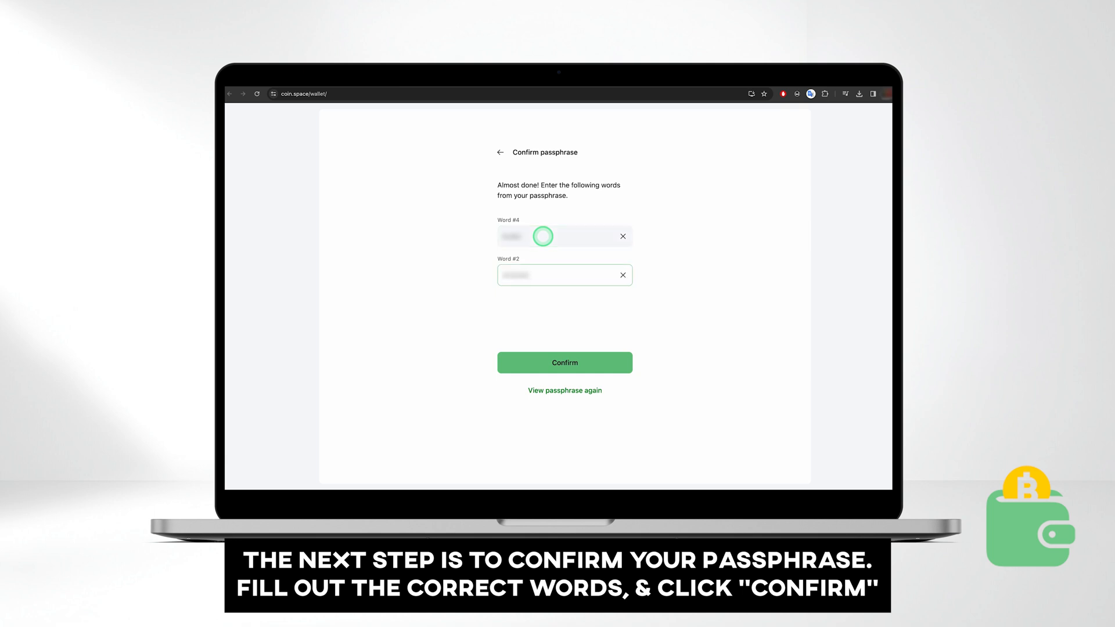
pyautogui.click(564, 362)
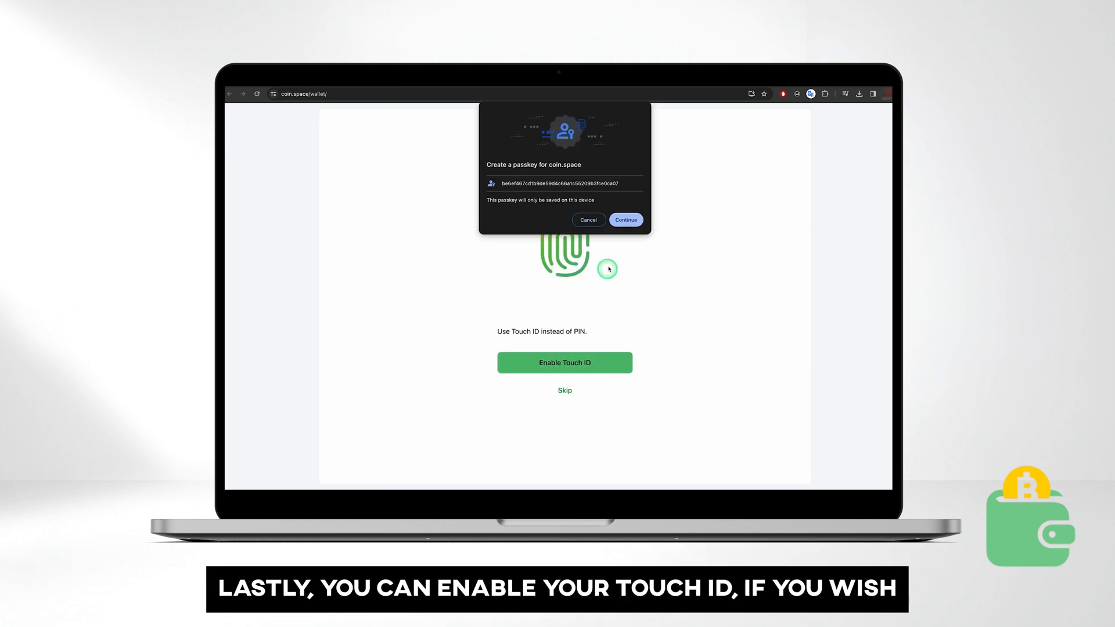
pyautogui.click(626, 220)
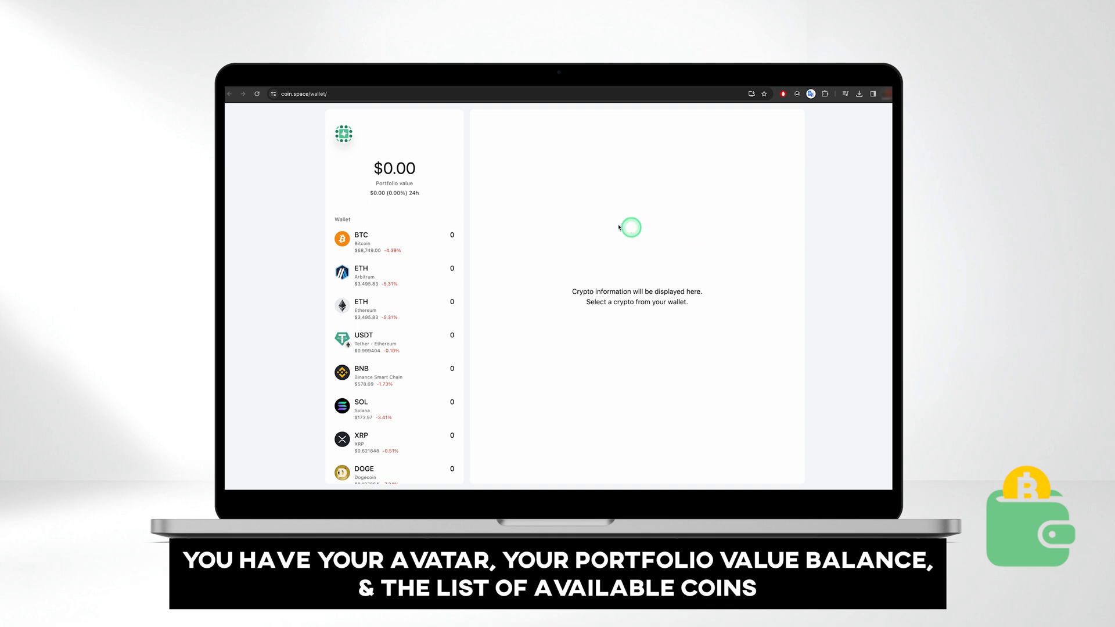
# - Save the username 'cry', then open Hardware security and cancel adding a hardware key
pyautogui.click(344, 134)
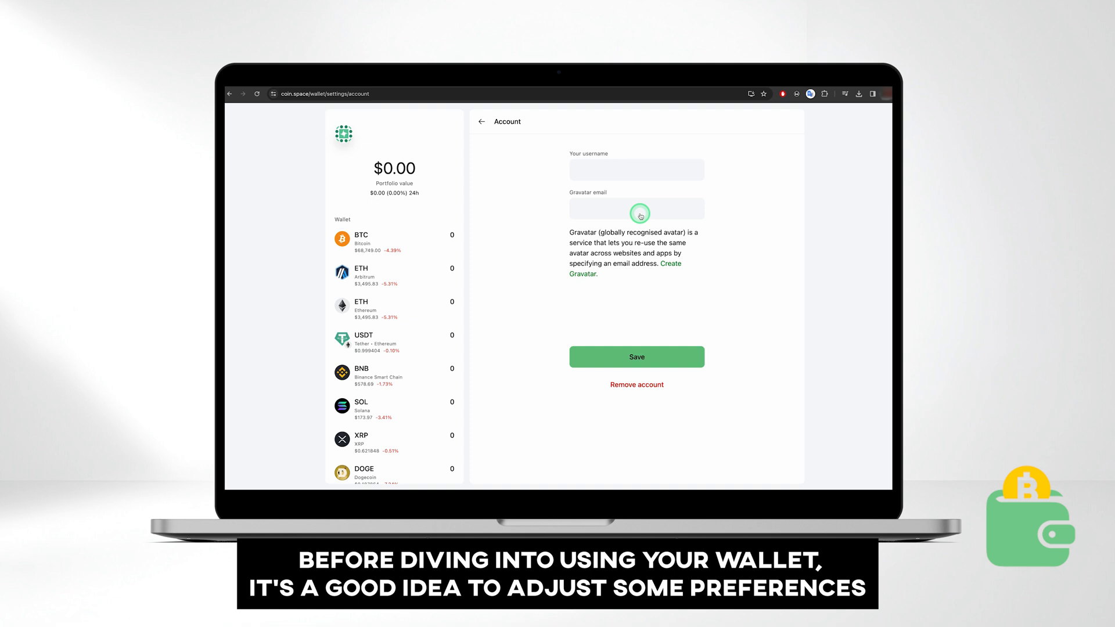
pyautogui.write('cry')
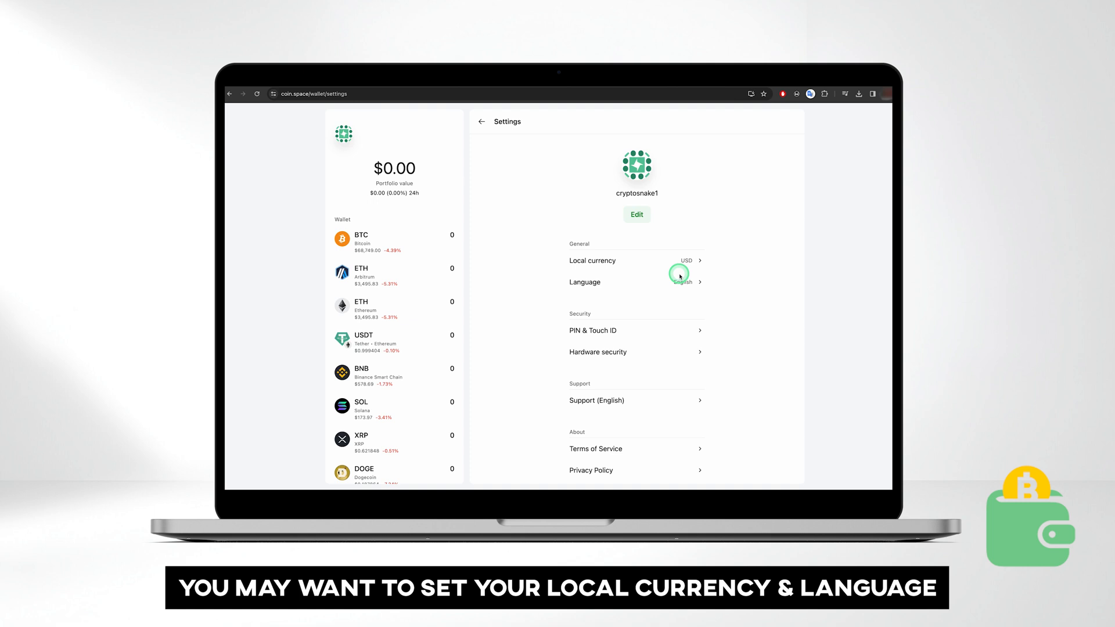
pyautogui.scroll(-3)
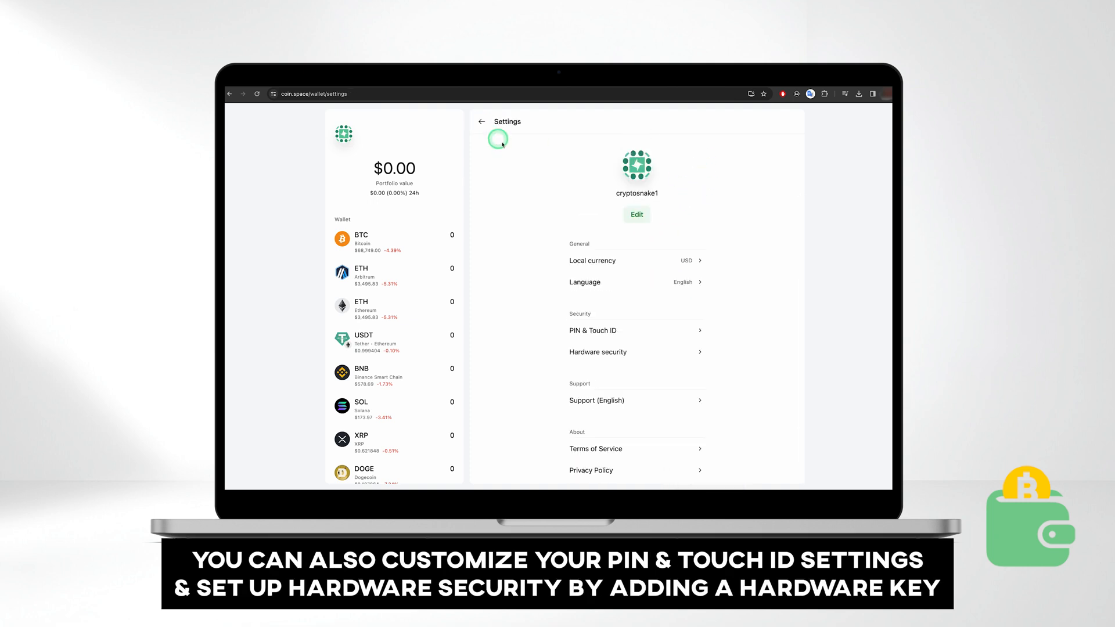
pyautogui.click(598, 352)
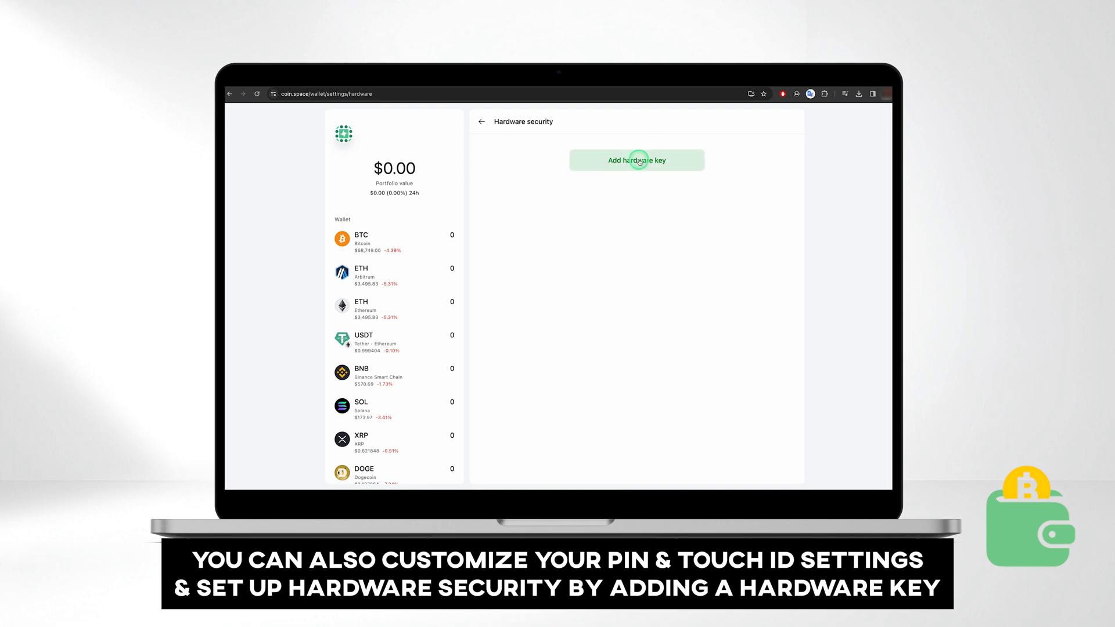
pyautogui.click(638, 160)
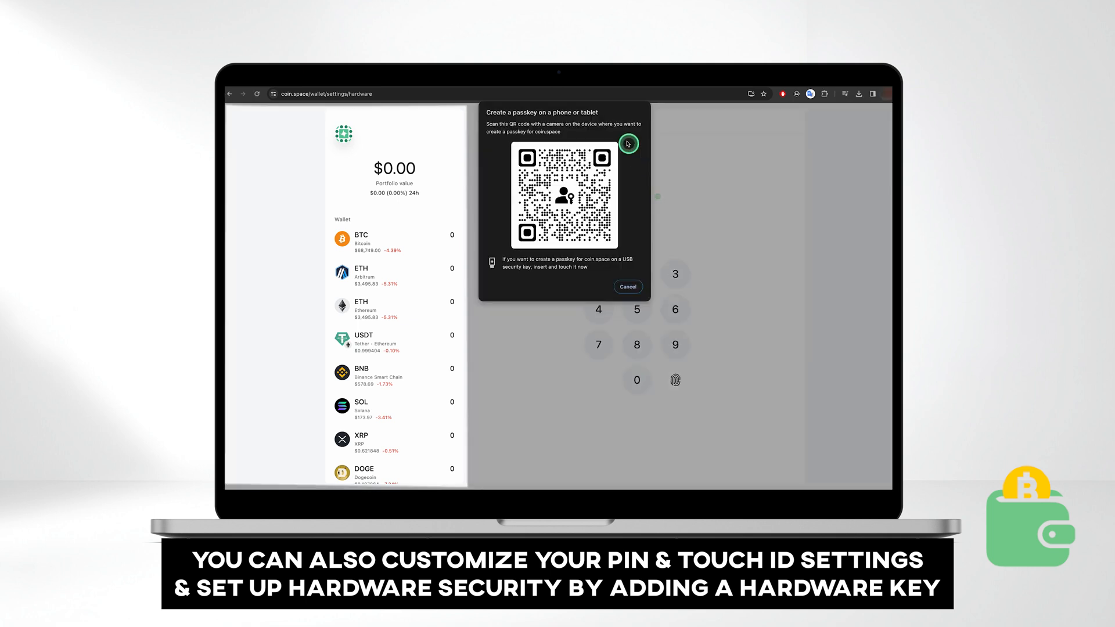
pyautogui.click(628, 287)
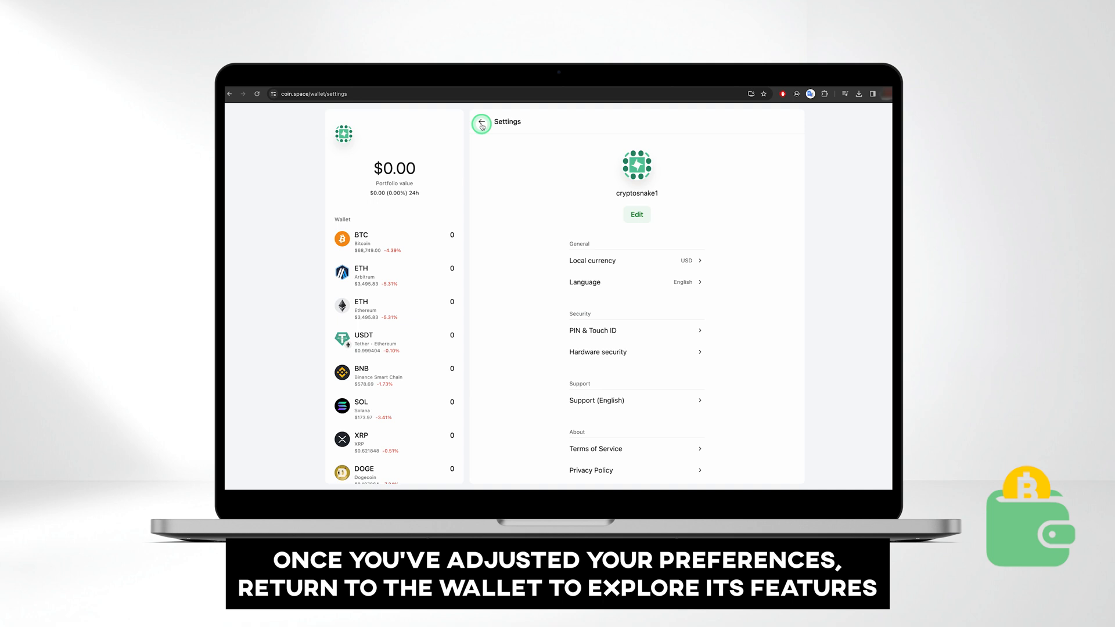
# - Open Add crypto from the coin list, peek at Add custom token, and return to the catalogue
pyautogui.click(481, 124)
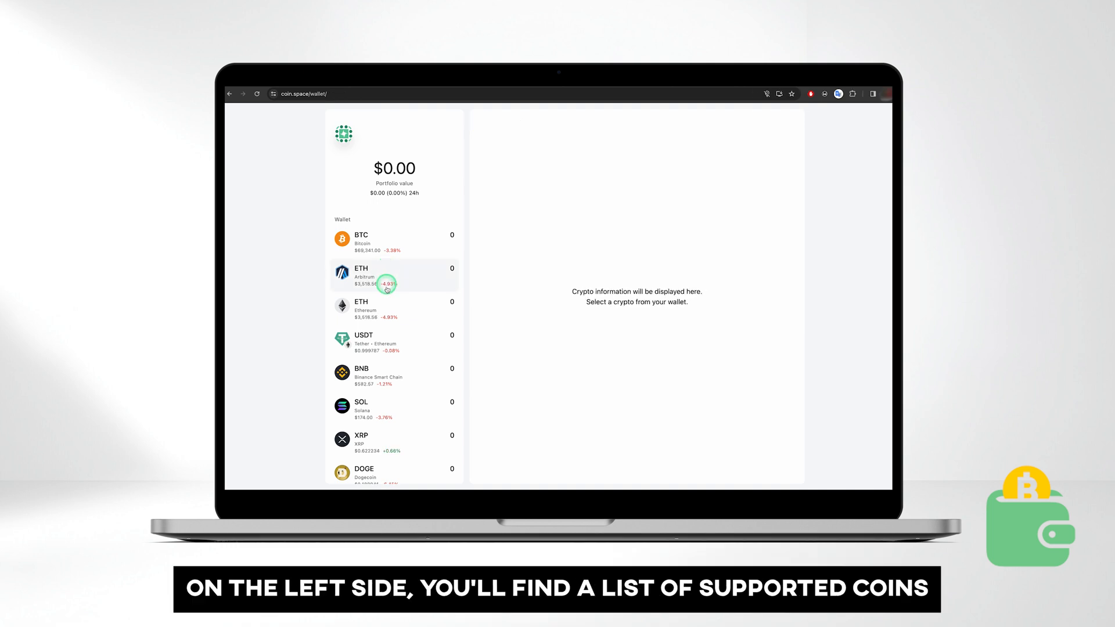
pyautogui.scroll(-3)
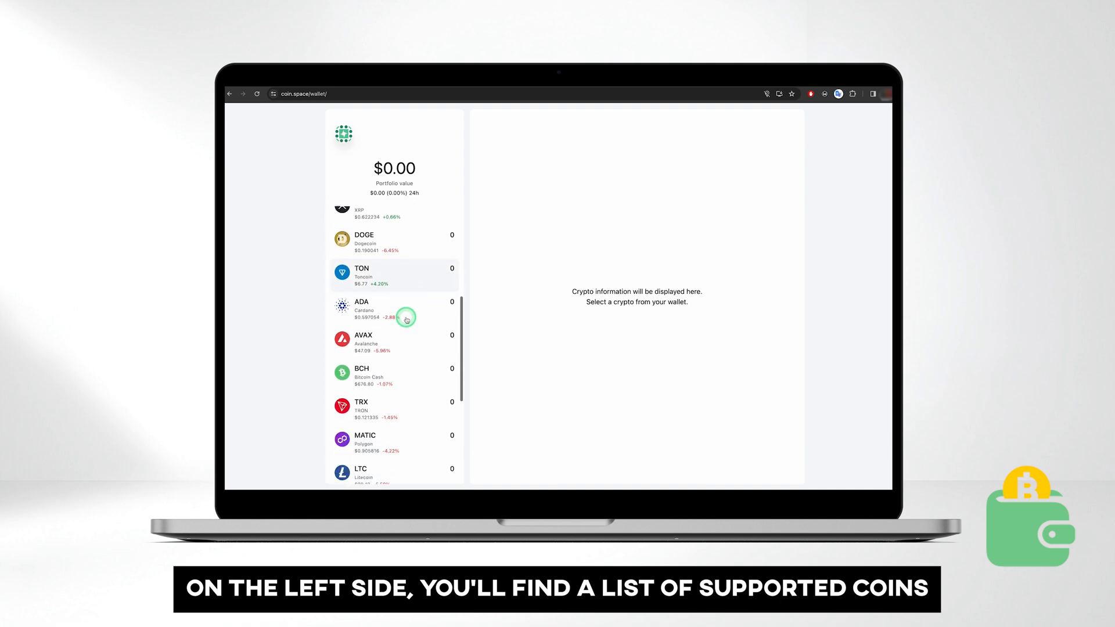
pyautogui.scroll(-3)
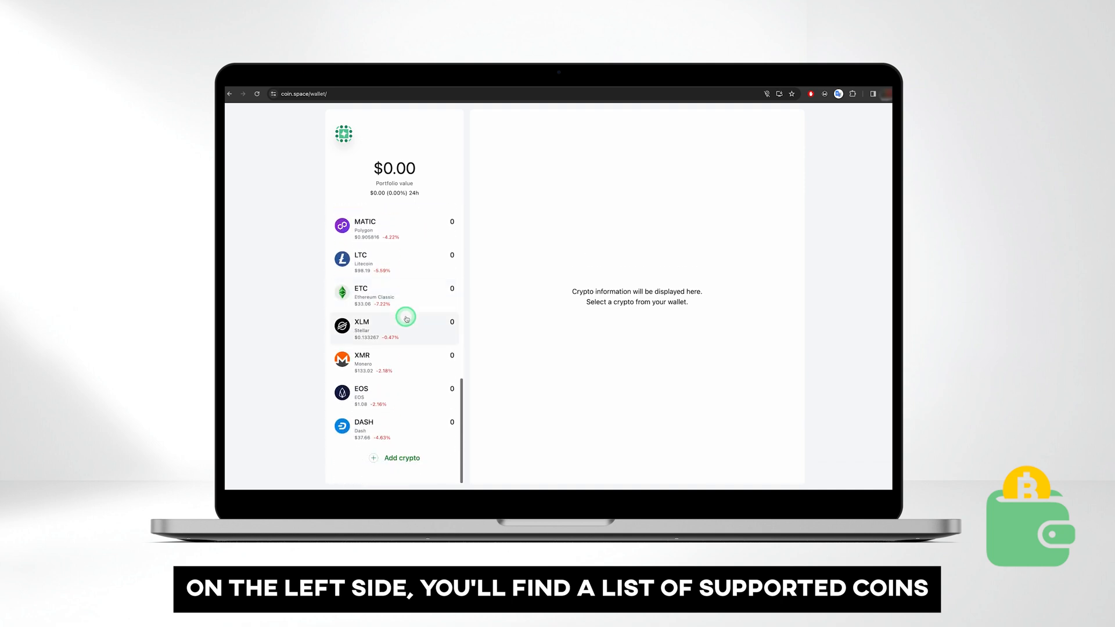
pyautogui.click(402, 458)
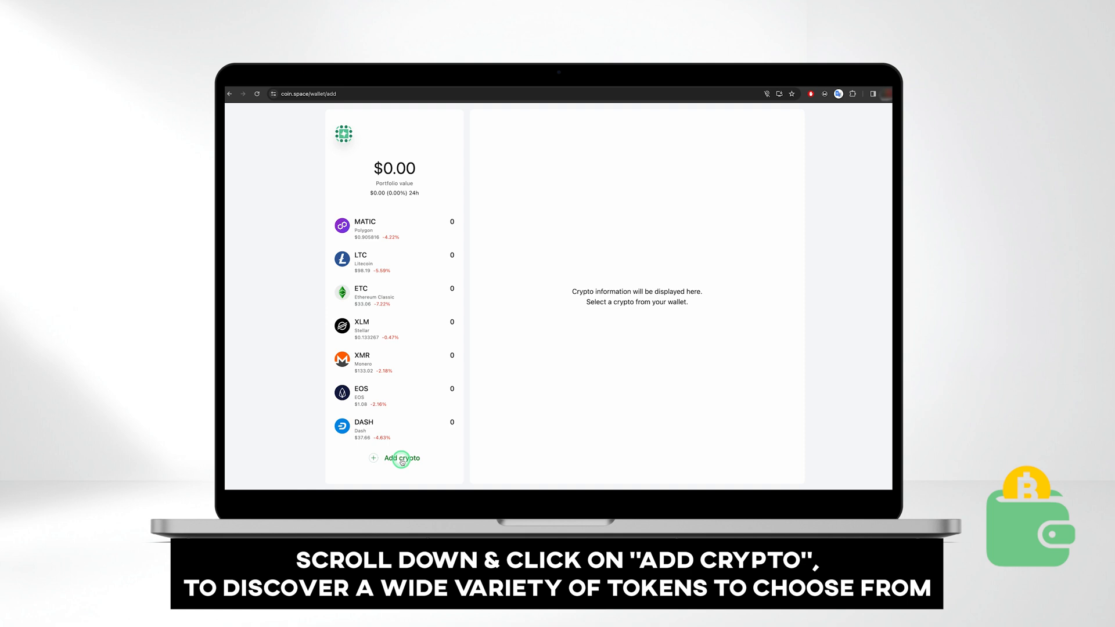
pyautogui.click(401, 458)
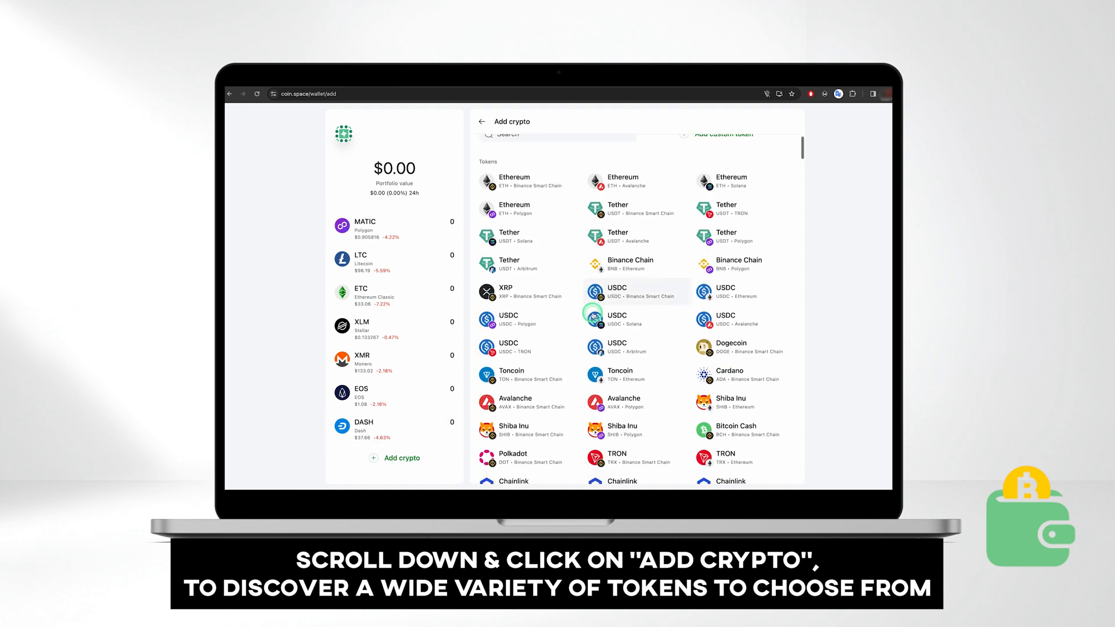
pyautogui.scroll(-3)
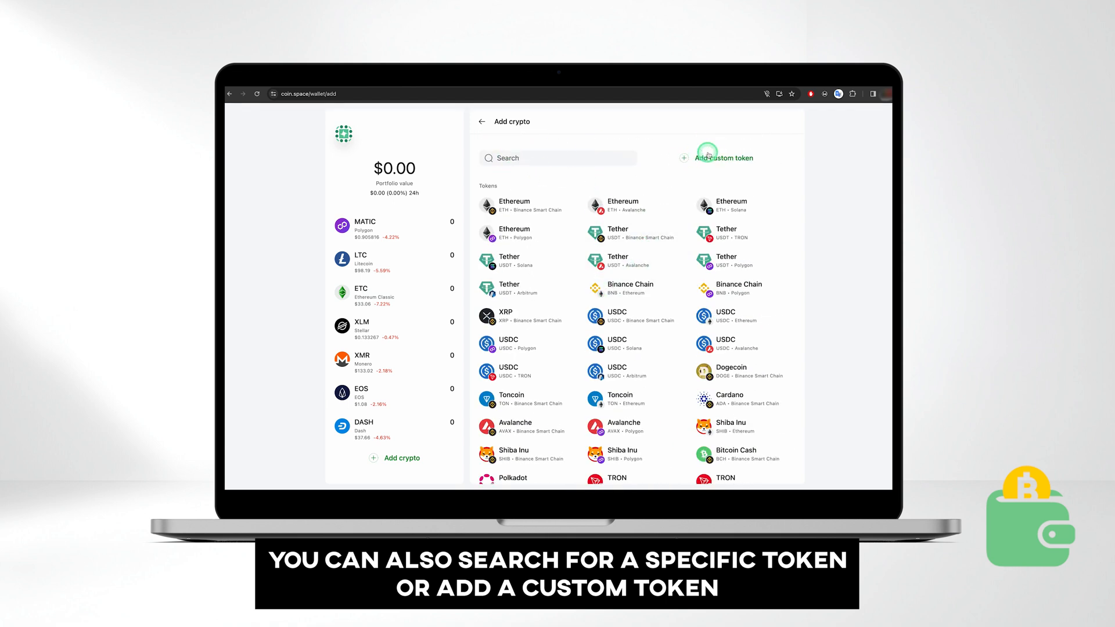
pyautogui.click(706, 155)
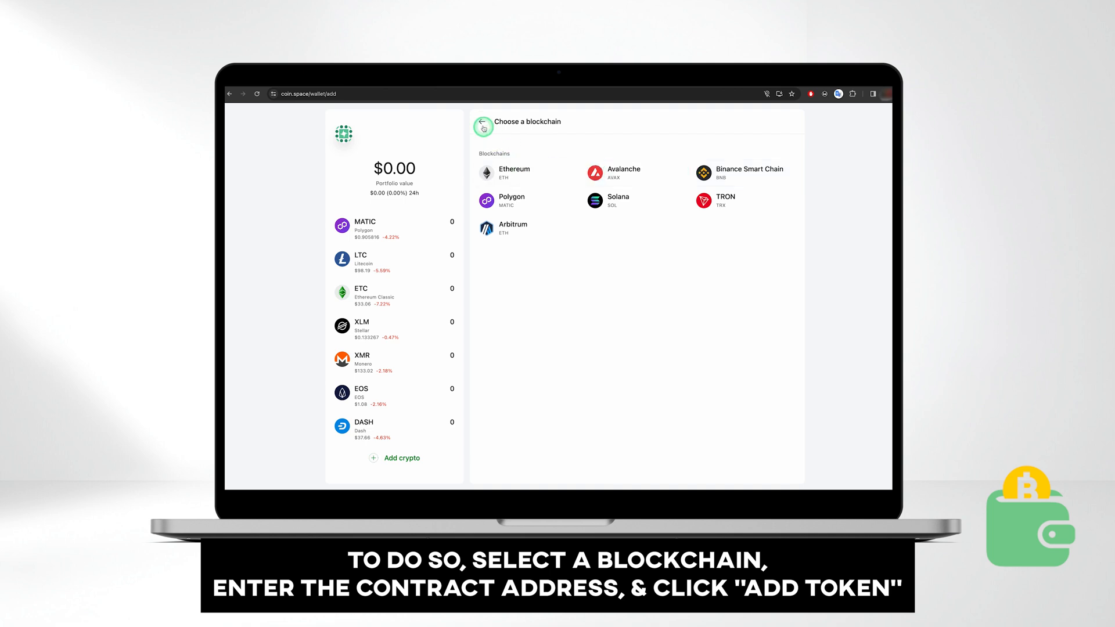
pyautogui.click(504, 172)
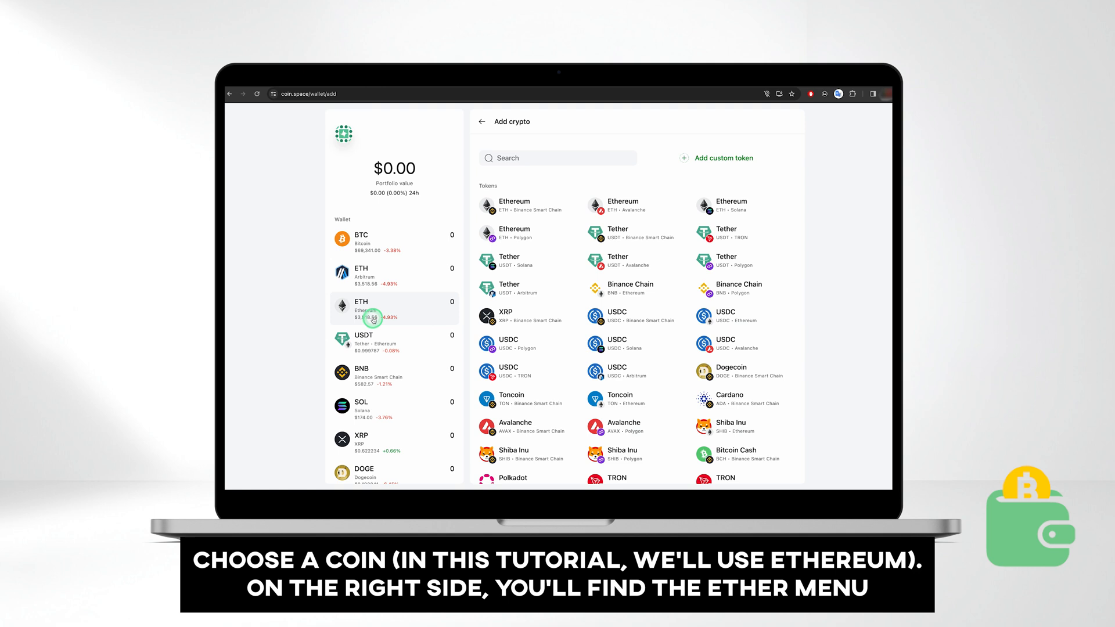
# - Open ETH Ethereum and switch its price chart to the 7D range
pyautogui.click(394, 309)
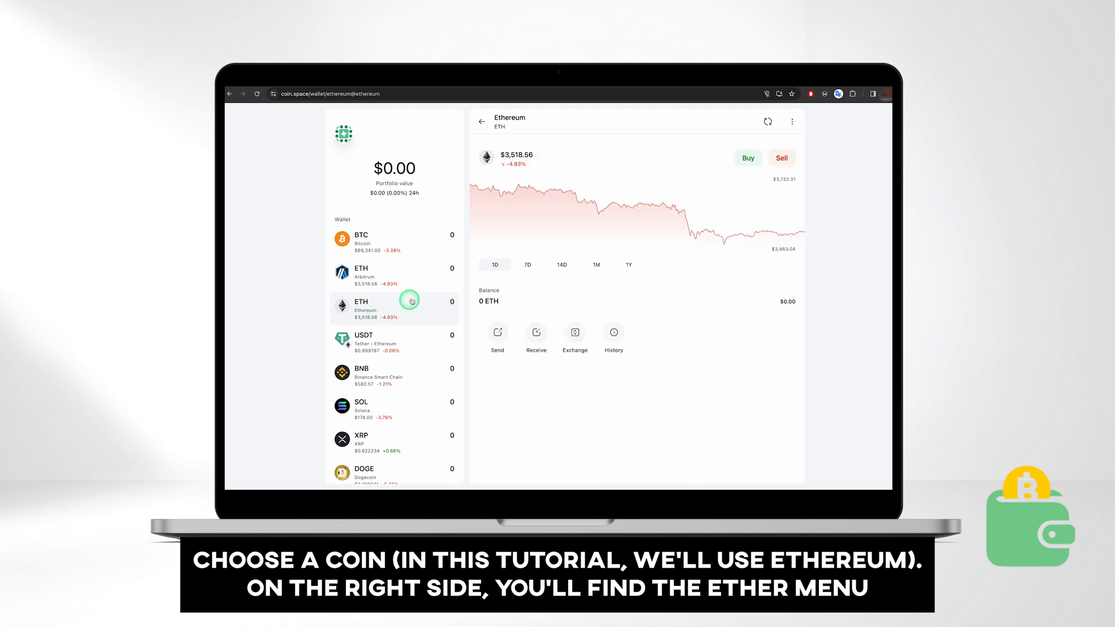
pyautogui.moveTo(488, 235)
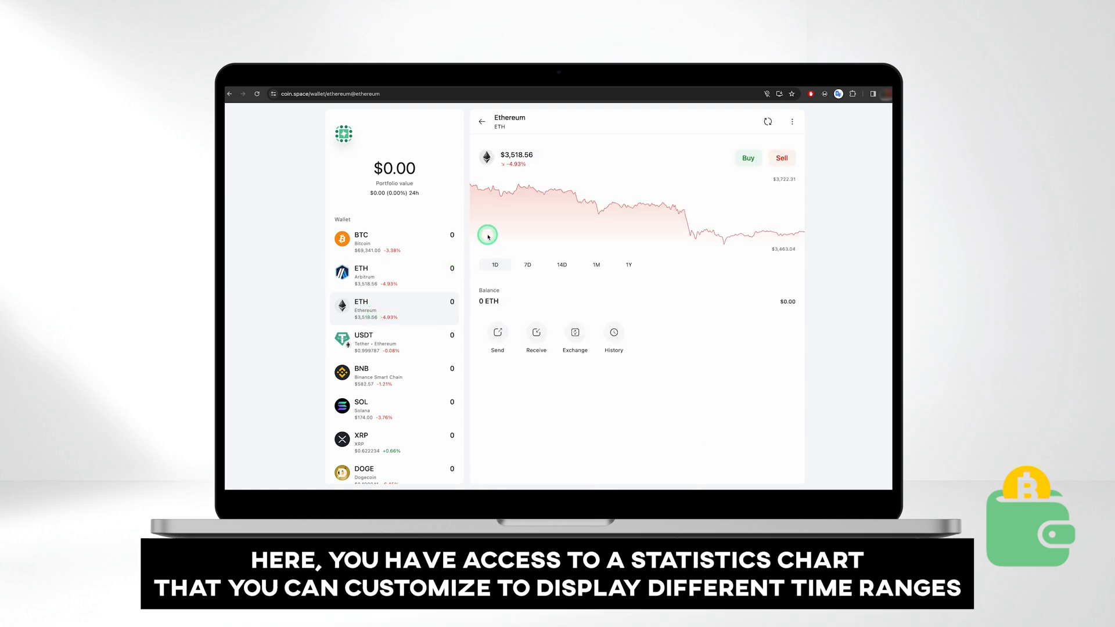
pyautogui.click(527, 265)
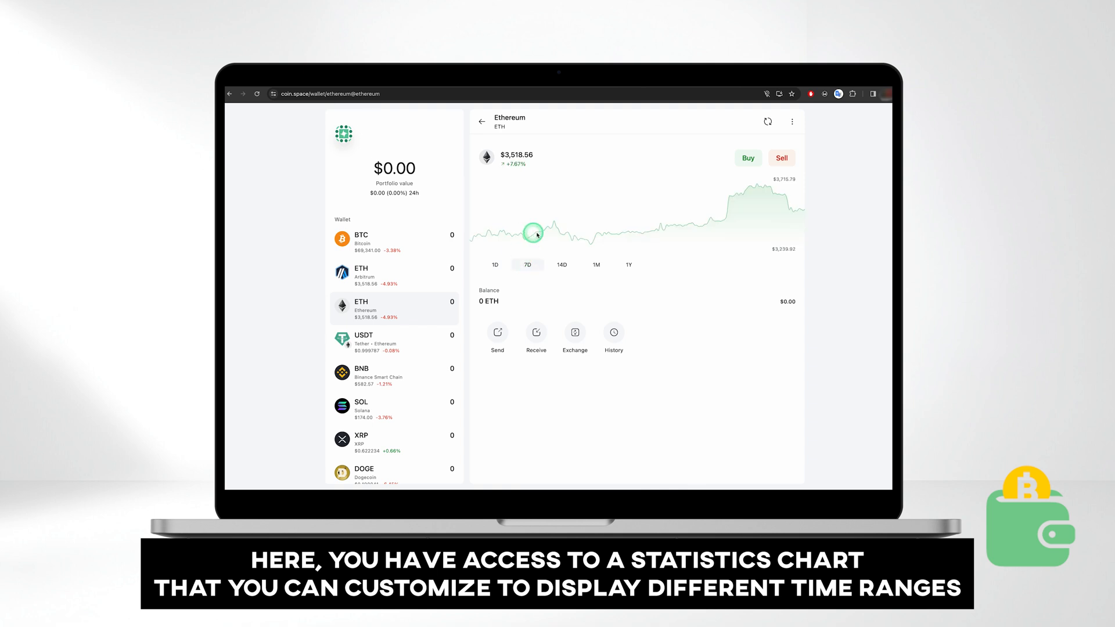
pyautogui.moveTo(764, 190)
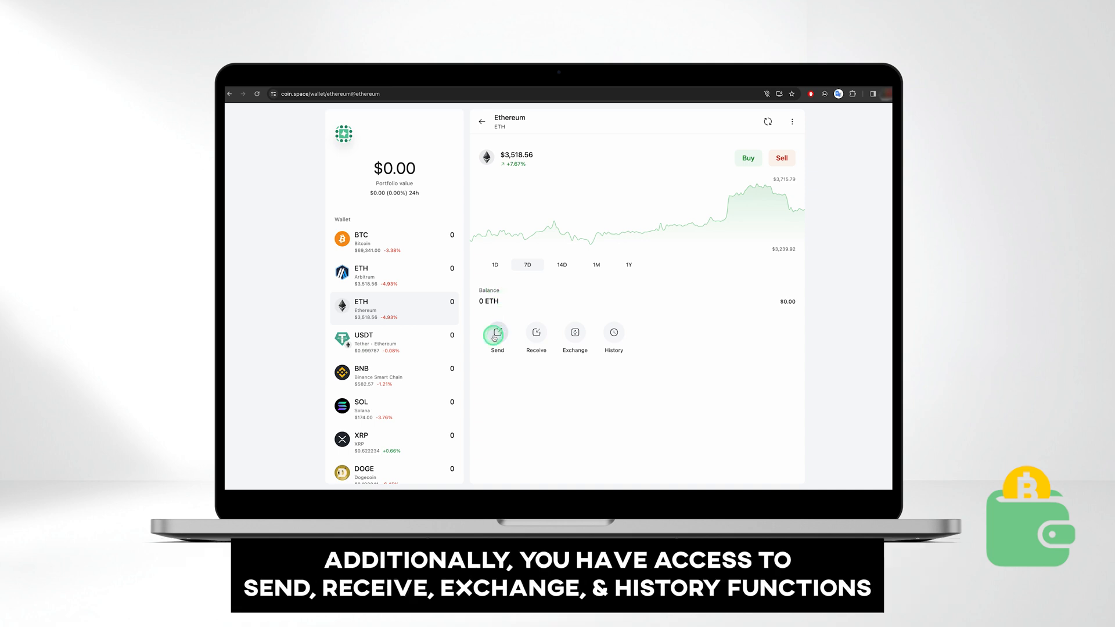
pyautogui.moveTo(575, 333)
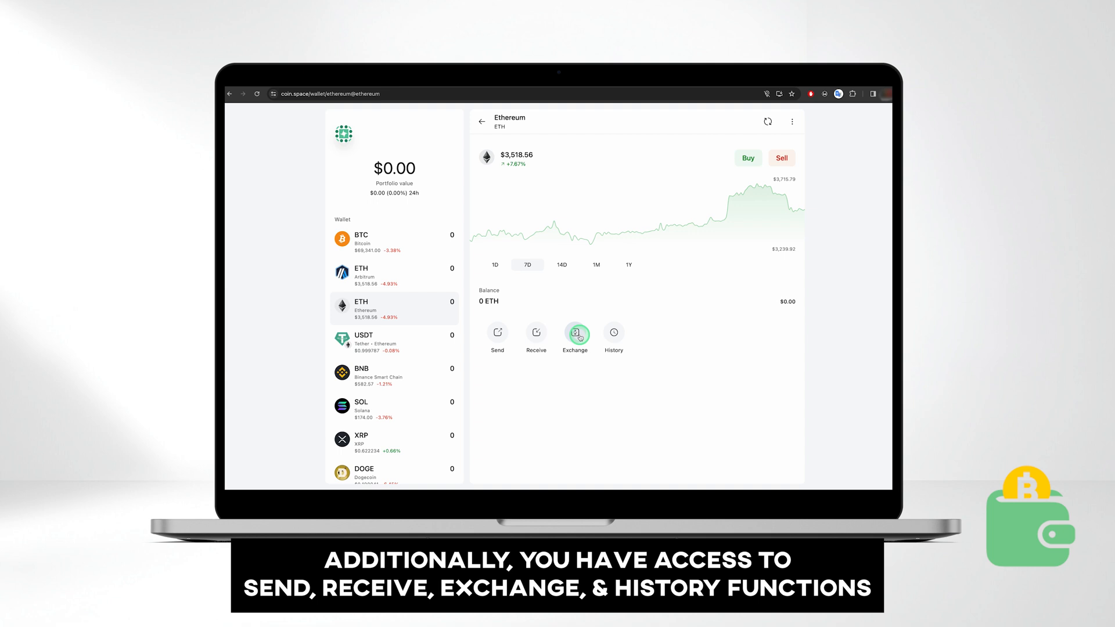
pyautogui.moveTo(614, 332)
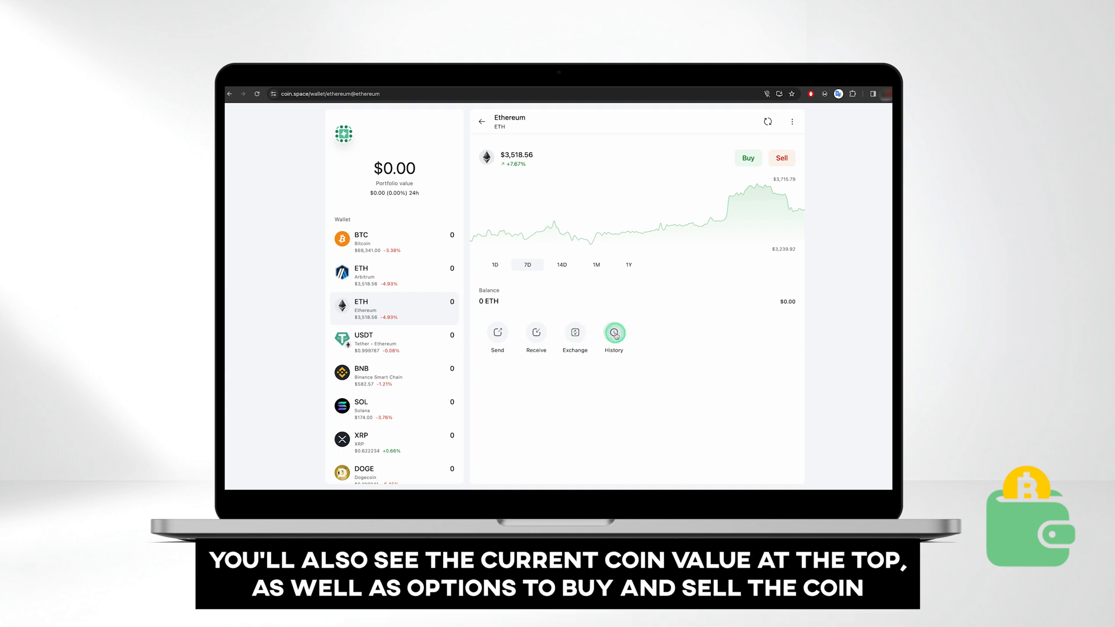
pyautogui.moveTo(694, 244)
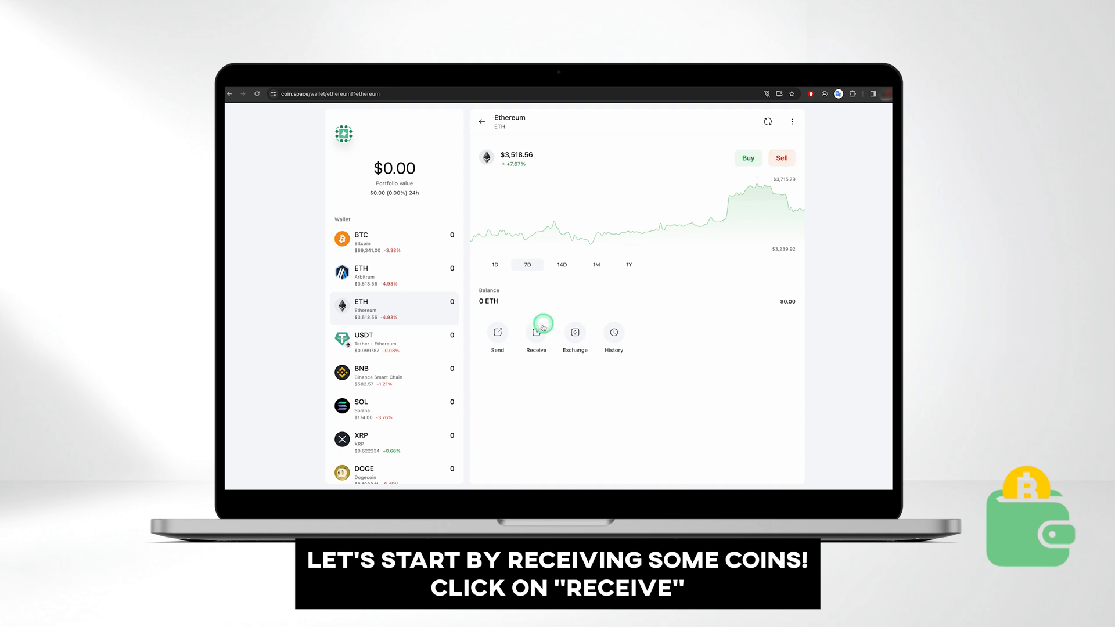
# - Show the ETH receive QR code, copy the address, allow Mecto location once, then go back
pyautogui.click(536, 332)
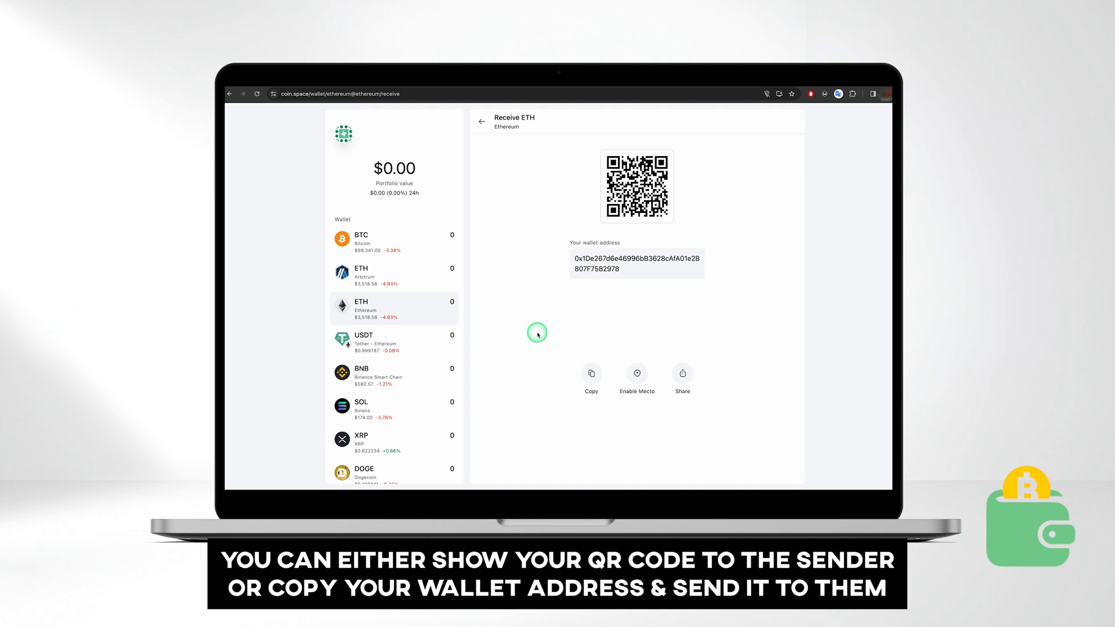
pyautogui.click(592, 371)
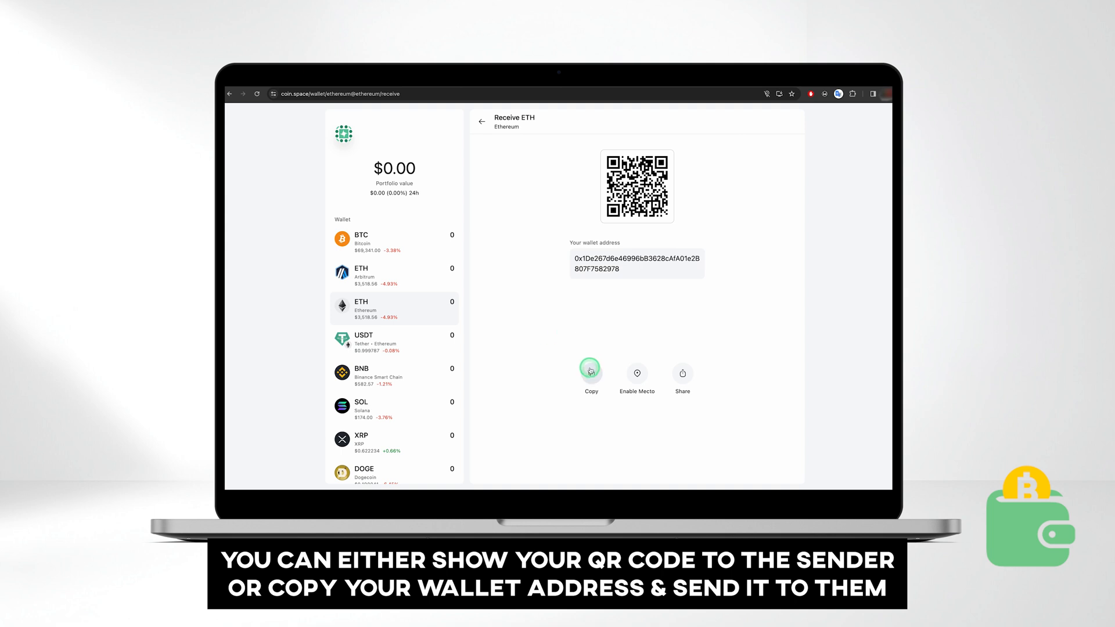
pyautogui.click(638, 373)
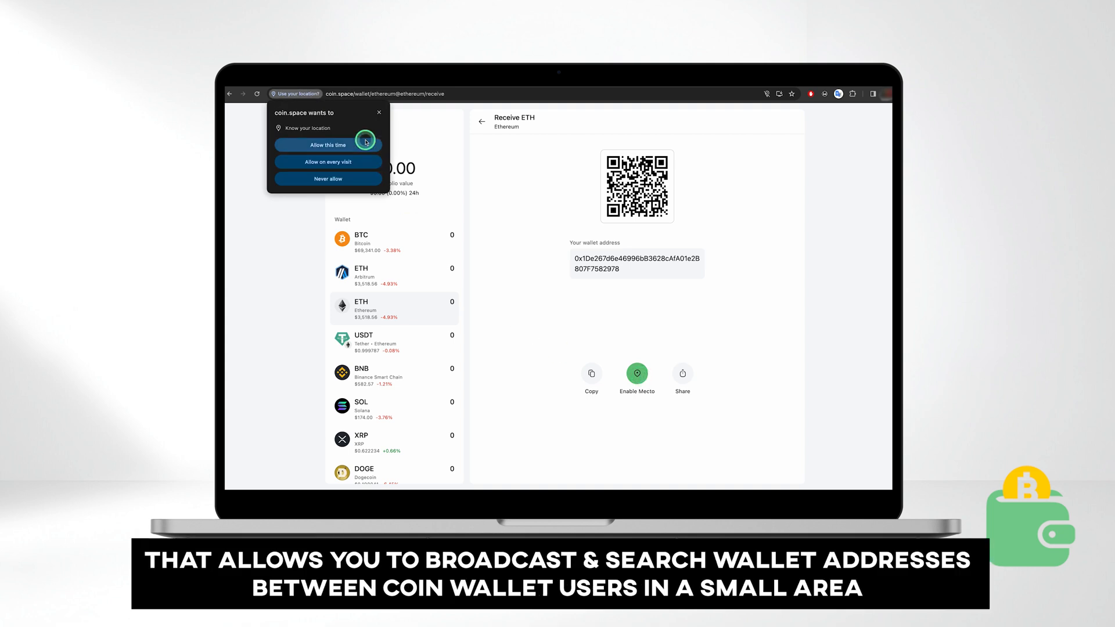
pyautogui.click(328, 145)
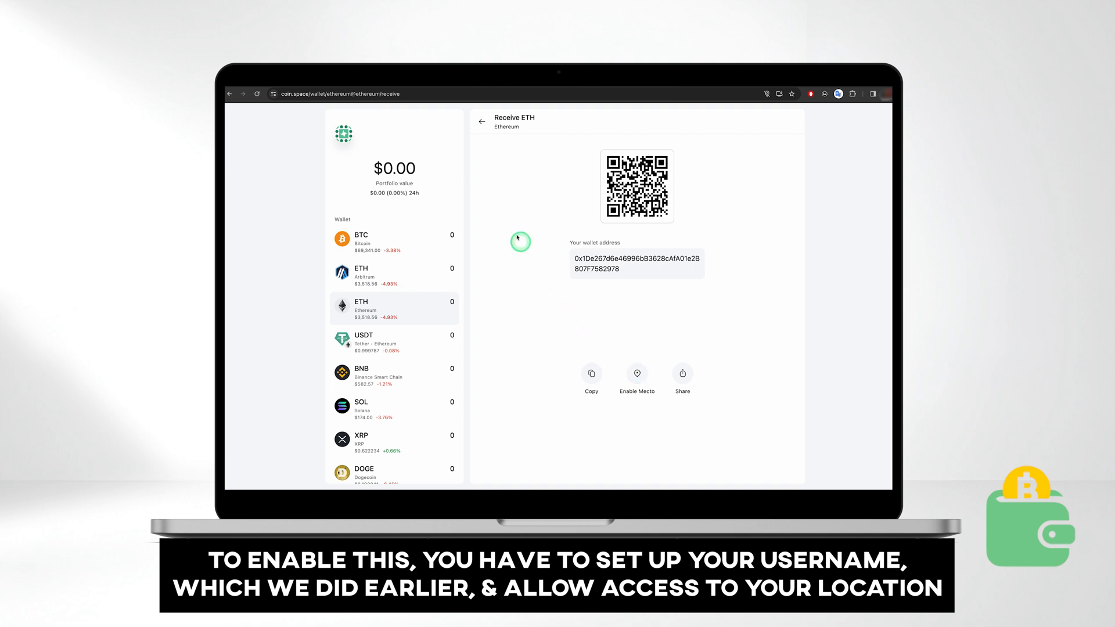
pyautogui.click(484, 121)
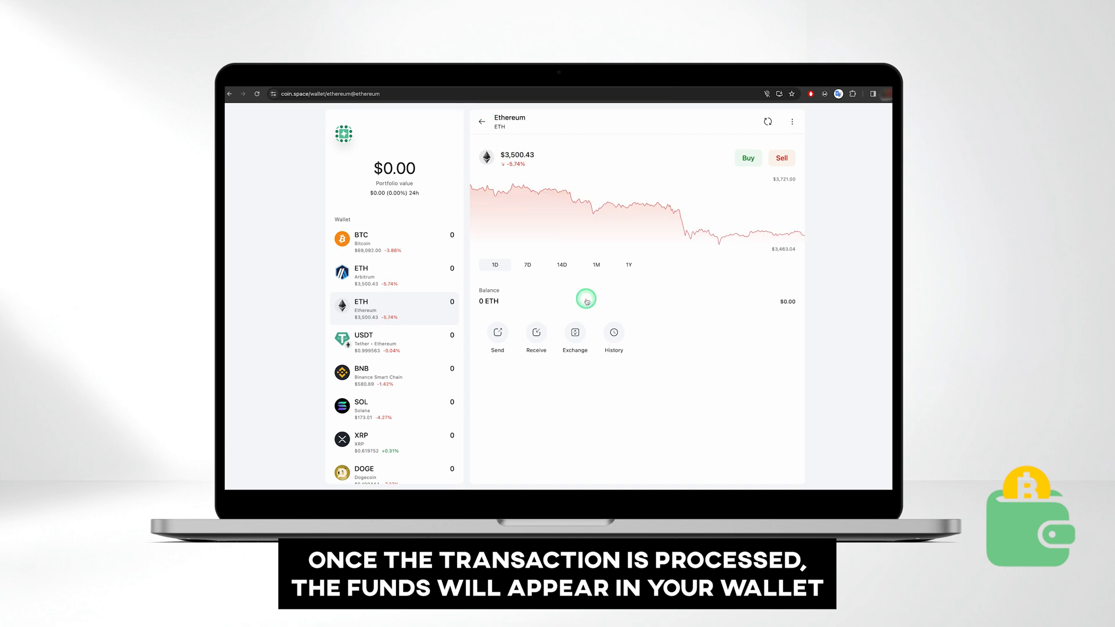
pyautogui.moveTo(769, 121)
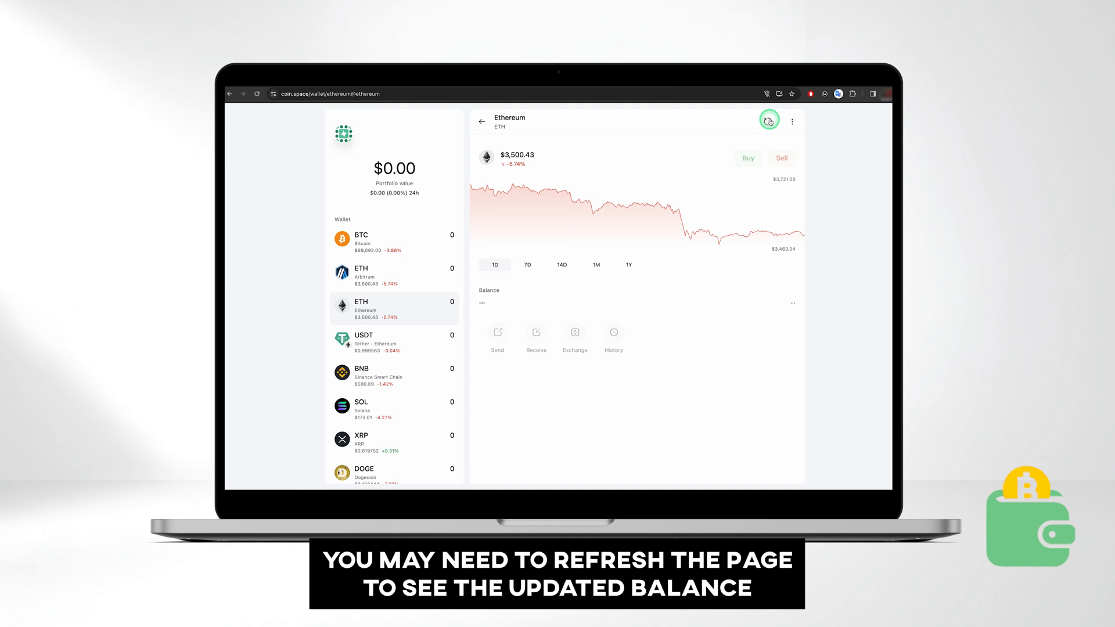
# - Refresh the Ethereum panel to show the 0.007995 ETH balance and $27.99 portfolio
pyautogui.click(768, 121)
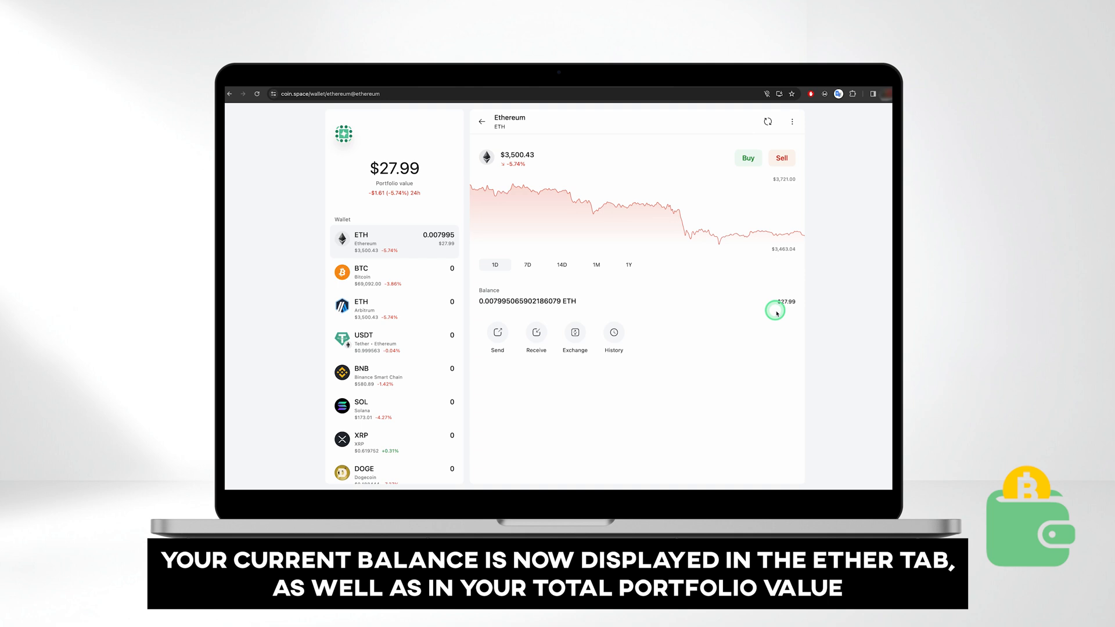
pyautogui.moveTo(544, 290)
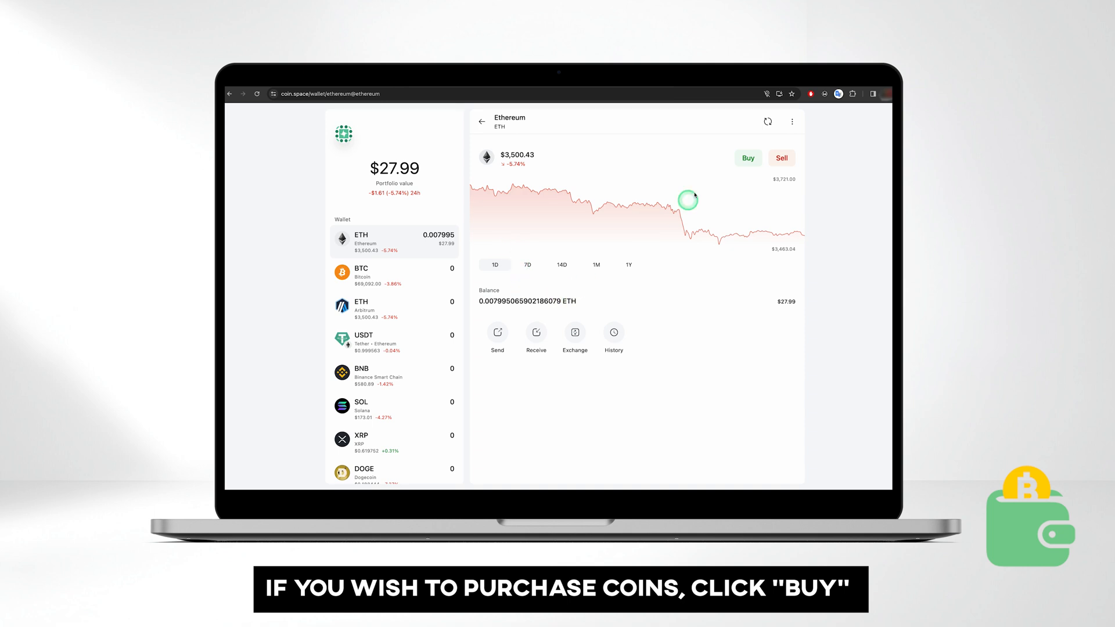
# - Buy ETH through MoonPay, reaching a $300 quote for about 0.0795 ETH
pyautogui.click(748, 158)
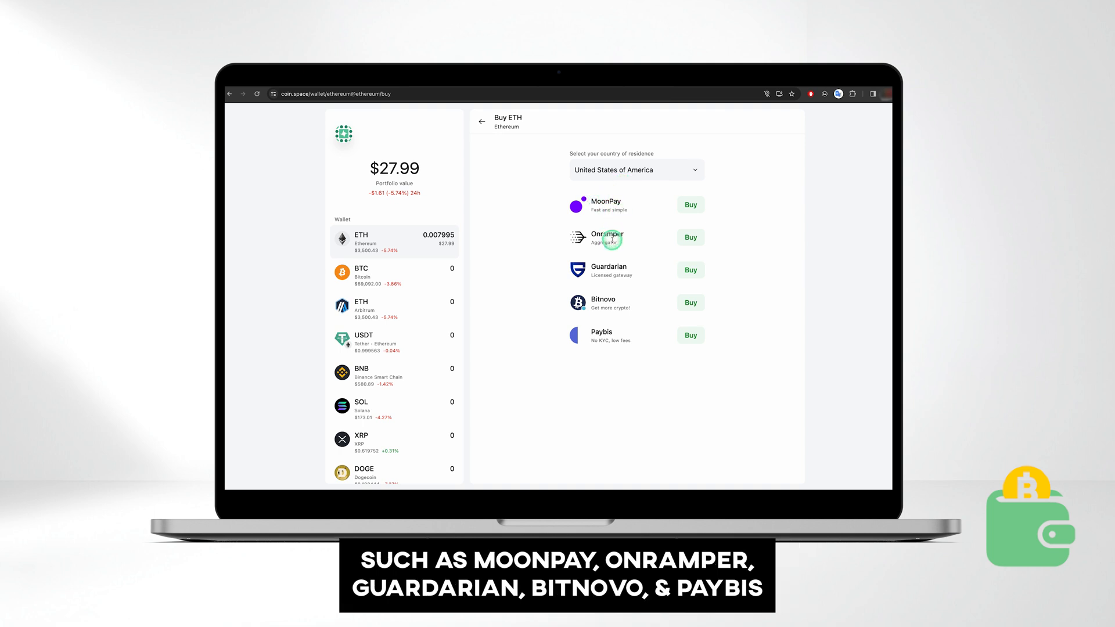
pyautogui.moveTo(613, 306)
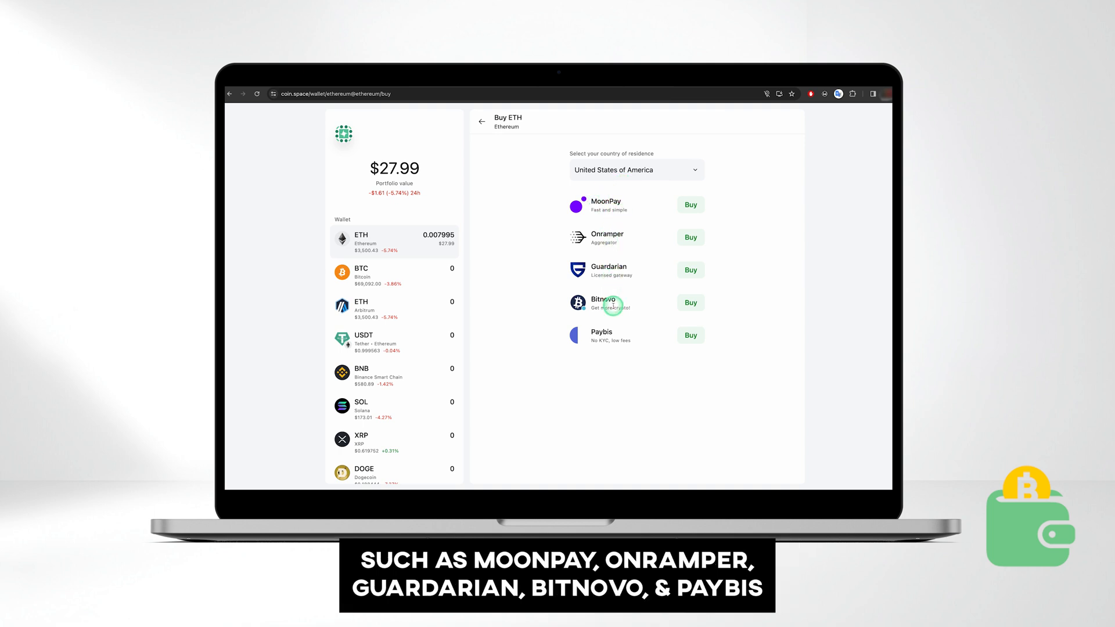
pyautogui.moveTo(679, 199)
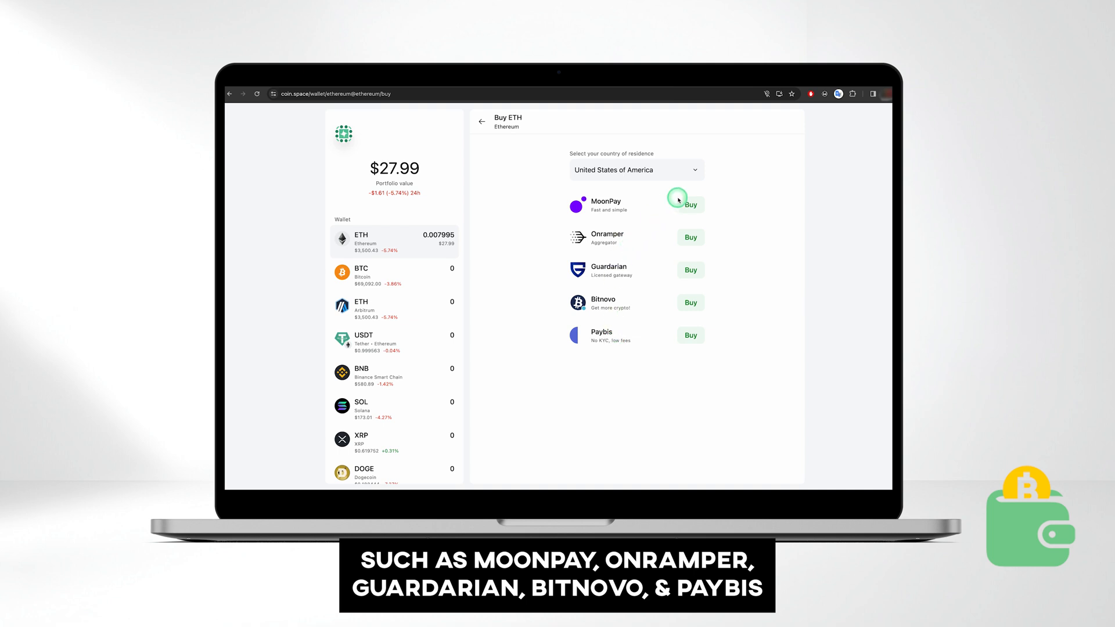
pyautogui.click(690, 205)
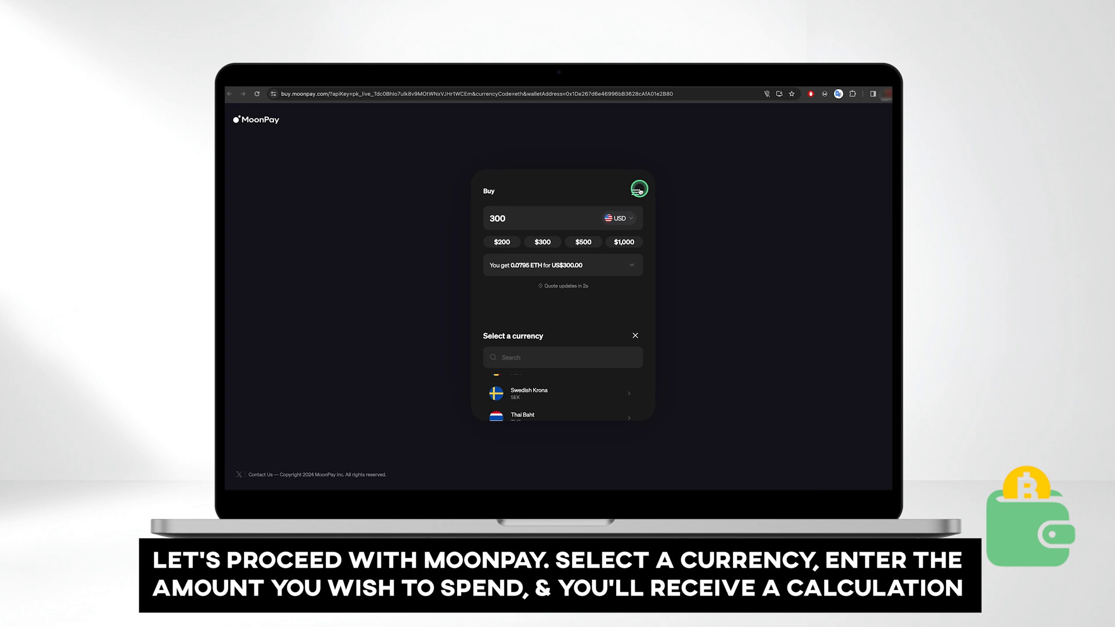
# - Buy $200 of ETH in USD, about 0.0525 ETH, and view the fee breakdown
pyautogui.click(636, 336)
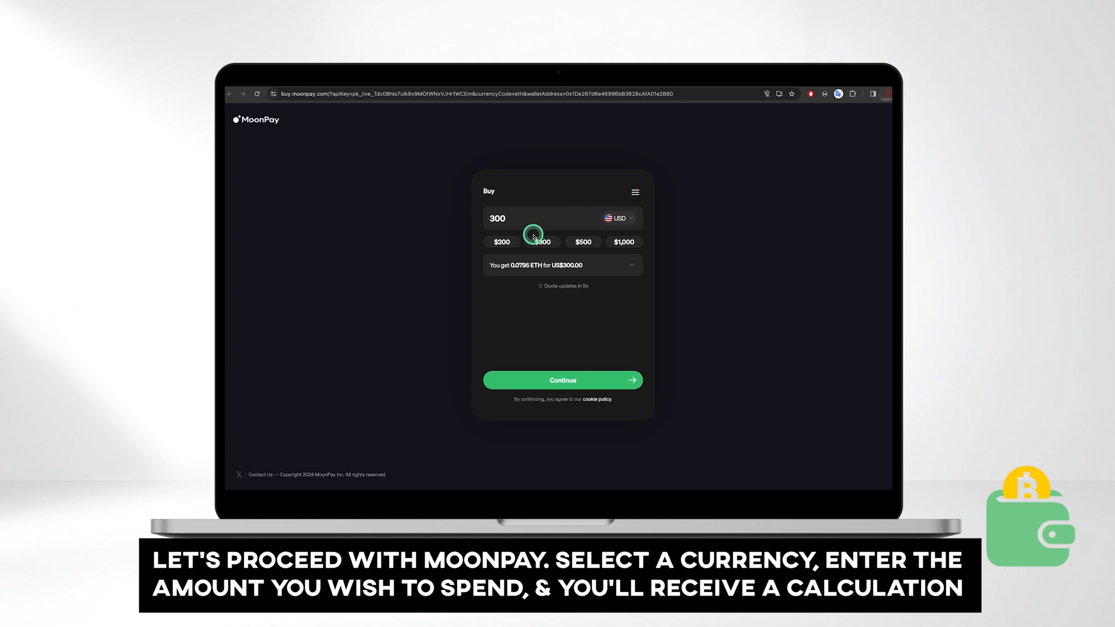
pyautogui.click(501, 242)
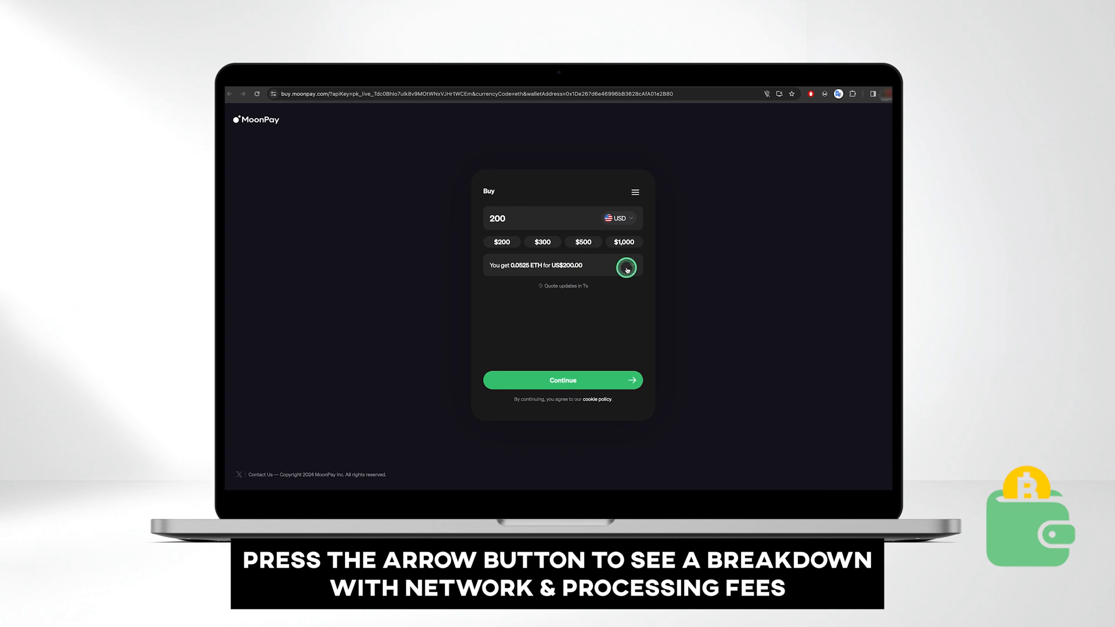
pyautogui.click(626, 266)
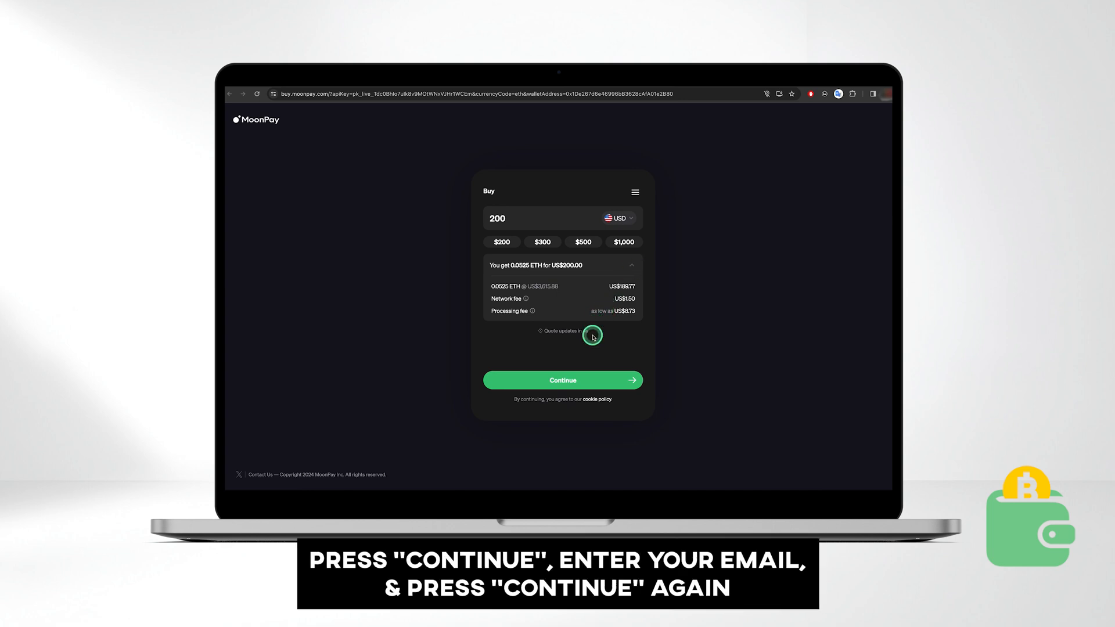
# - Proceed to MoonPay checkout and submit the email to request a verification code
pyautogui.click(563, 380)
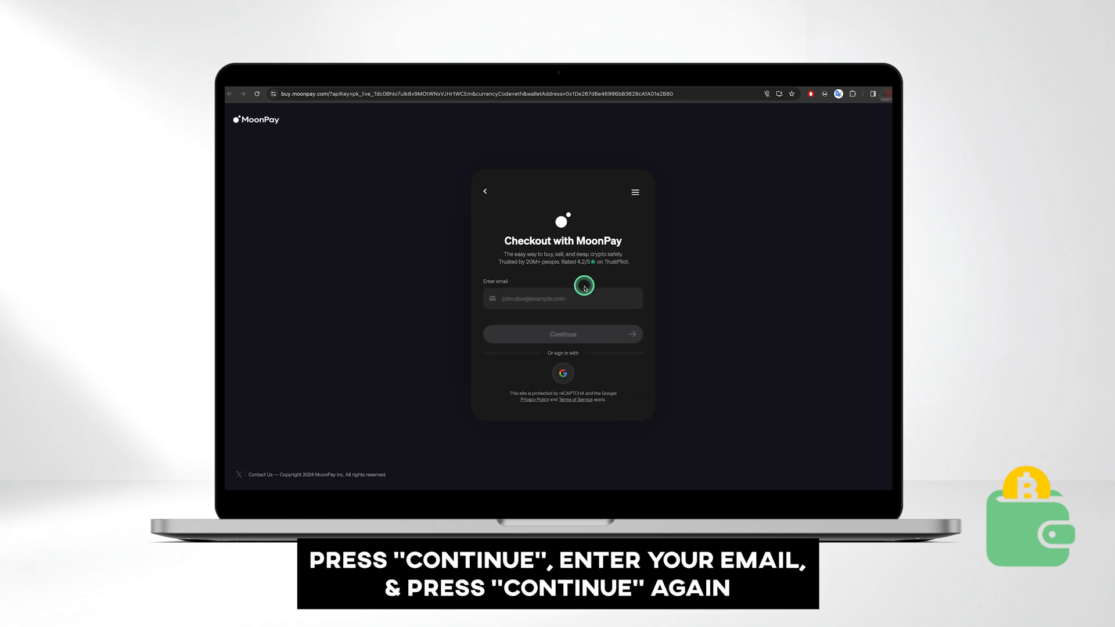
pyautogui.click(563, 334)
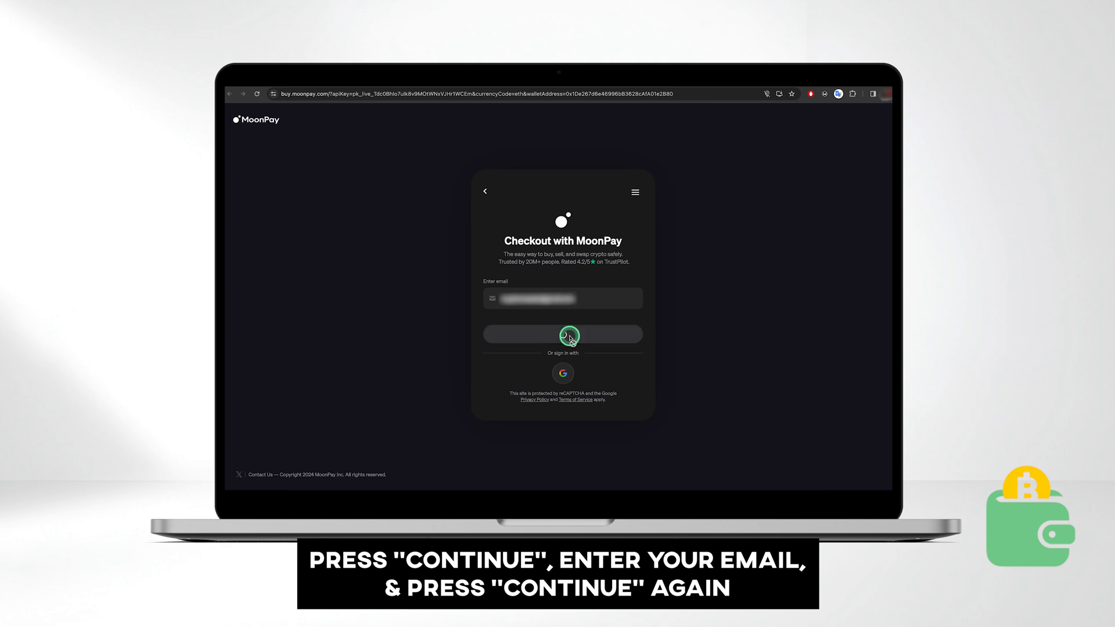
pyautogui.click(563, 334)
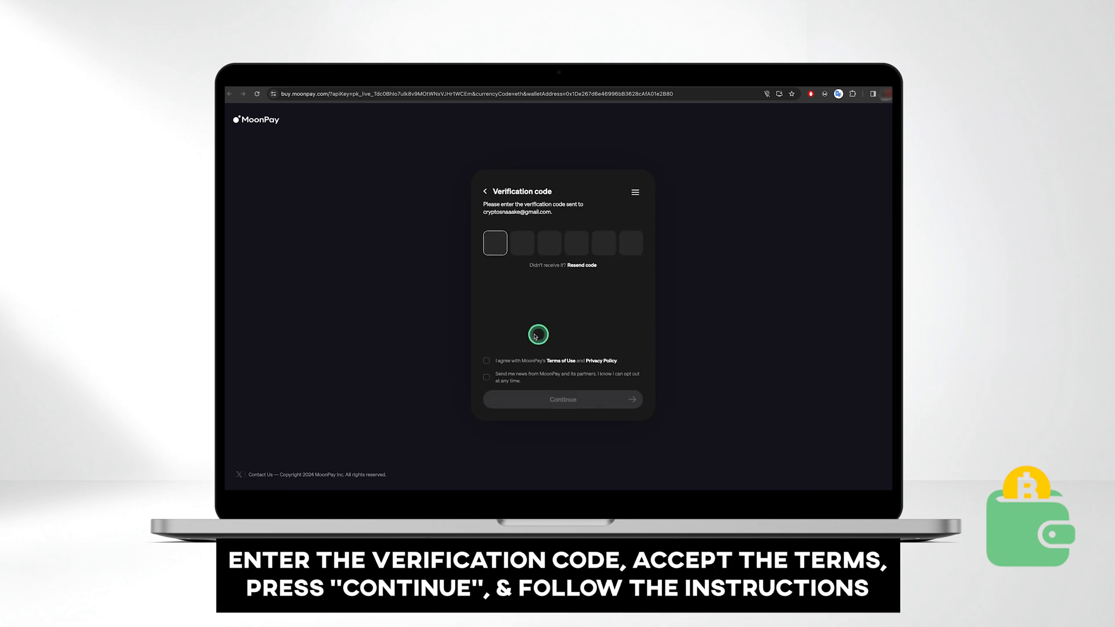
pyautogui.moveTo(491, 385)
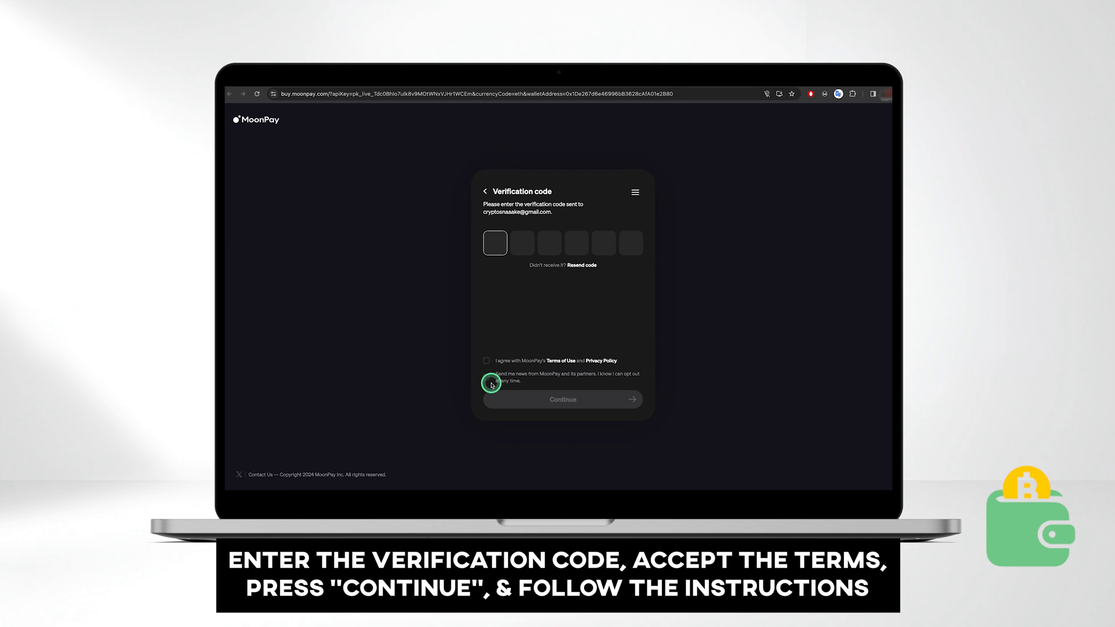
pyautogui.moveTo(545, 277)
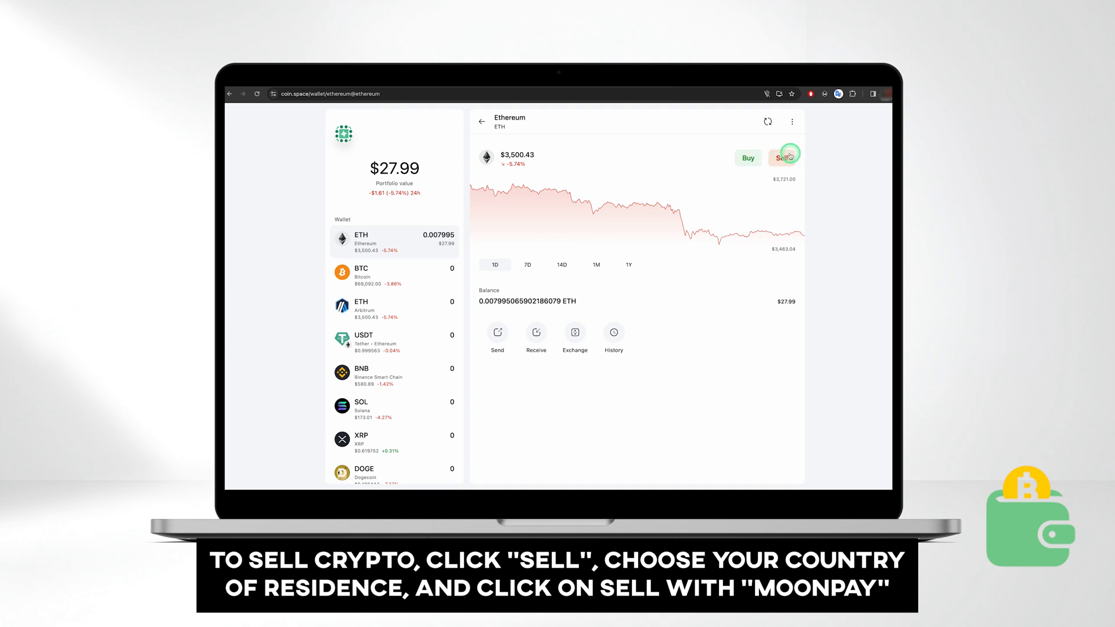
# - Quote a sale of 0,01 ETH for about €26.34, review fees, and reach the checkout email
pyautogui.click(784, 158)
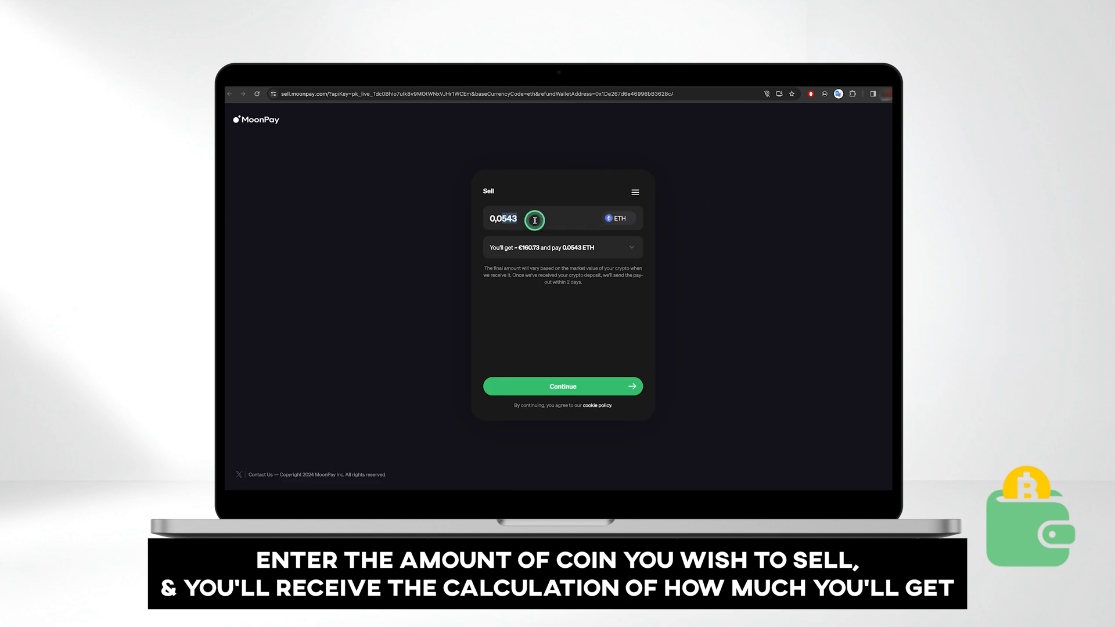
pyautogui.write('0,01')
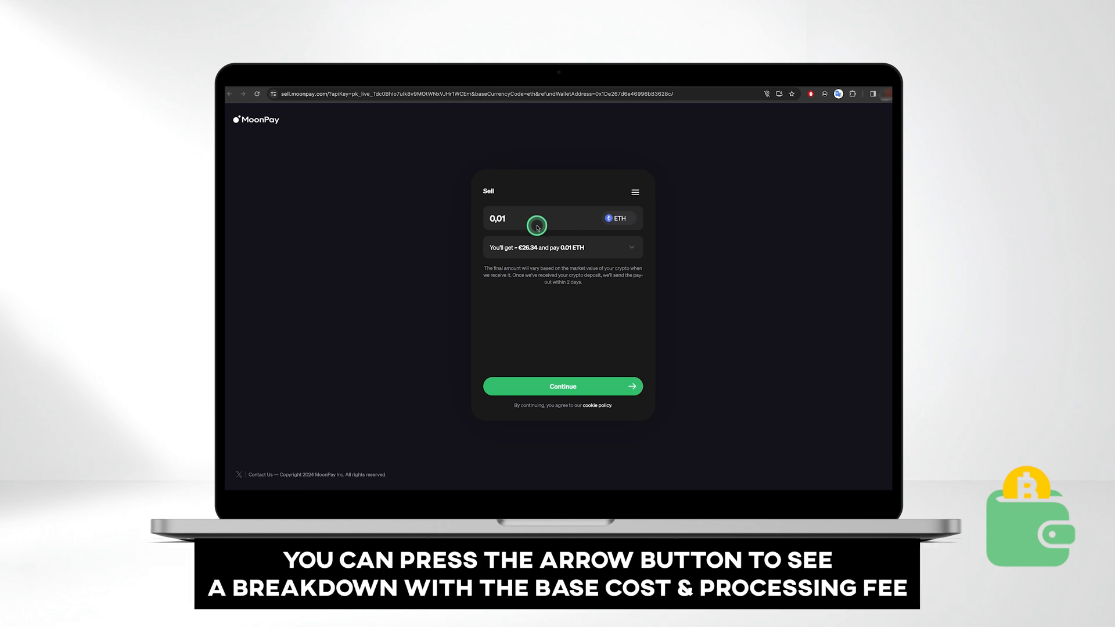
pyautogui.click(632, 247)
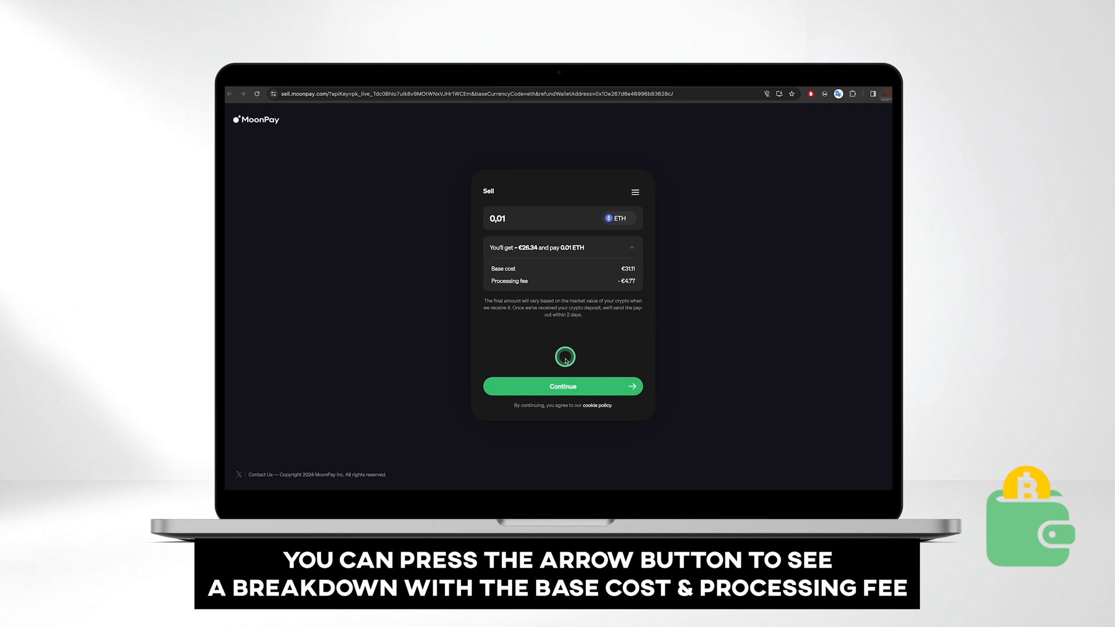
pyautogui.click(563, 386)
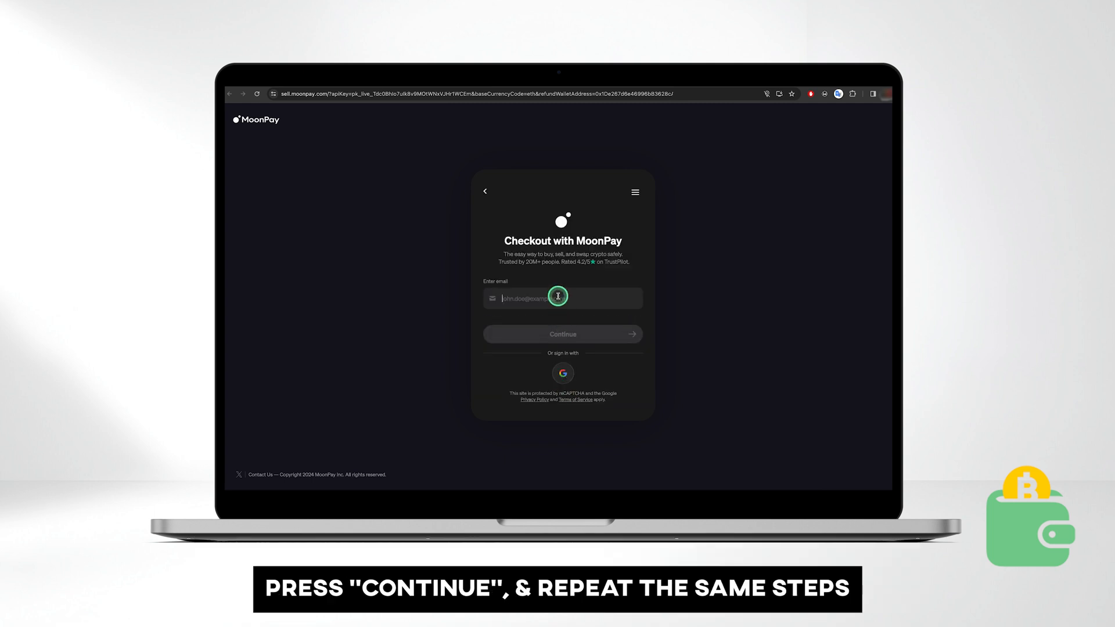
pyautogui.click(562, 334)
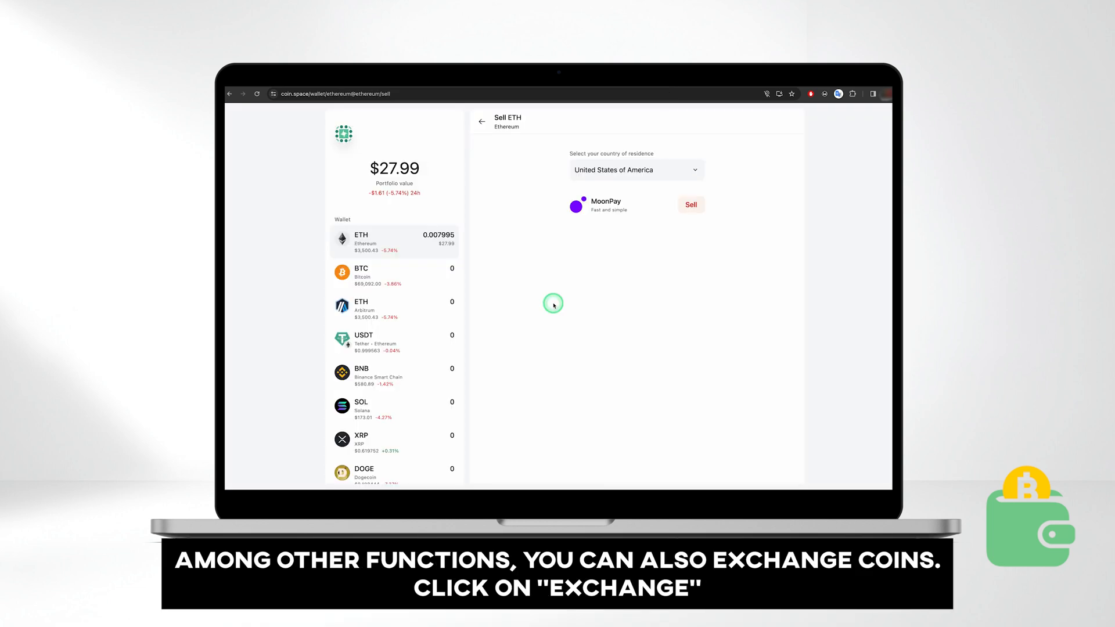
# - Preview swapping ETH for TRON in the Exchange form, then leave without exchanging
pyautogui.click(482, 121)
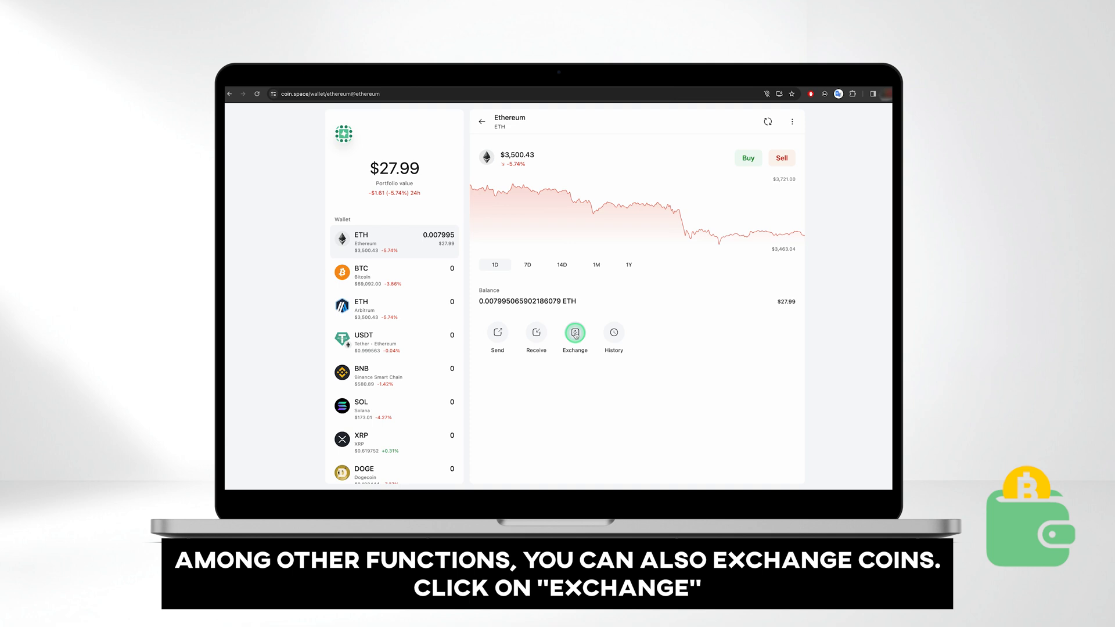
pyautogui.click(575, 333)
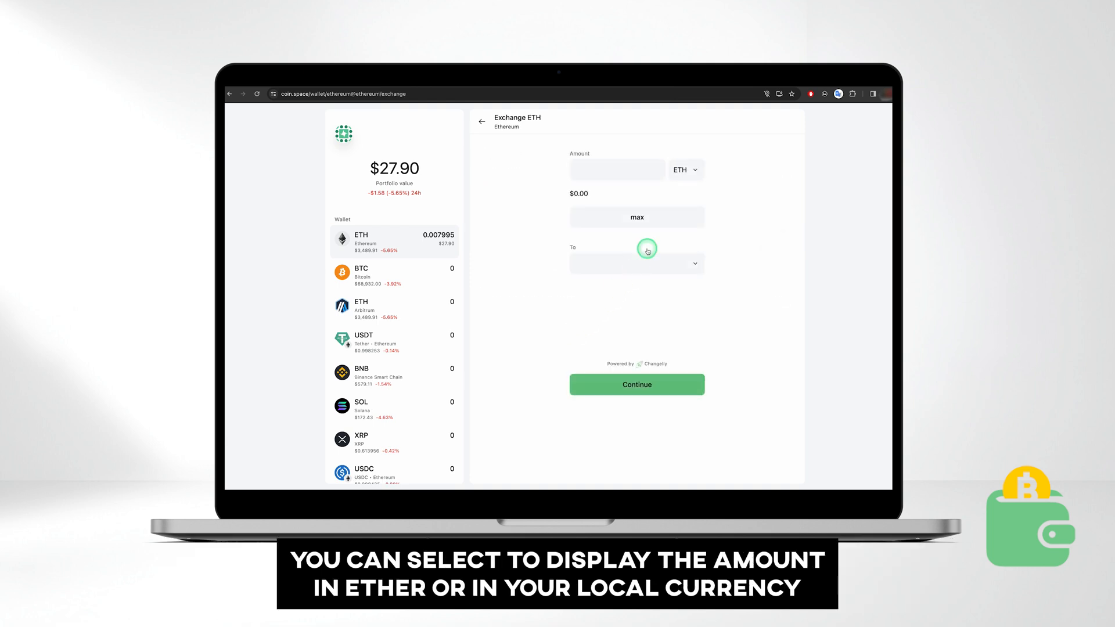
pyautogui.click(686, 170)
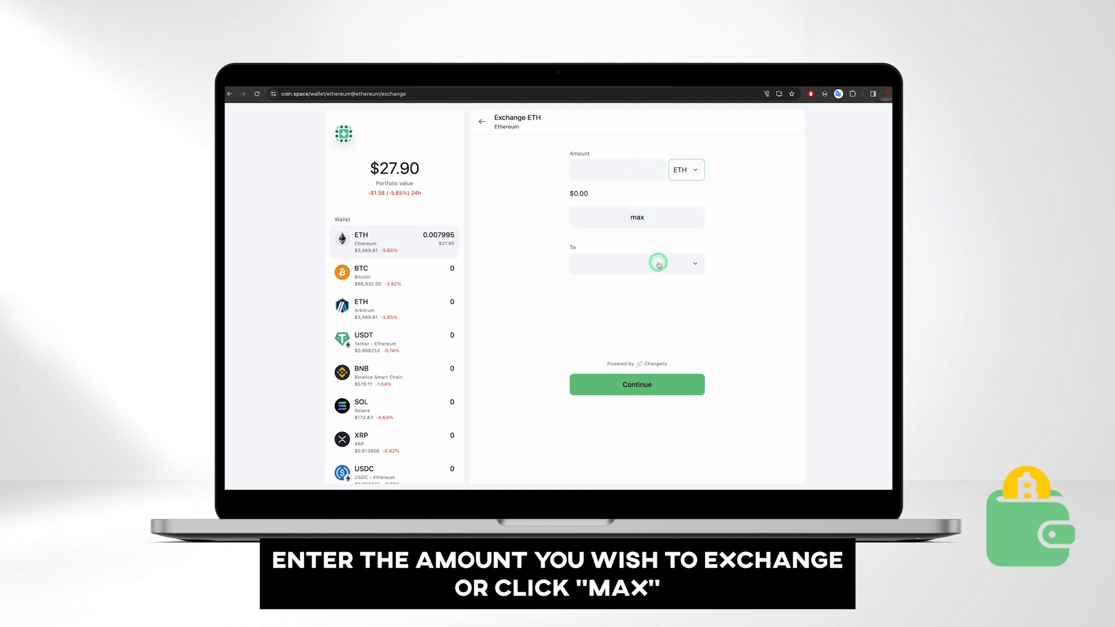
pyautogui.click(658, 263)
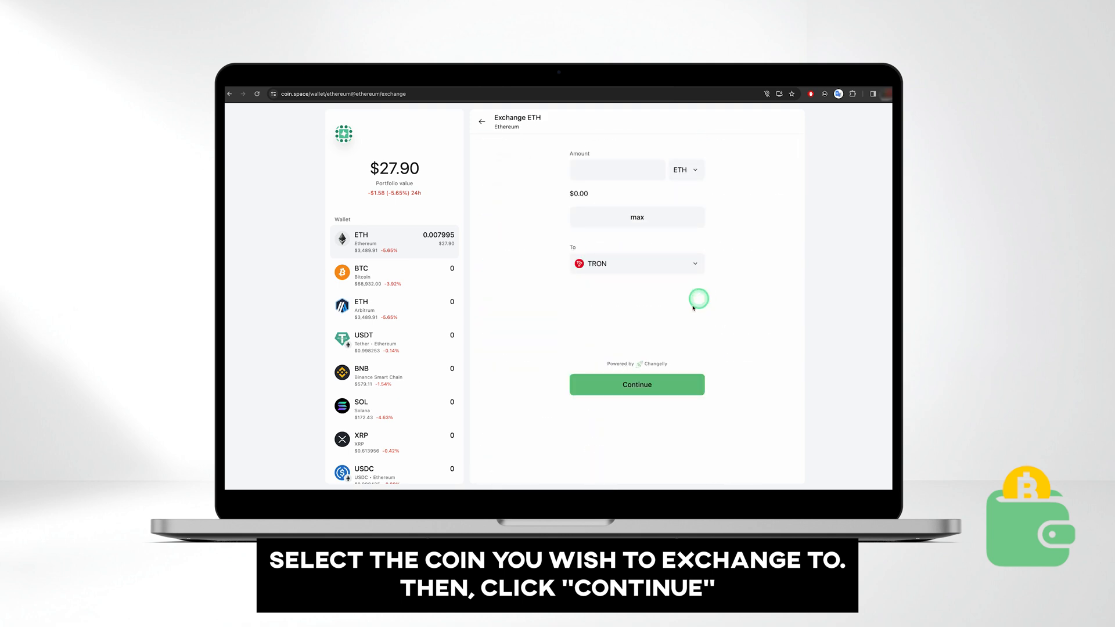
pyautogui.click(636, 385)
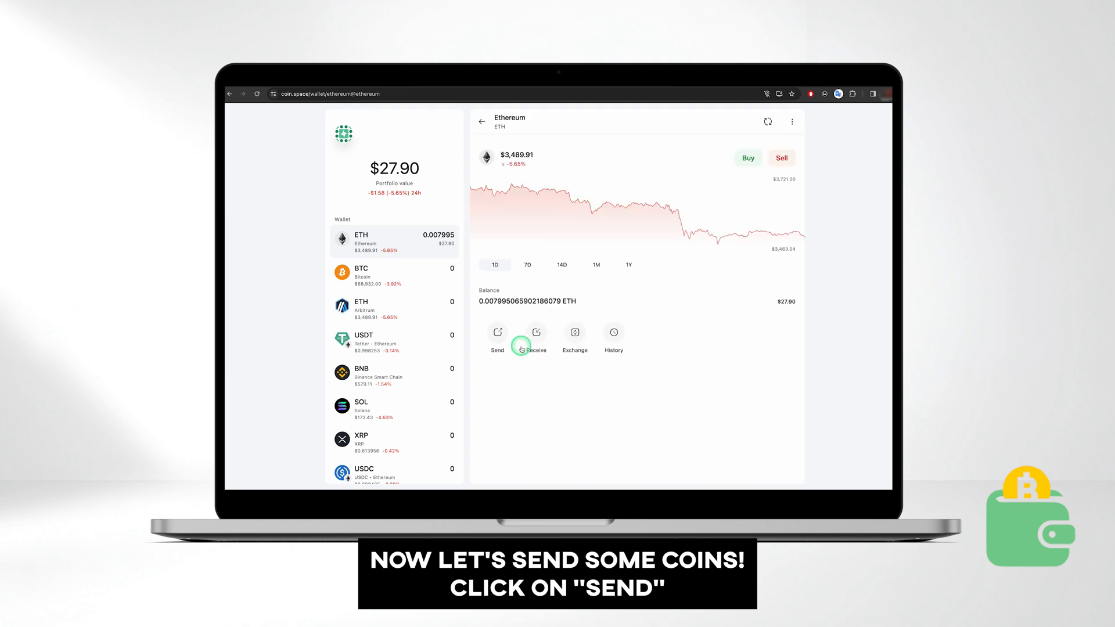
# - Start an ETH send, scanning the recipient address by QR and keeping gas limit 21000
pyautogui.click(497, 332)
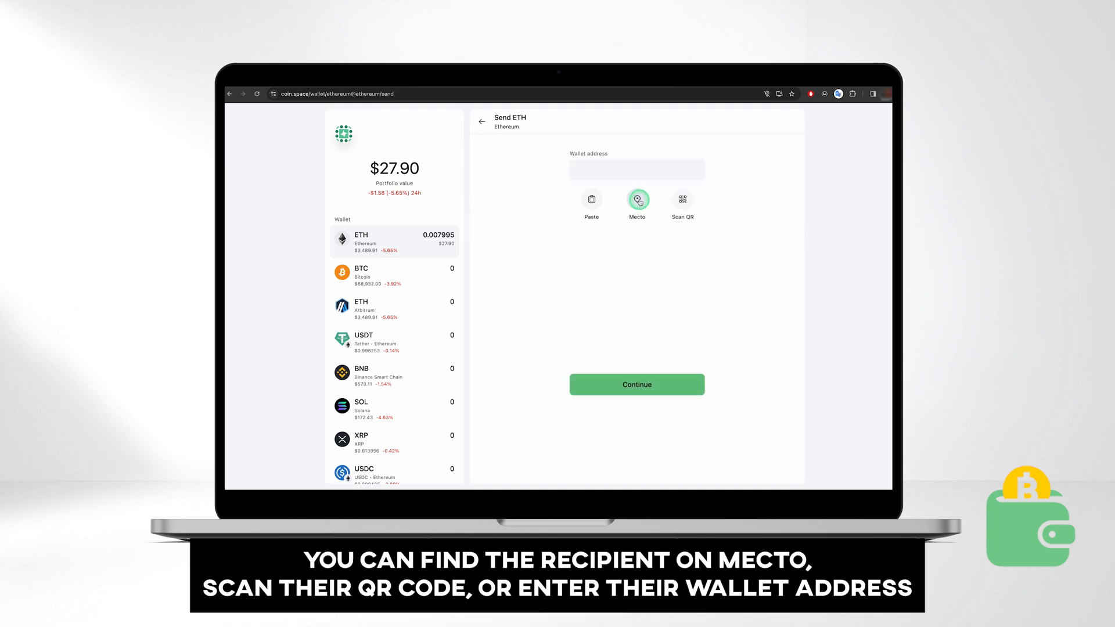
pyautogui.click(683, 199)
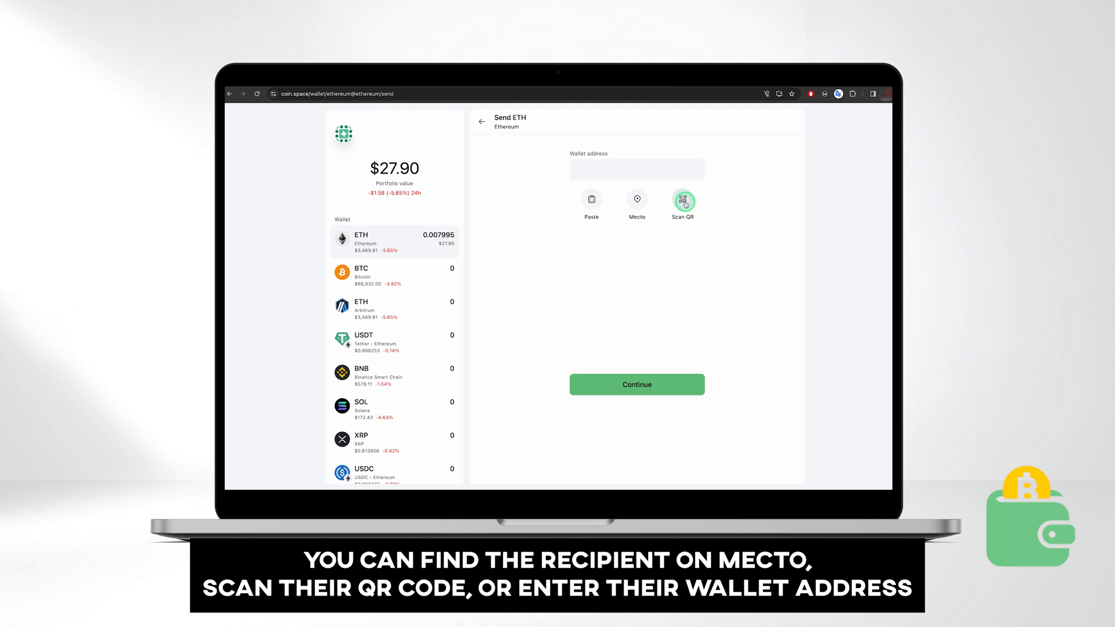
pyautogui.click(591, 200)
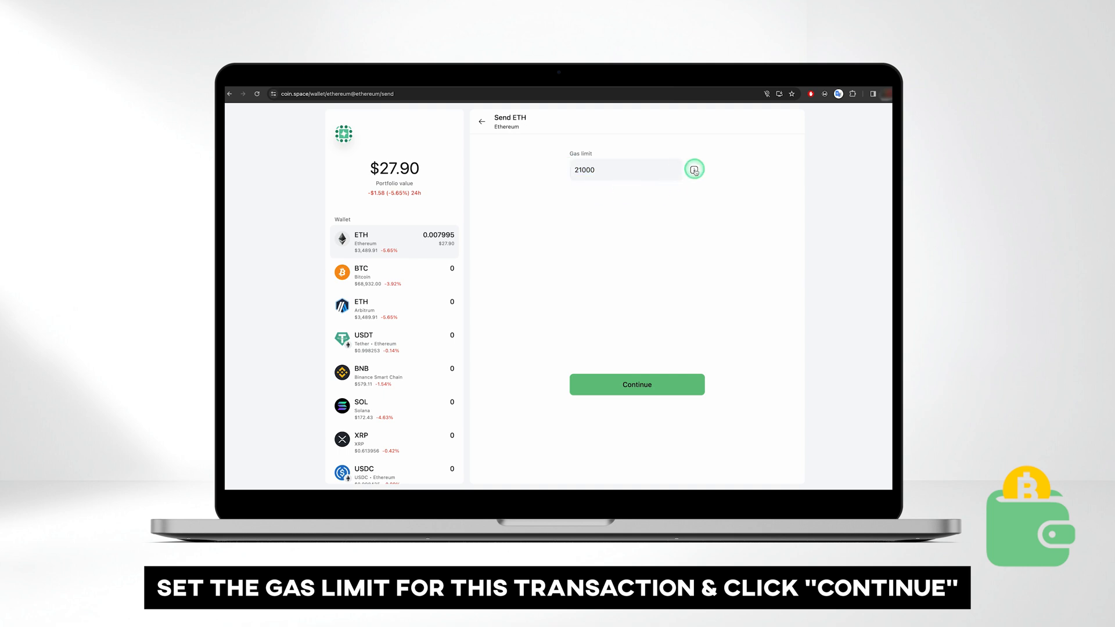
pyautogui.moveTo(633, 344)
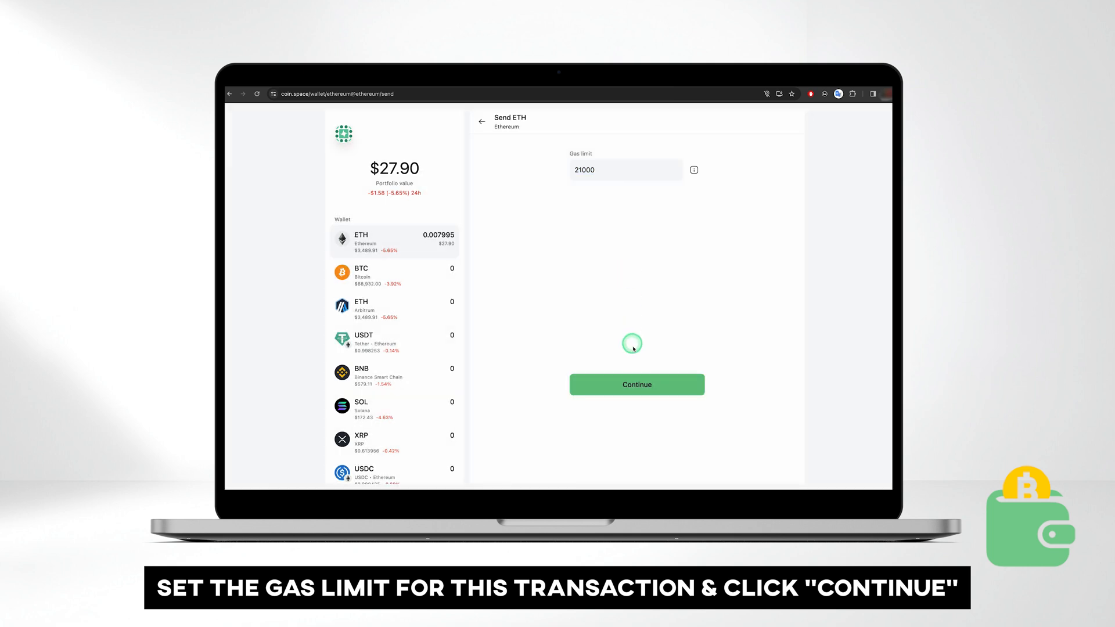
pyautogui.click(638, 384)
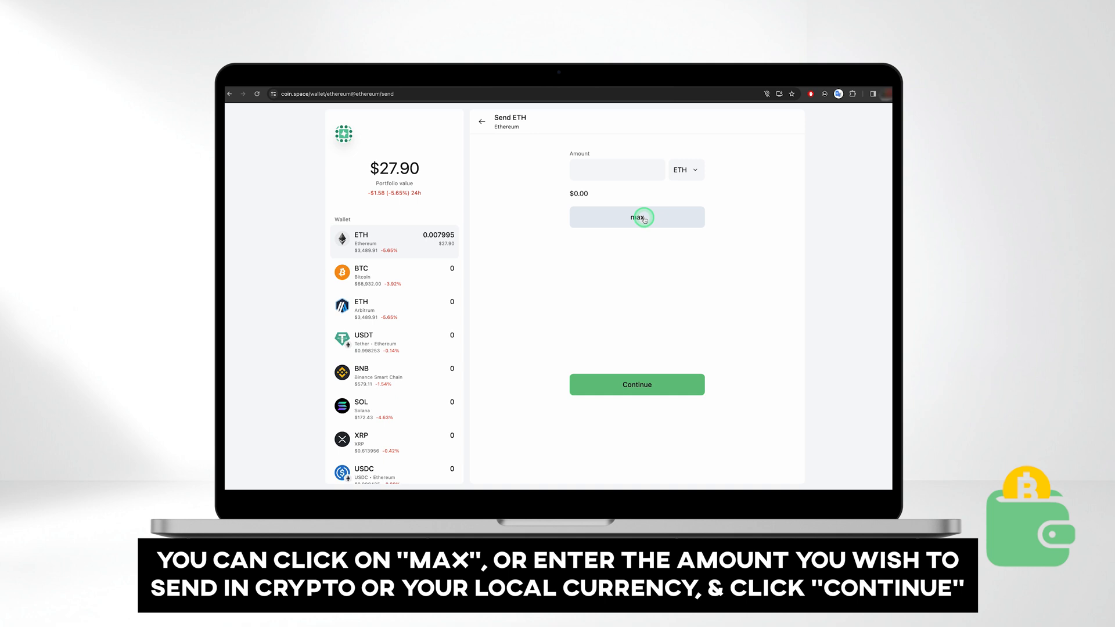
# - Send $10 of ETH (0.002865 ETH), confirming and authorizing the payment
pyautogui.click(637, 217)
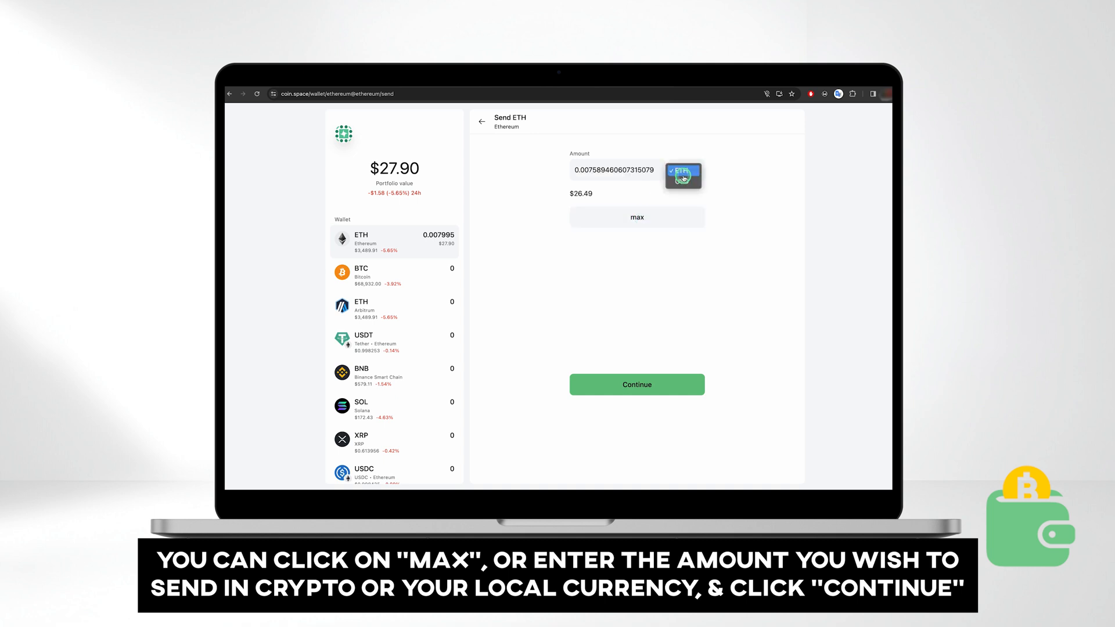
pyautogui.click(683, 173)
pyautogui.write('10')
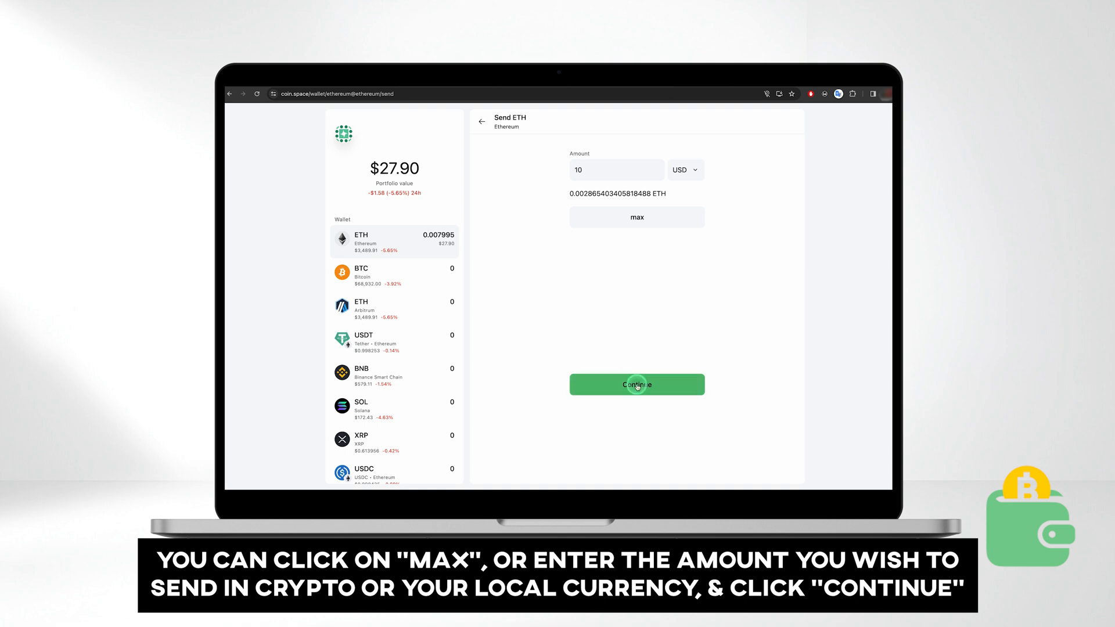
pyautogui.click(637, 385)
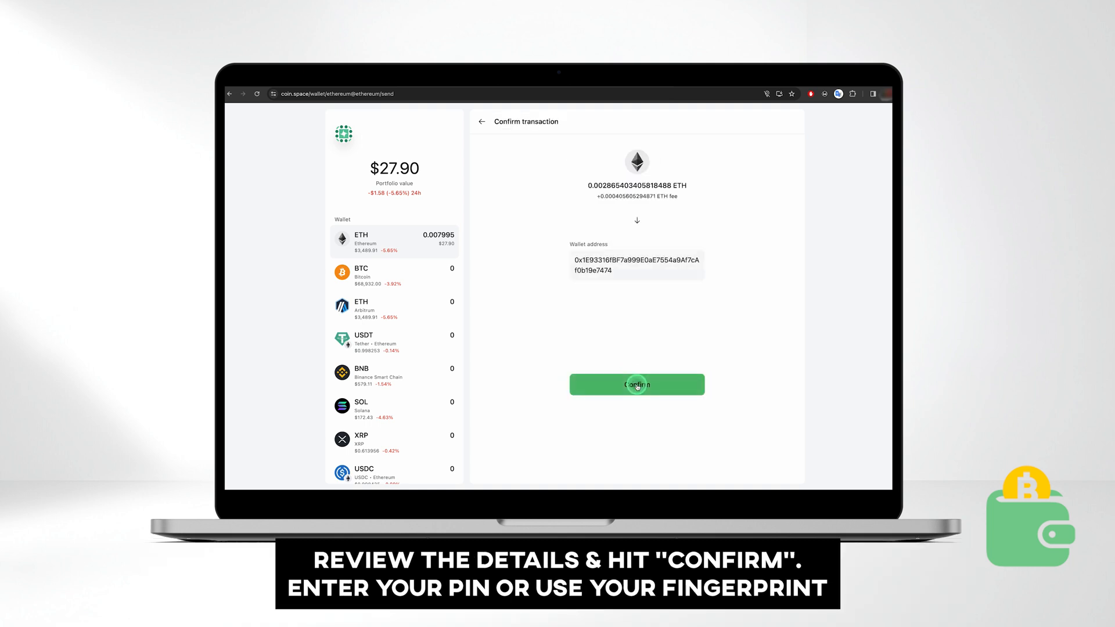
pyautogui.click(637, 385)
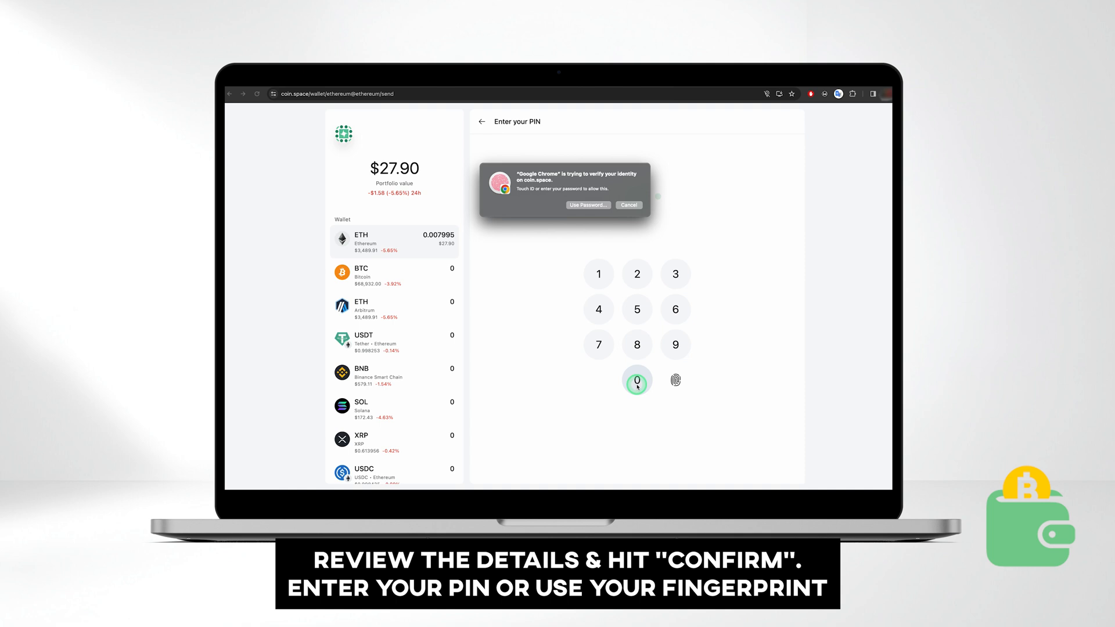
pyautogui.click(637, 380)
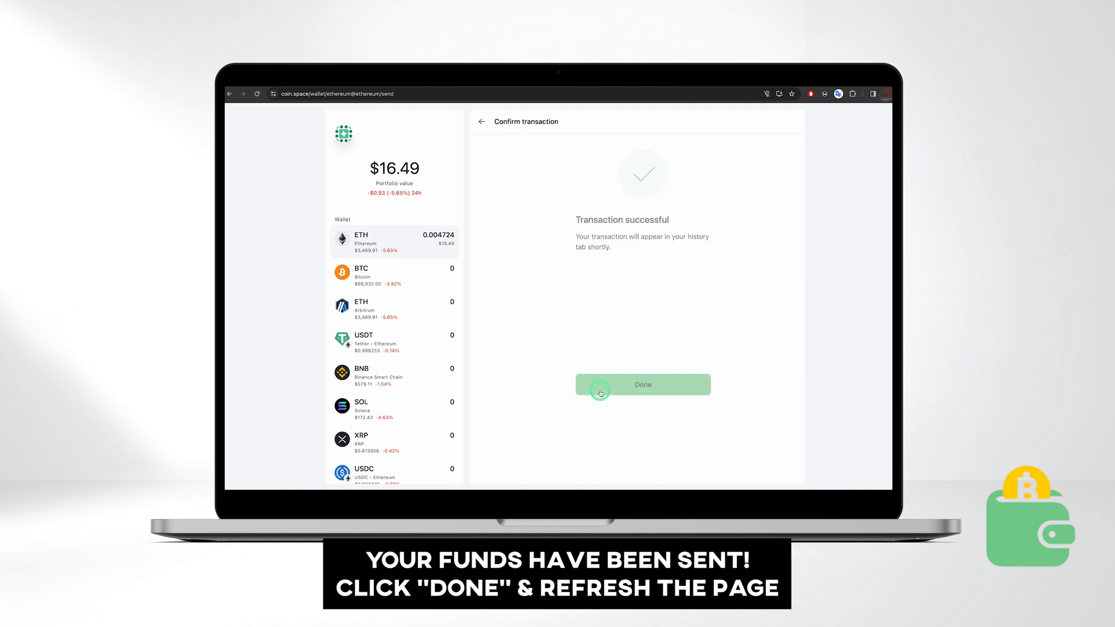
pyautogui.click(643, 384)
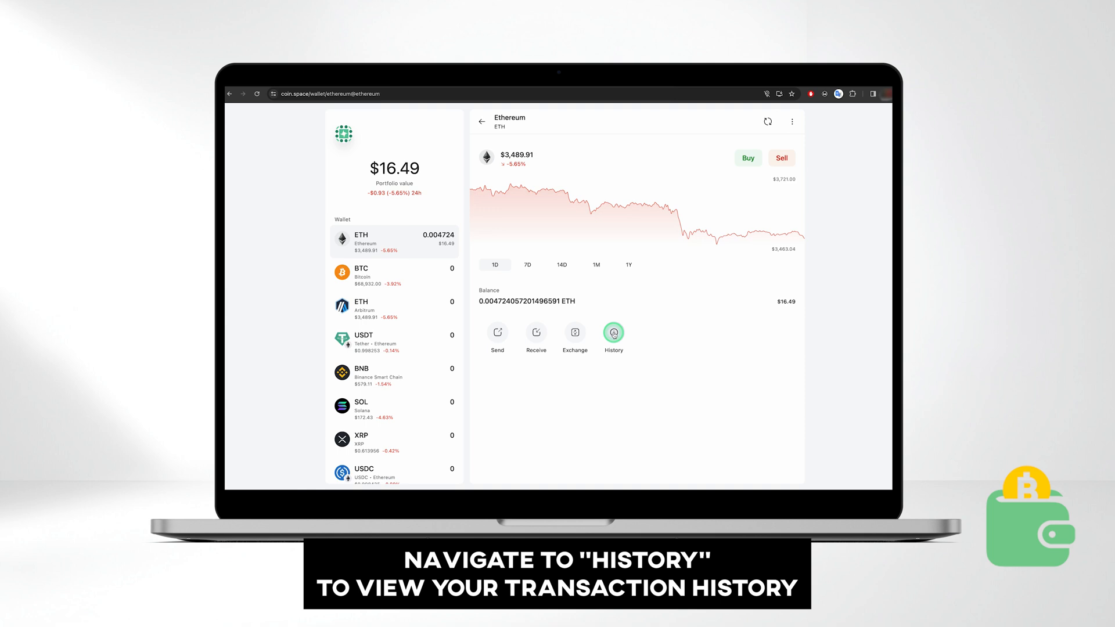
# - Inspect the 0.002865 ETH send in History and the block explorer, then return
pyautogui.click(613, 333)
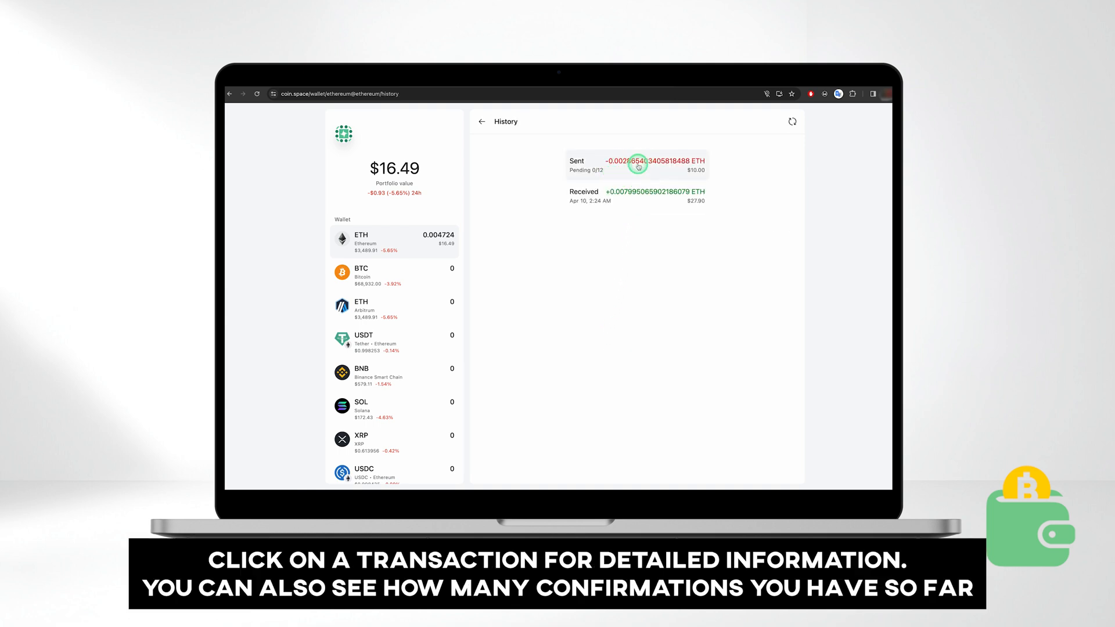
pyautogui.click(638, 166)
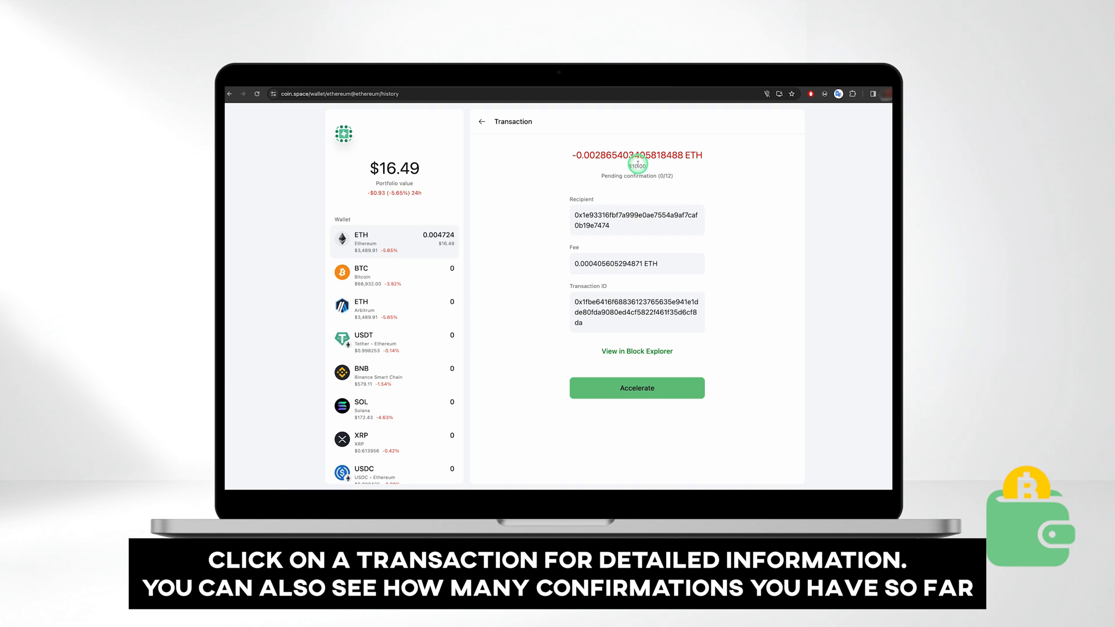
pyautogui.moveTo(637, 178)
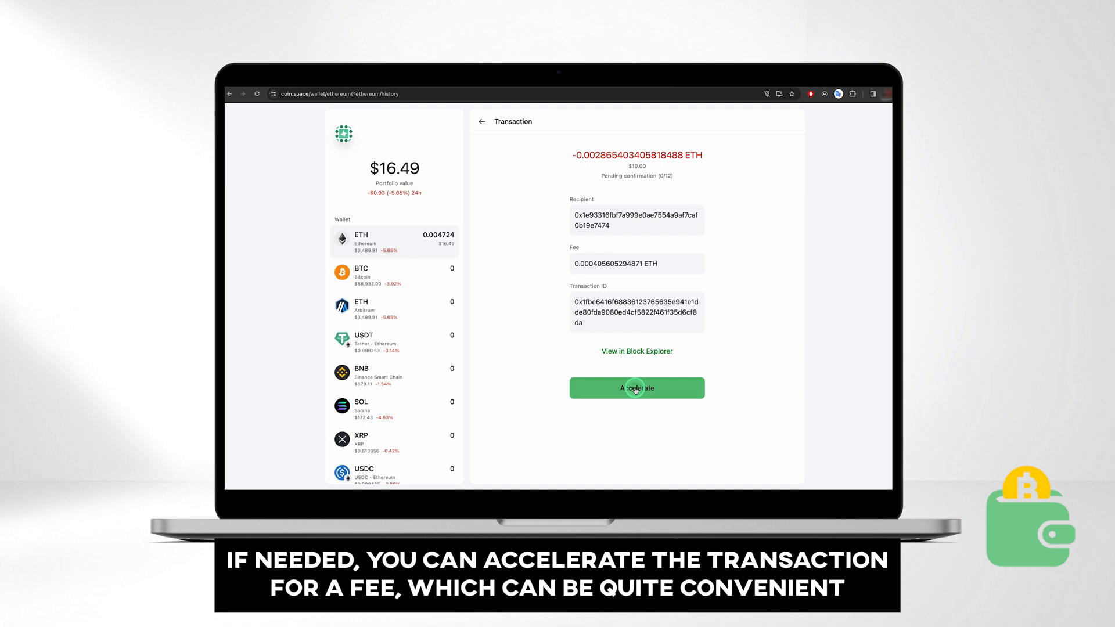
pyautogui.click(636, 387)
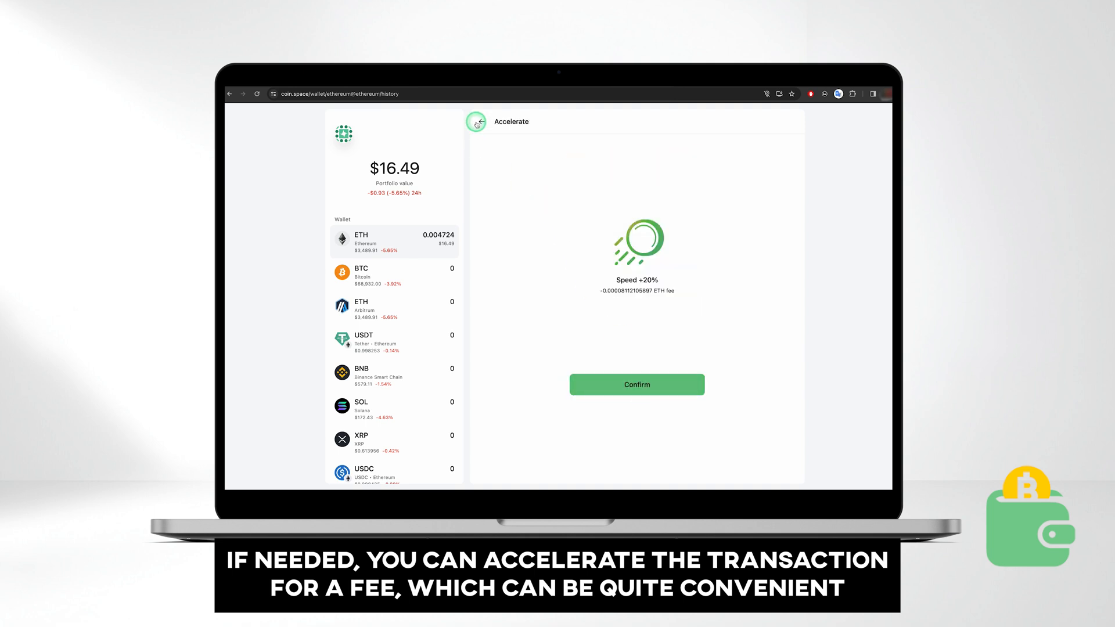
pyautogui.click(637, 384)
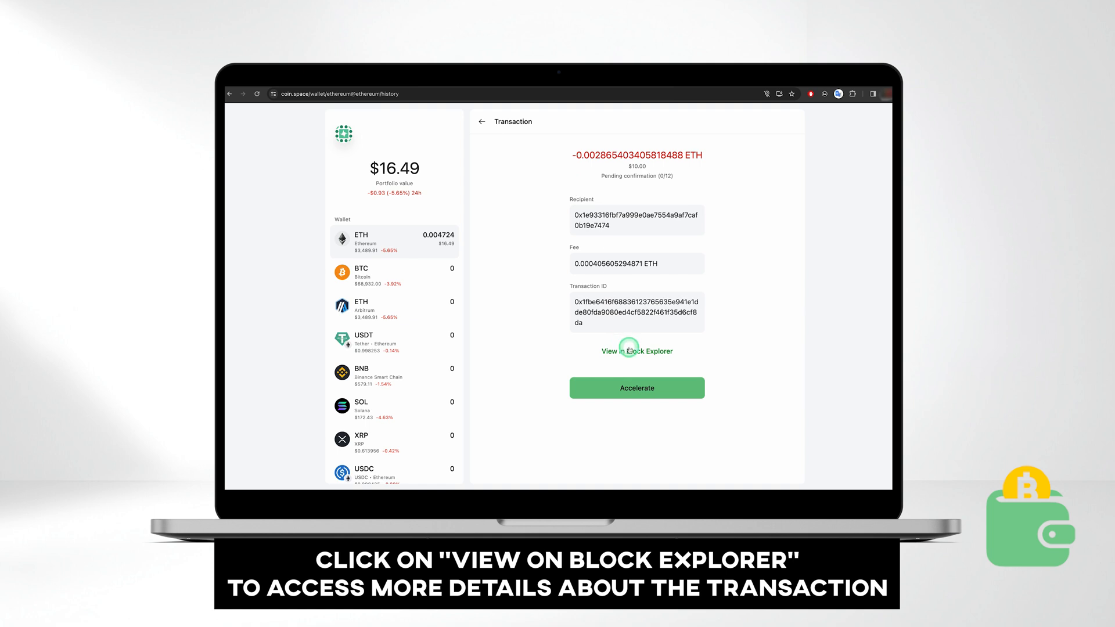
pyautogui.click(637, 350)
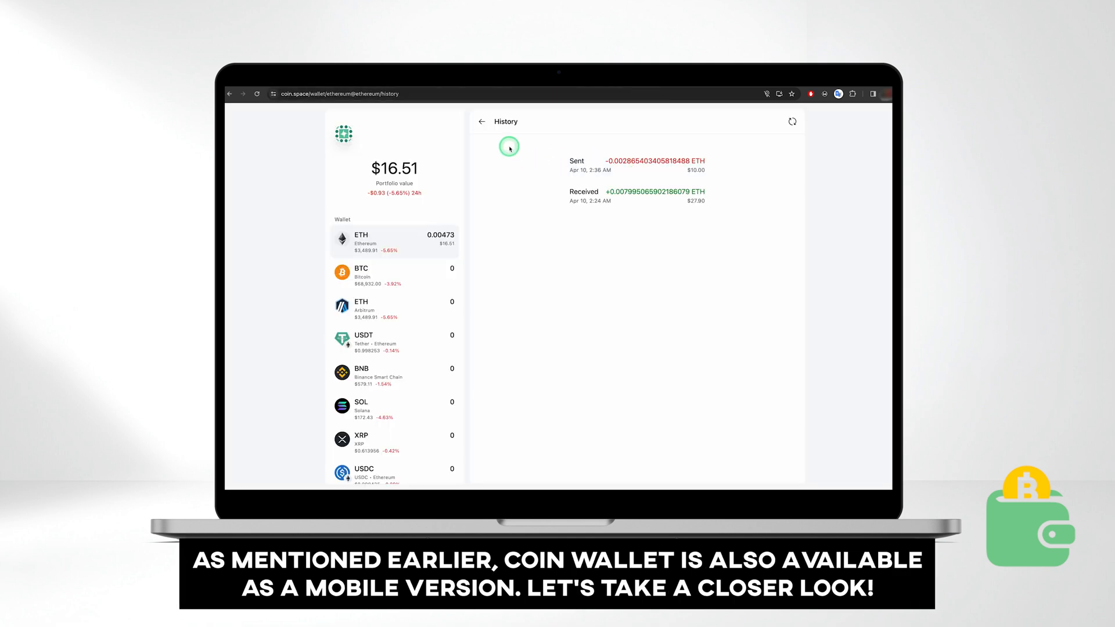
# - Get the Coin Wallet - Bitcoin & Crypto app from the App Store and open it
pyautogui.click(482, 122)
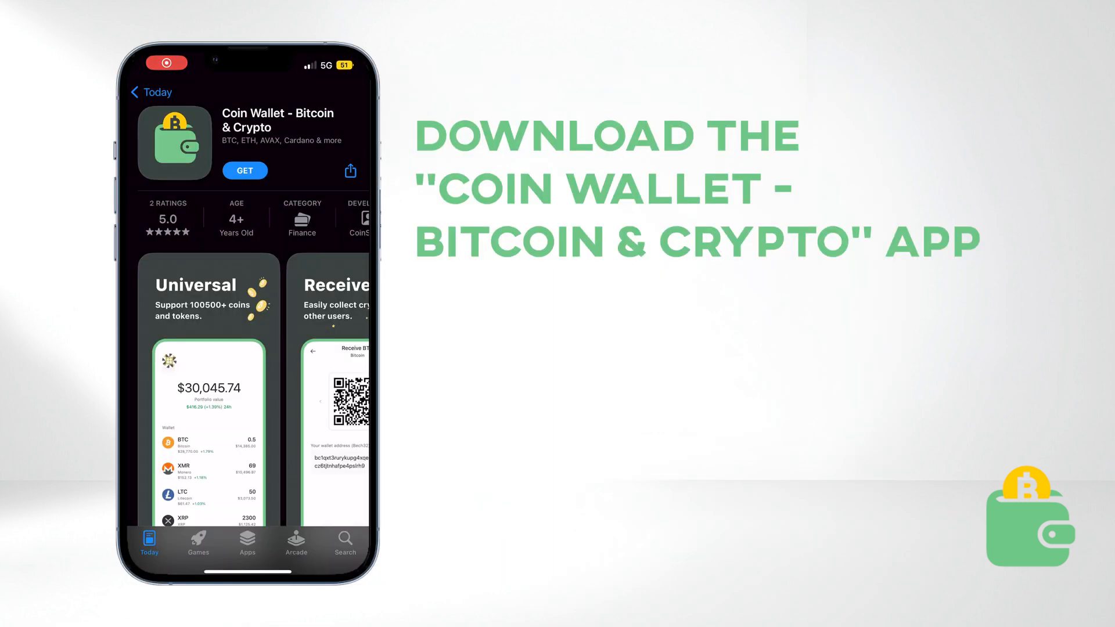
pyautogui.click(245, 170)
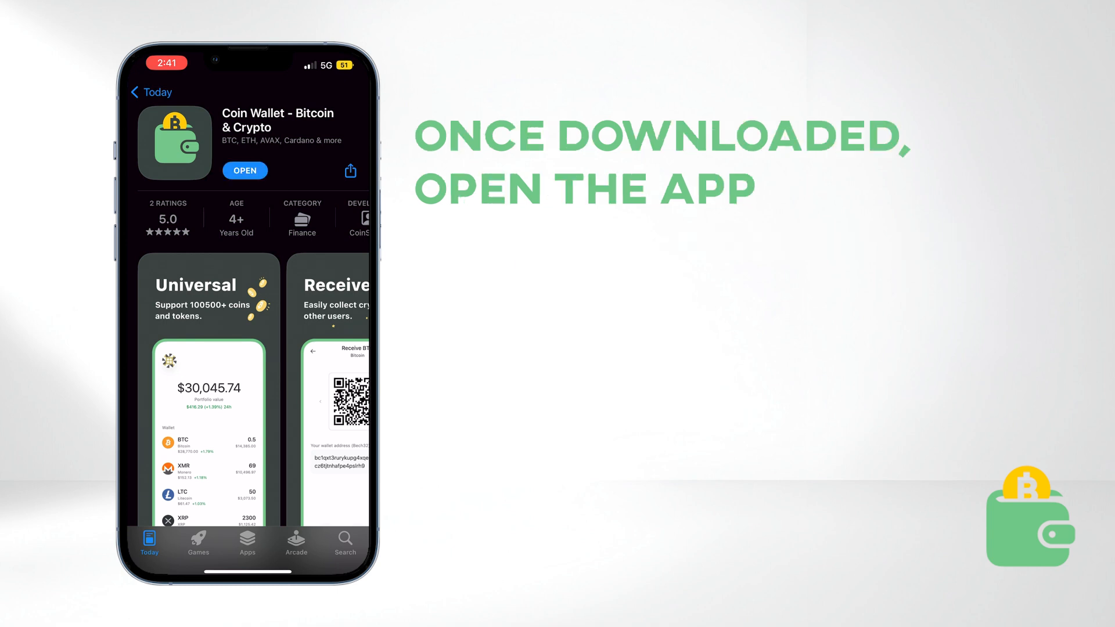
pyautogui.click(244, 170)
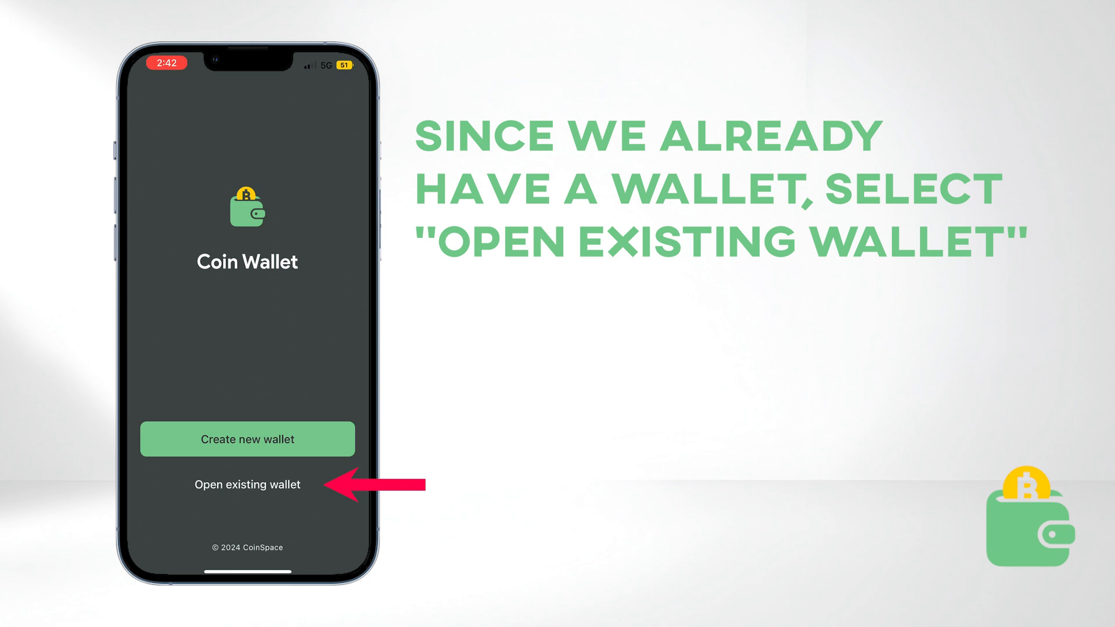
# - Restore the wallet from its passphrase and scroll the $16.54 portfolio with 0.00473 ETH
pyautogui.click(247, 485)
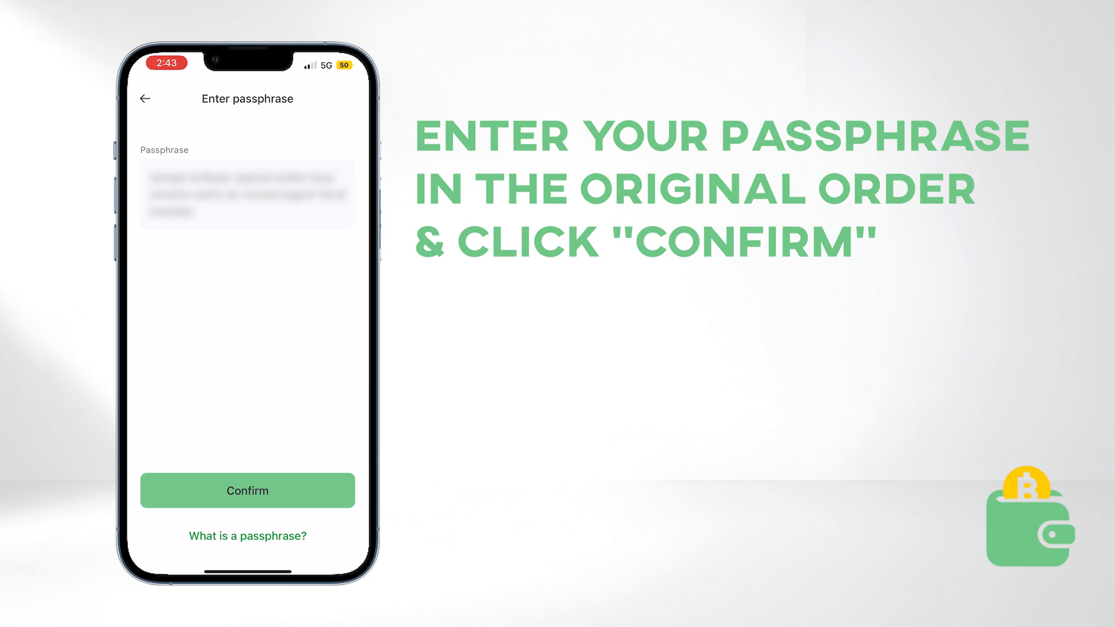
pyautogui.click(246, 491)
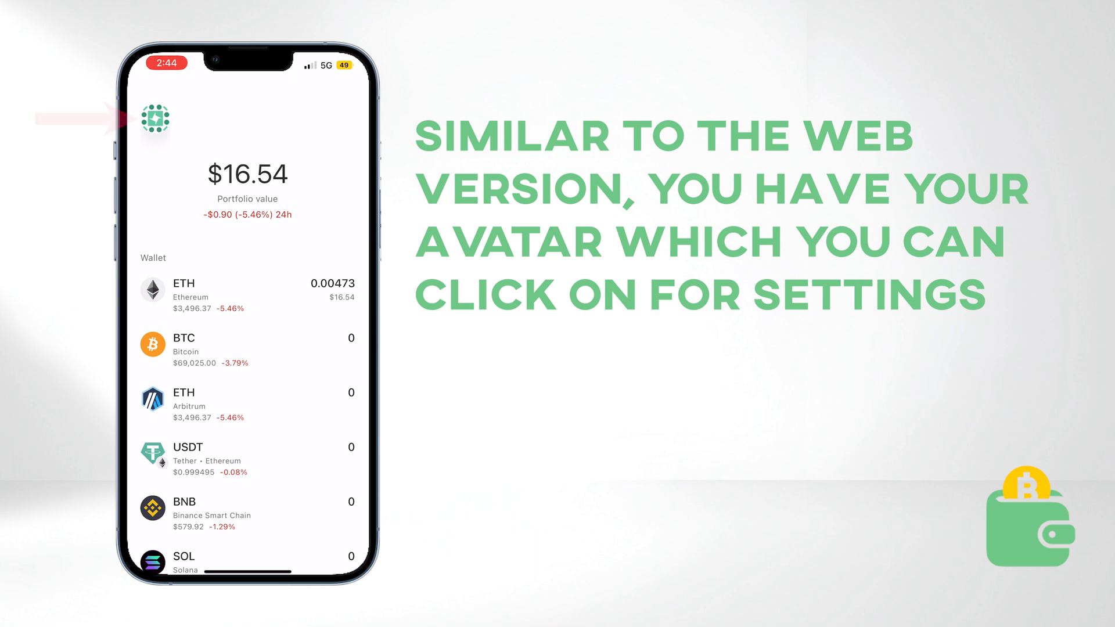
pyautogui.scroll(-3)
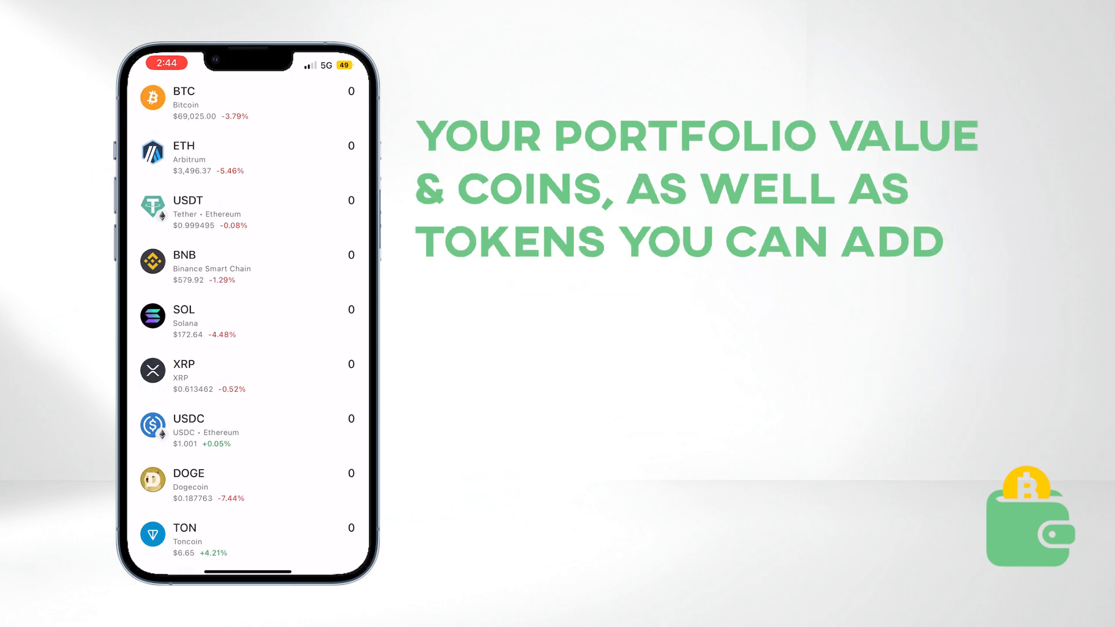
pyautogui.scroll(-3)
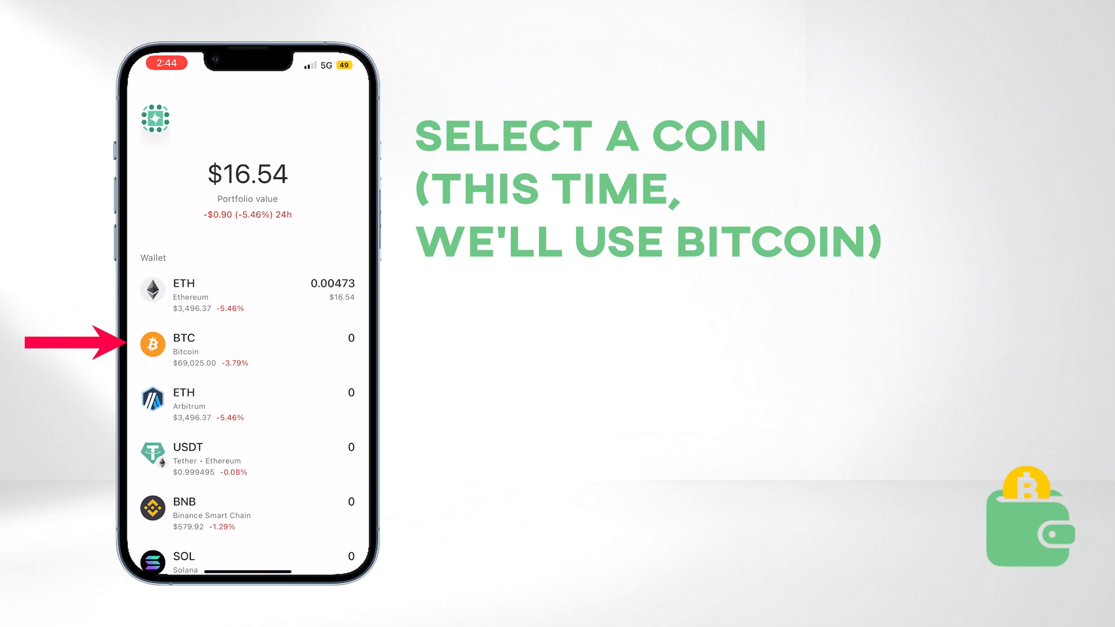
# - Show the Bitcoin receive address and switch it to the Legacy format
pyautogui.click(212, 346)
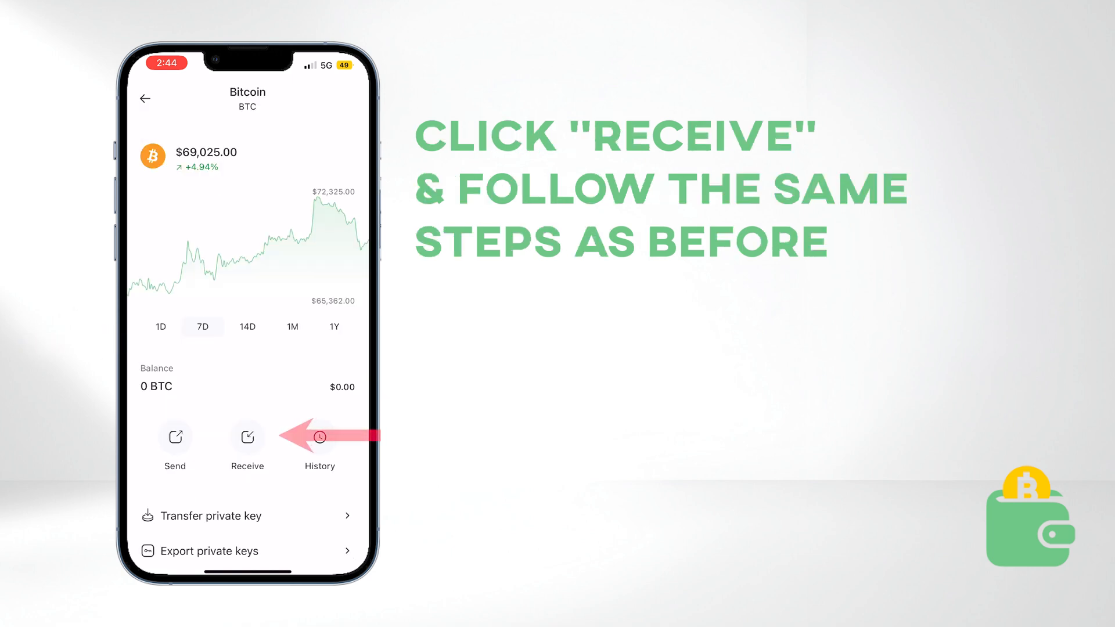
pyautogui.click(247, 438)
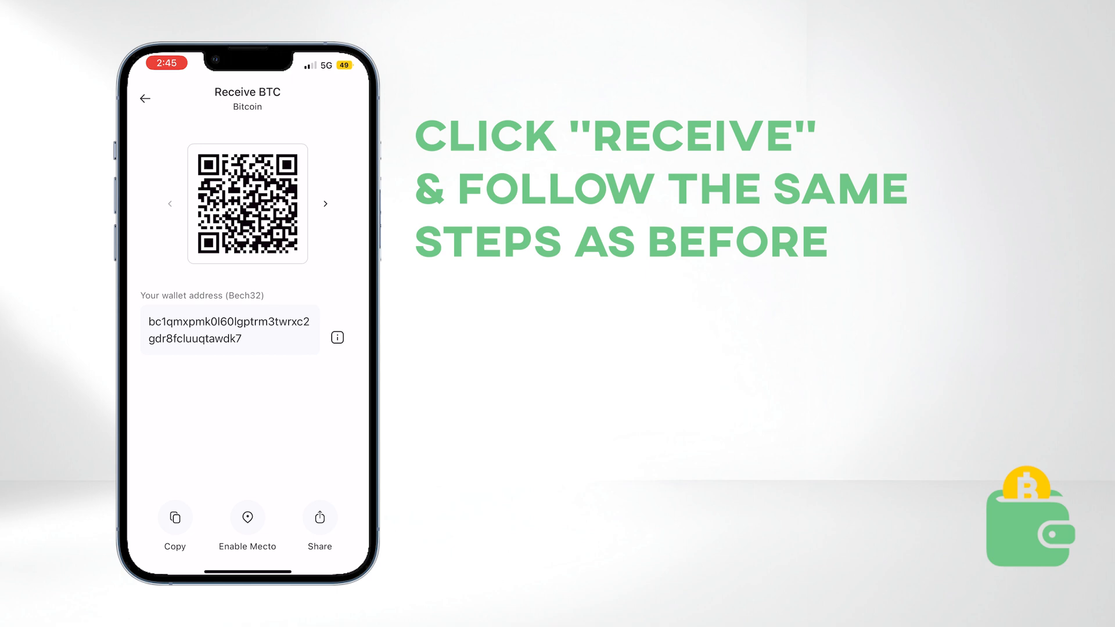
pyautogui.click(175, 518)
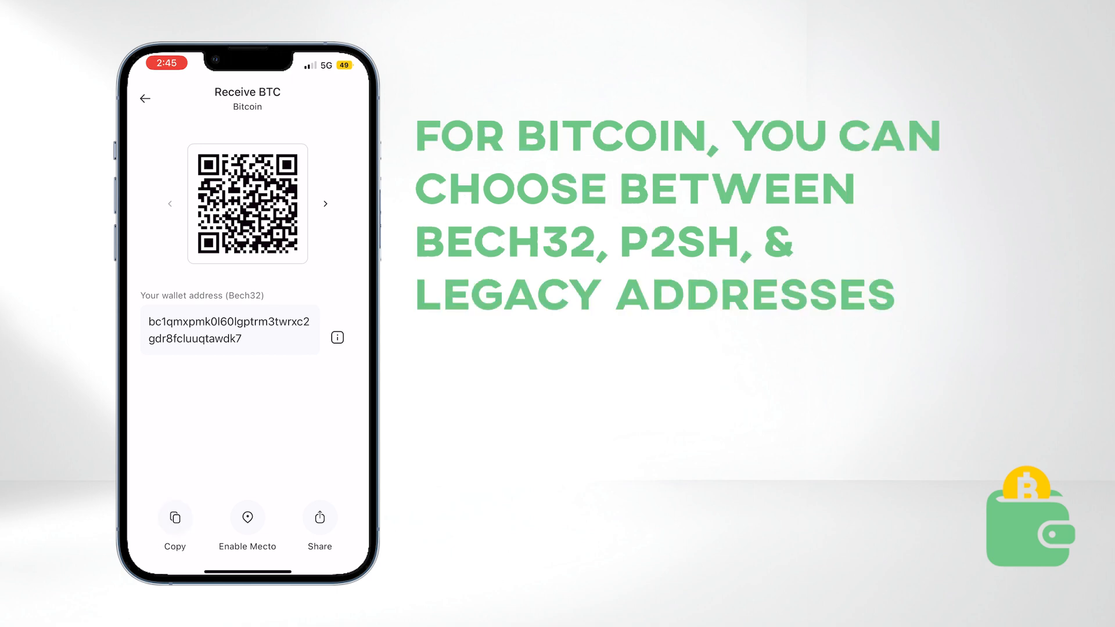
pyautogui.click(325, 203)
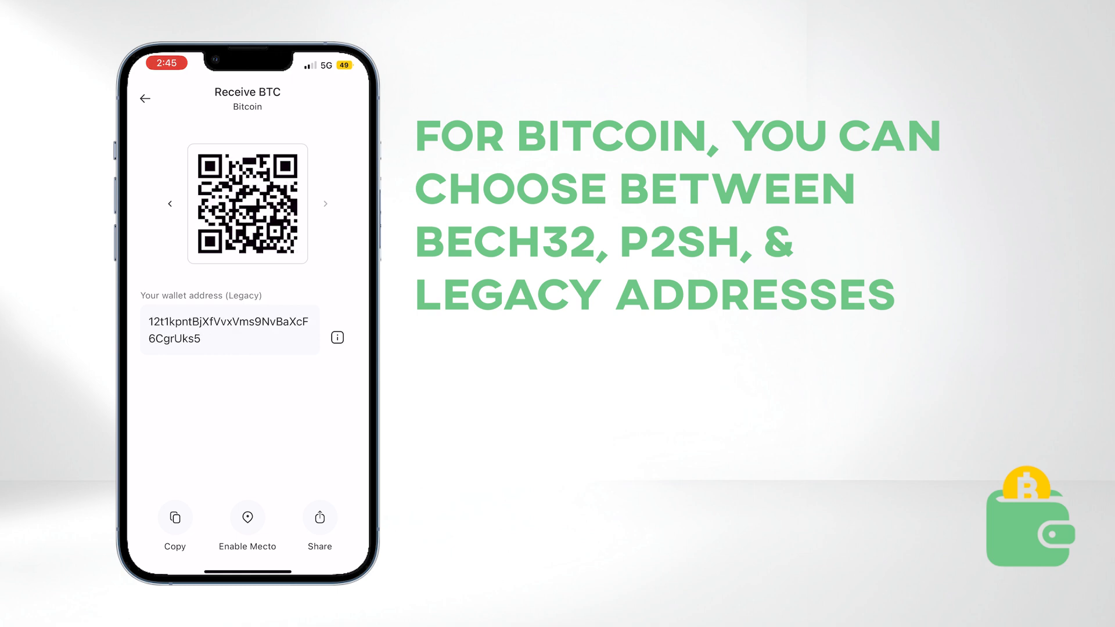
pyautogui.click(144, 99)
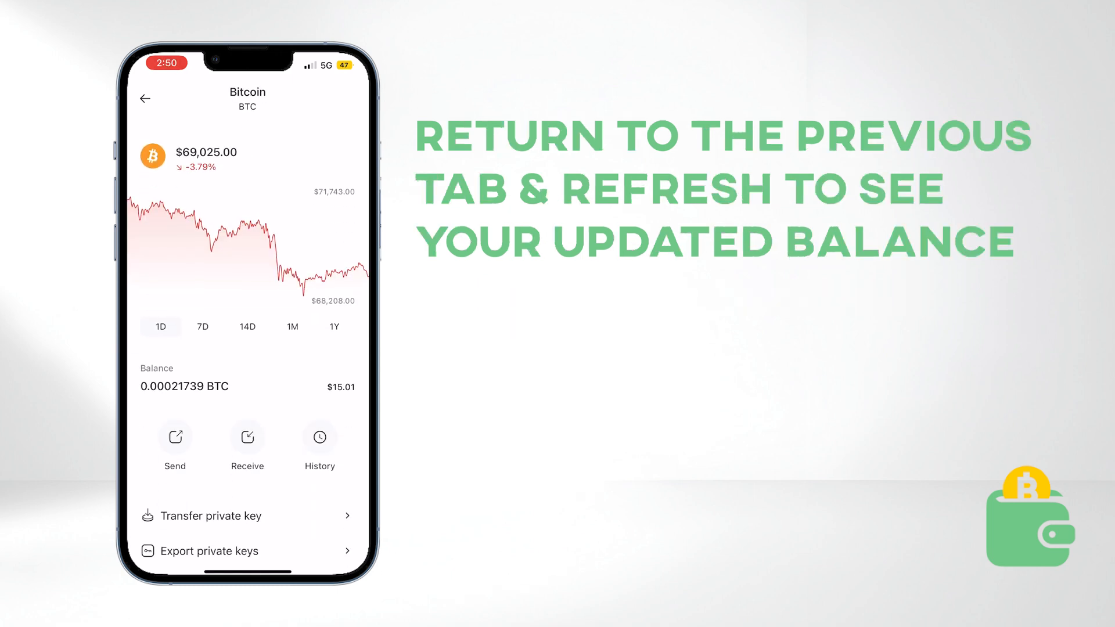
# - Open the pending 0.00021739 BTC received transaction in History, then return to the wallet list
pyautogui.scroll(-3)
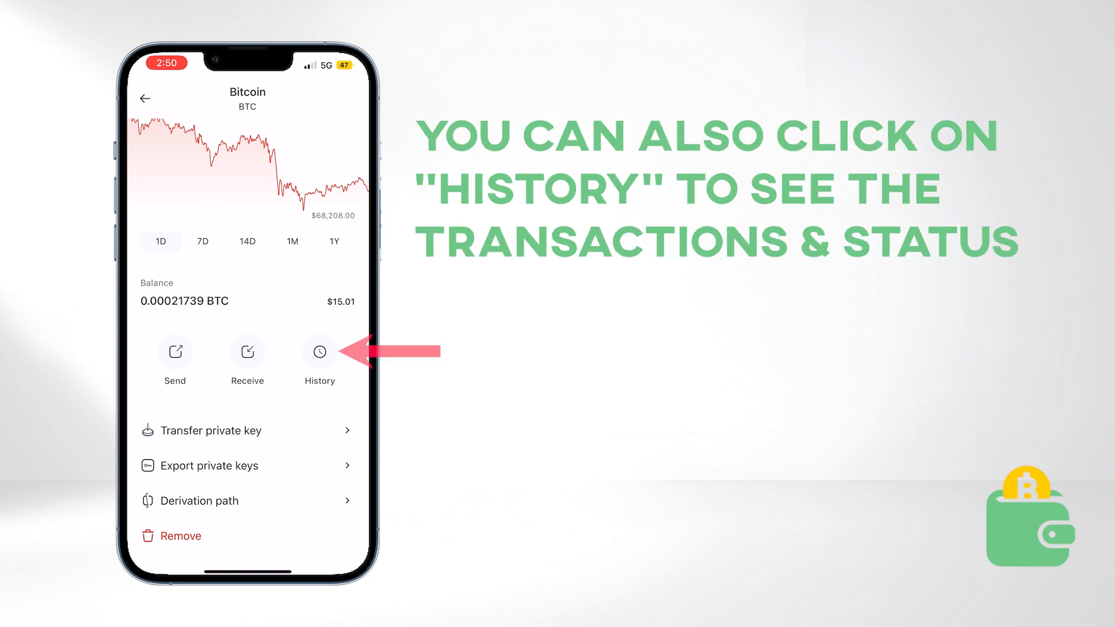
pyautogui.click(319, 352)
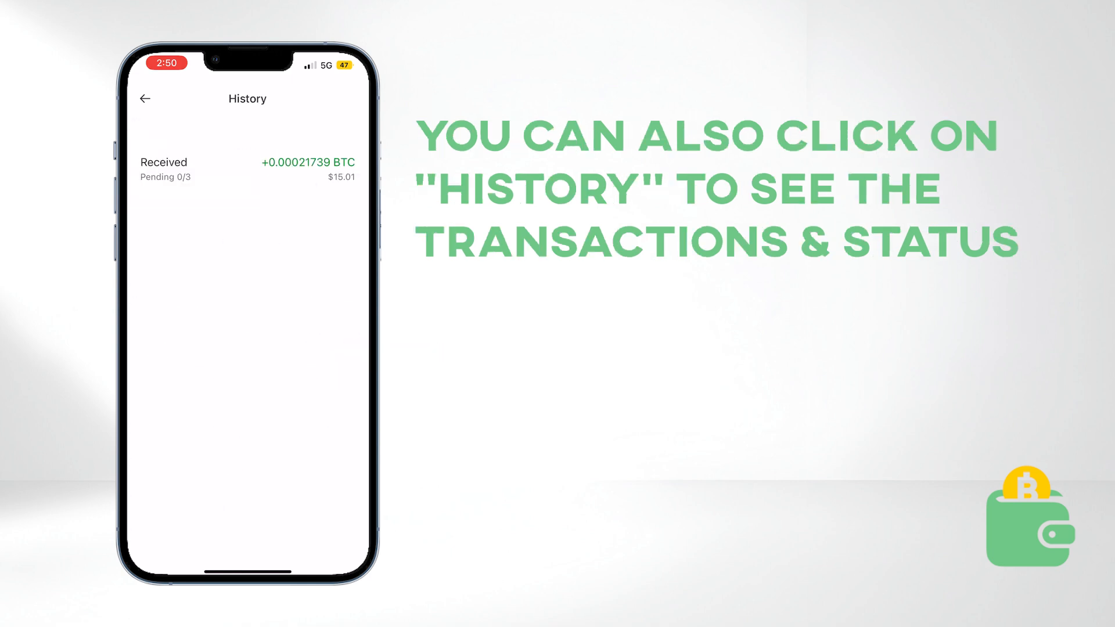
pyautogui.click(246, 169)
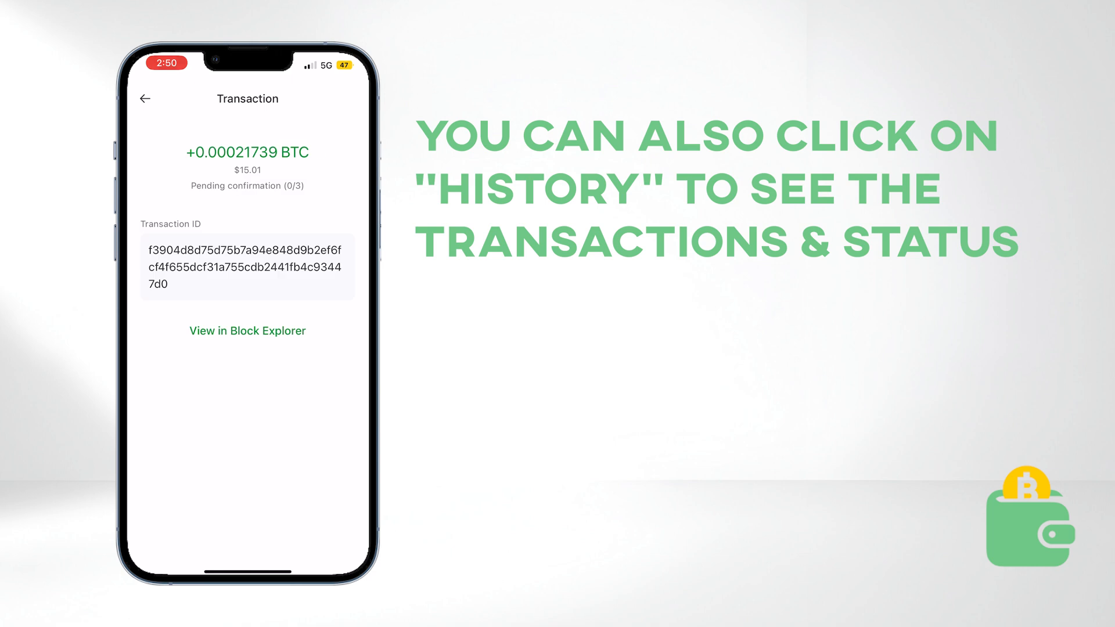
pyautogui.click(145, 98)
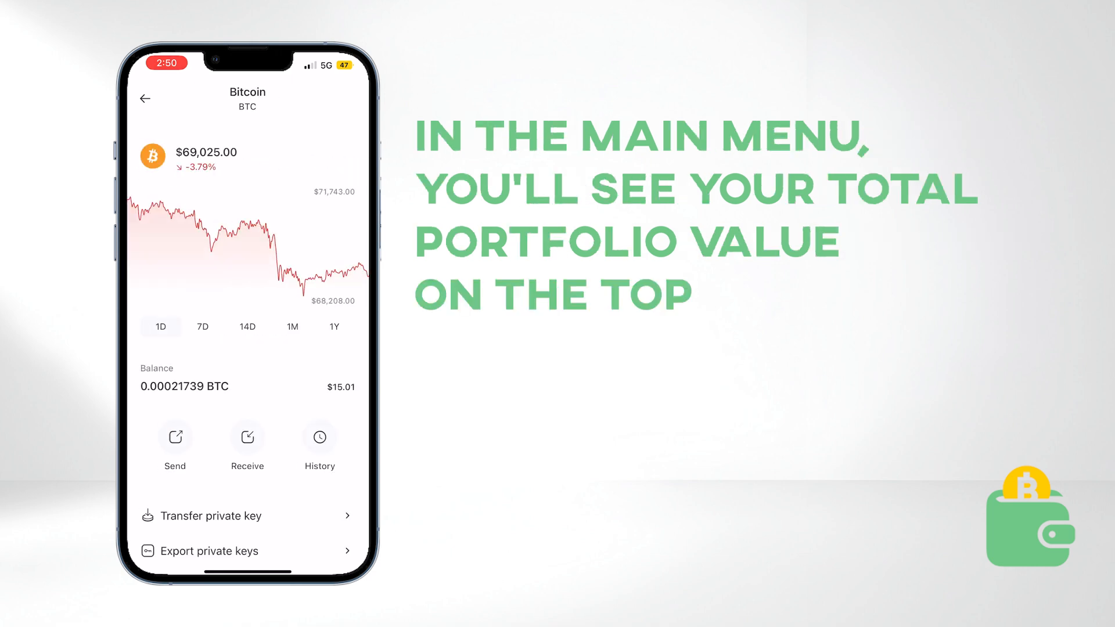
pyautogui.click(145, 98)
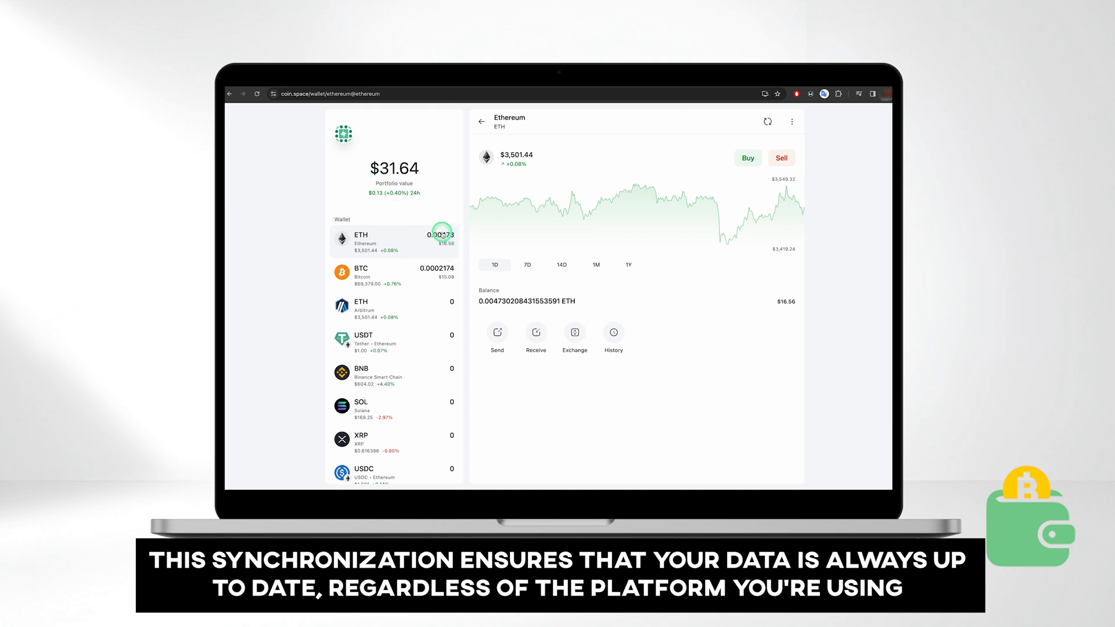
# - View the 0.00021739 BTC balance in the web wallet, then open Settings
pyautogui.click(393, 275)
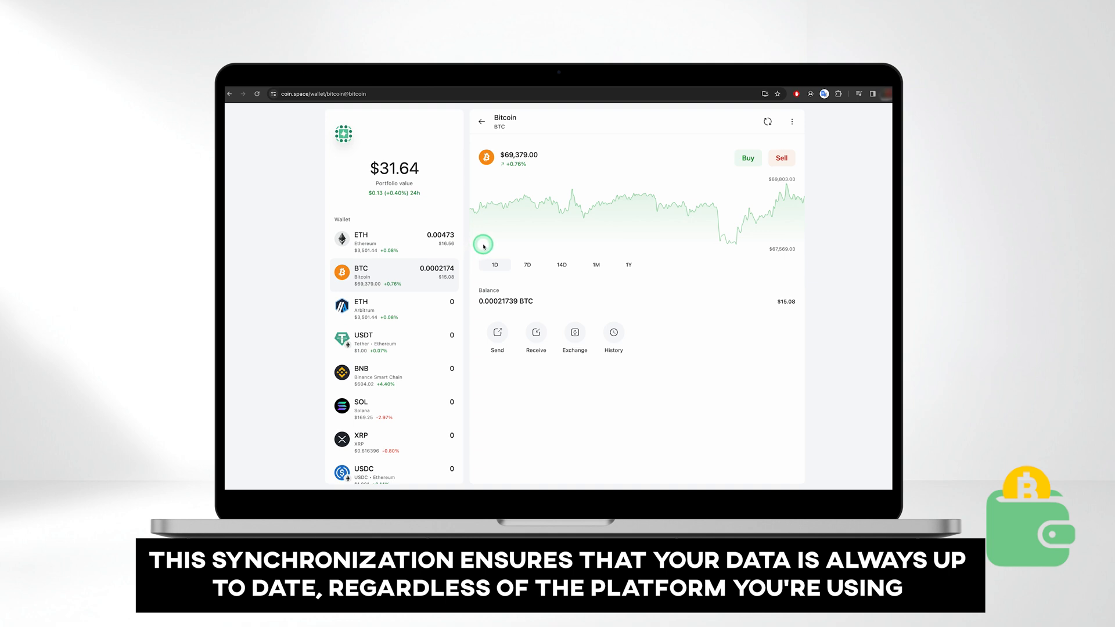
pyautogui.moveTo(447, 199)
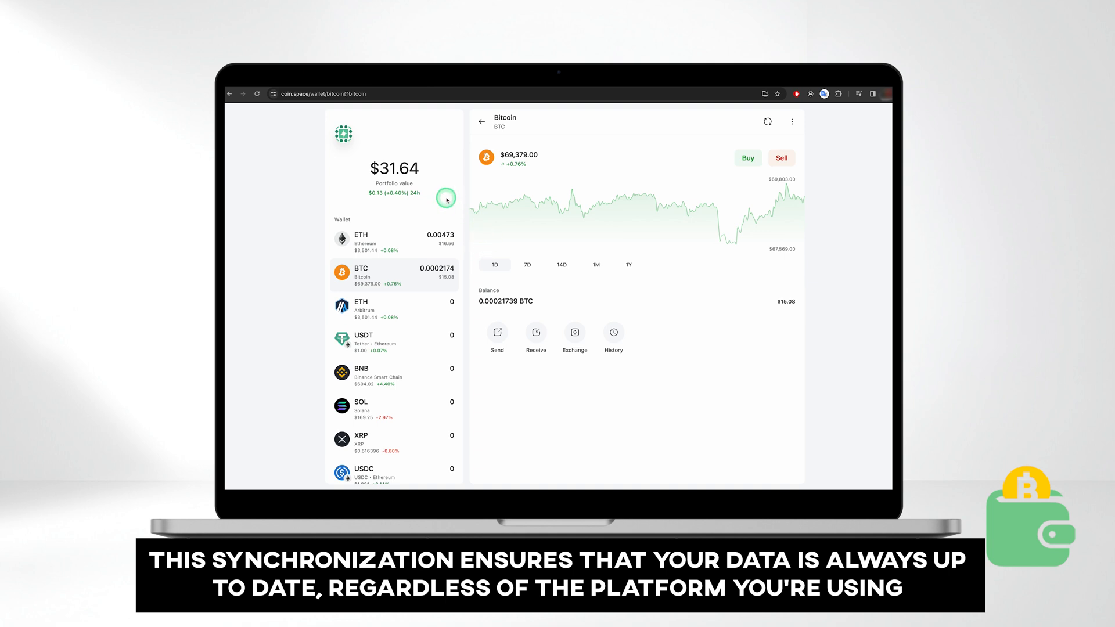
pyautogui.click(342, 134)
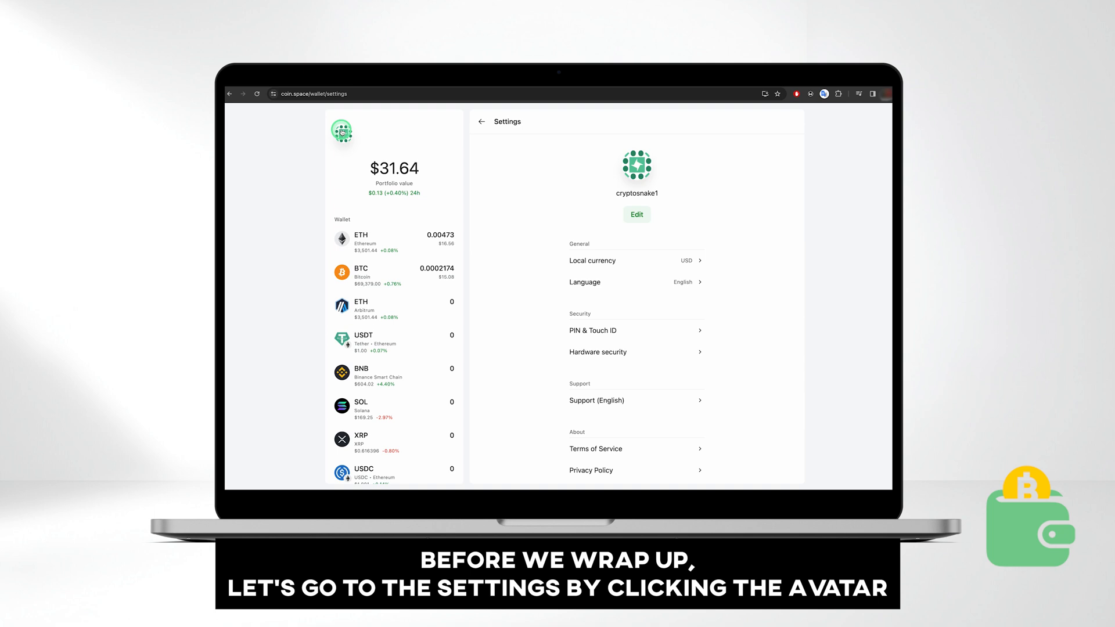
# - Log out from Settings and choose Open existing wallet on the welcome screen
pyautogui.scroll(-3)
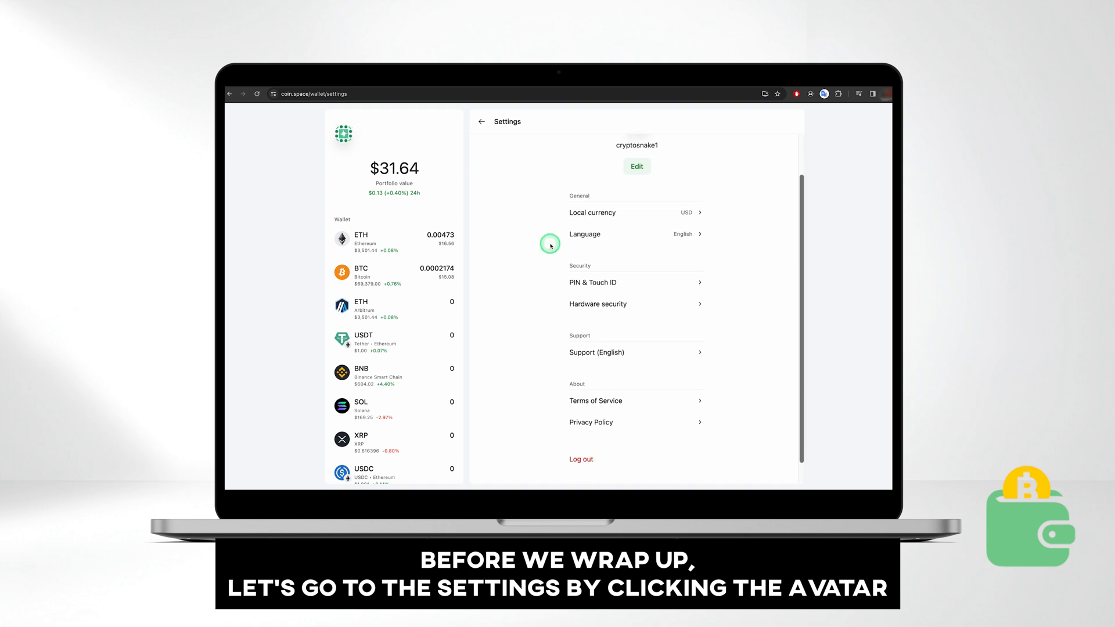
pyautogui.scroll(-3)
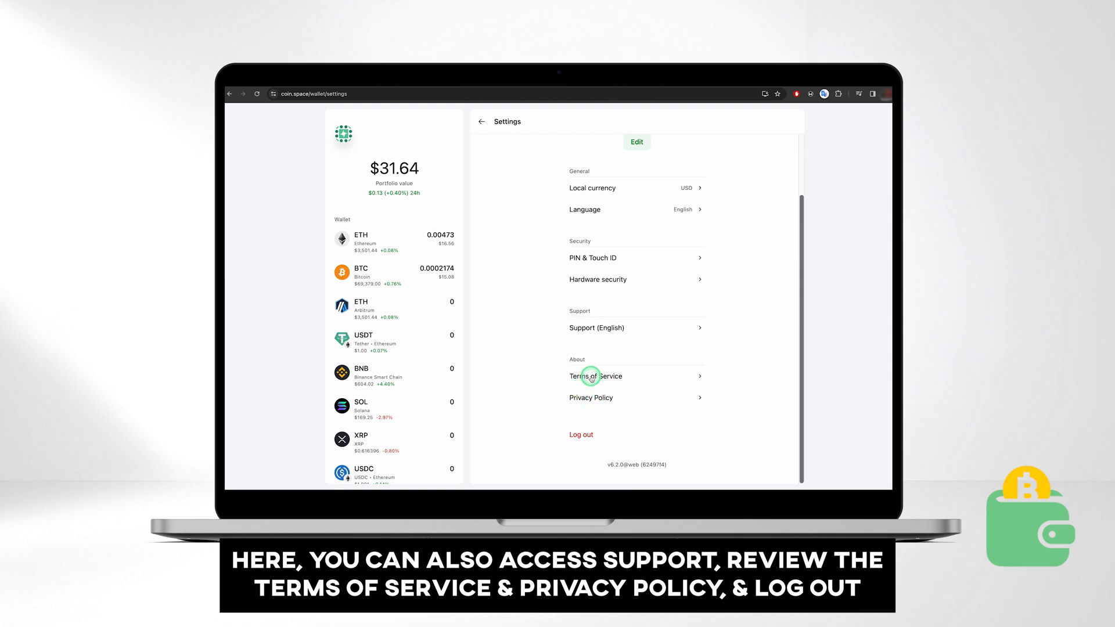
pyautogui.moveTo(599, 438)
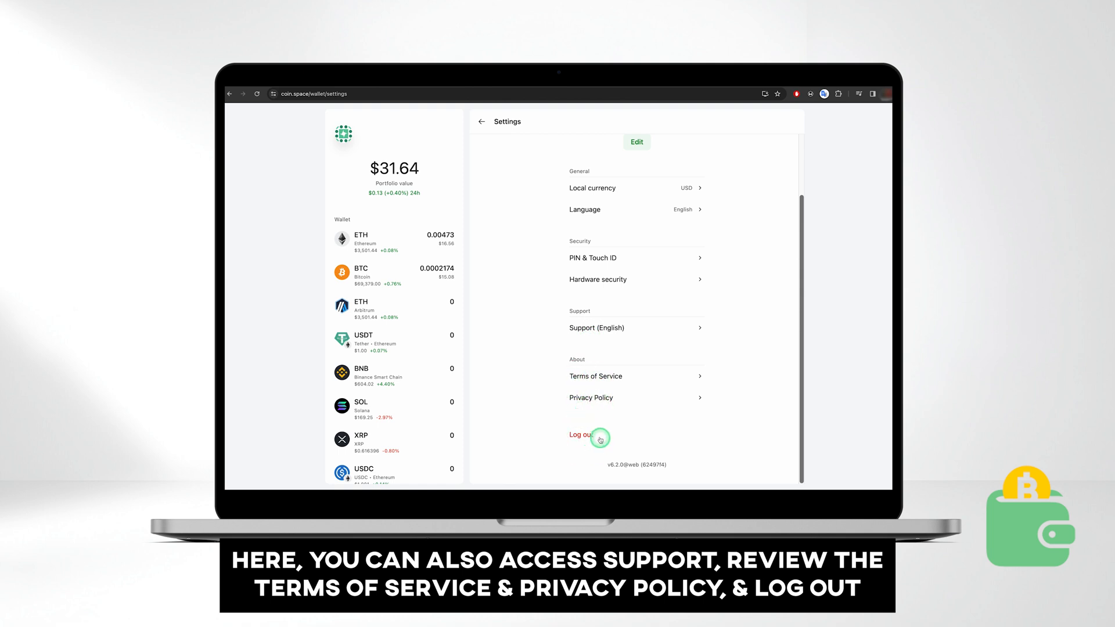
pyautogui.click(580, 435)
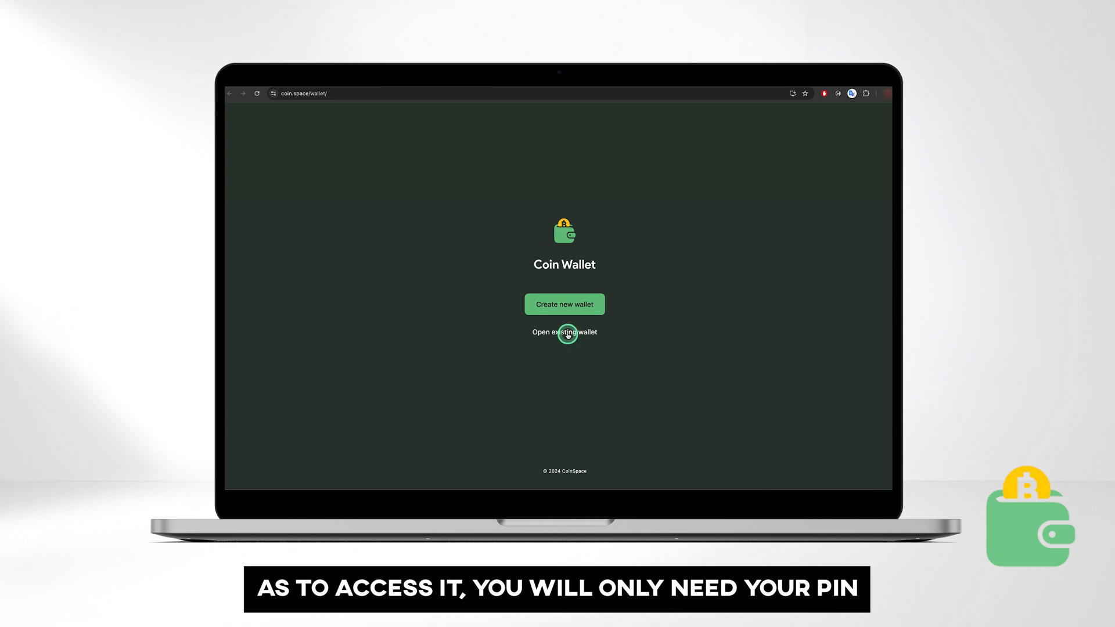
pyautogui.click(565, 332)
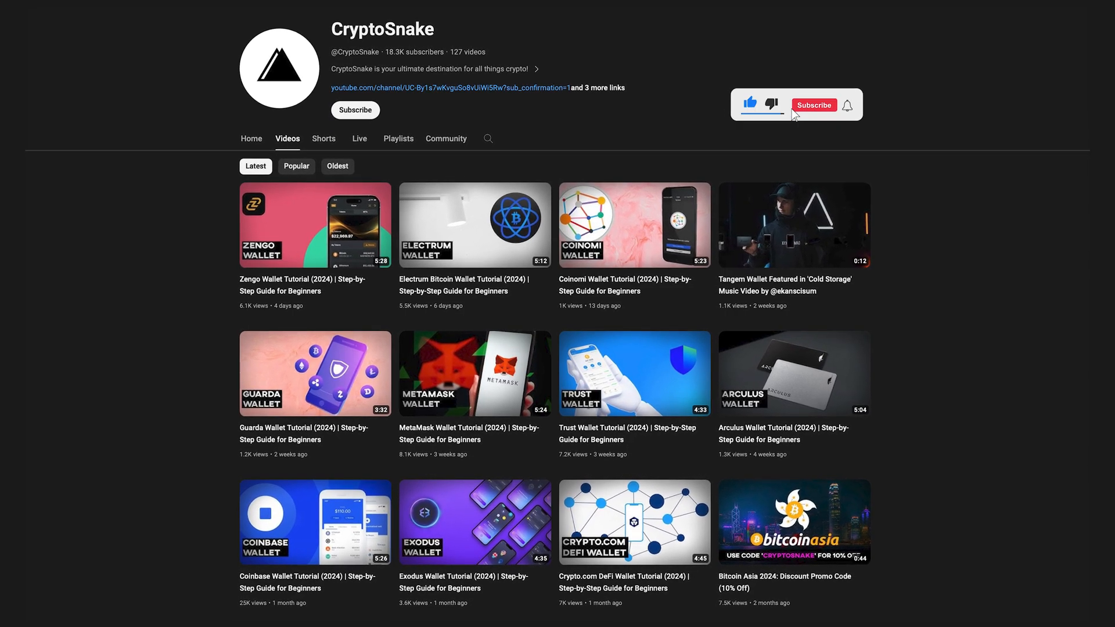
# - Subscribe to CryptoSnake's YouTube channel from its Videos page
pyautogui.click(813, 105)
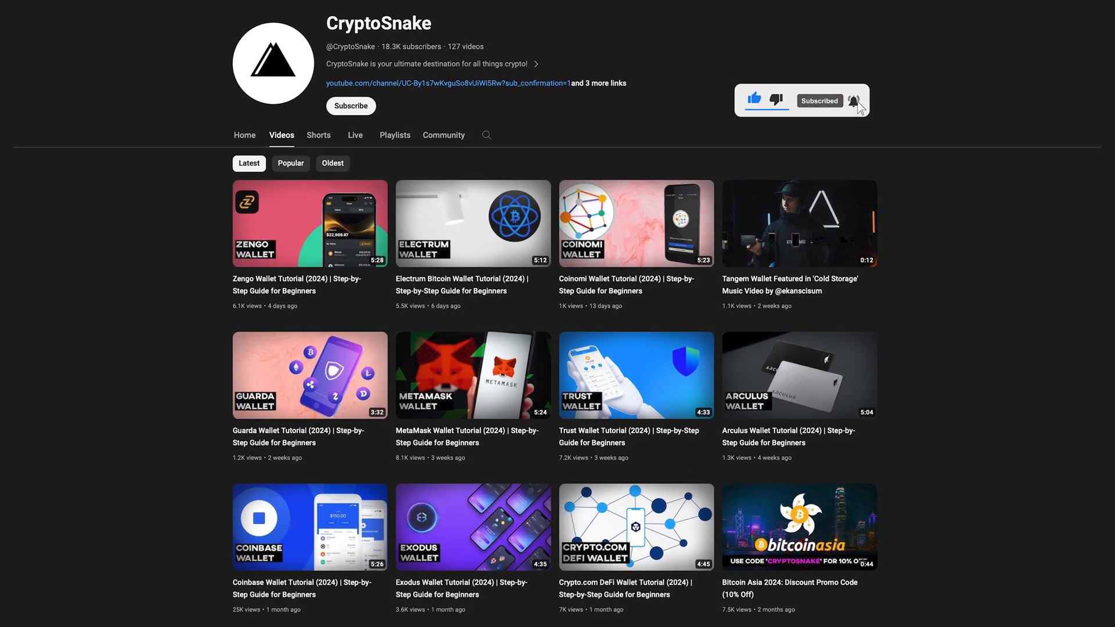